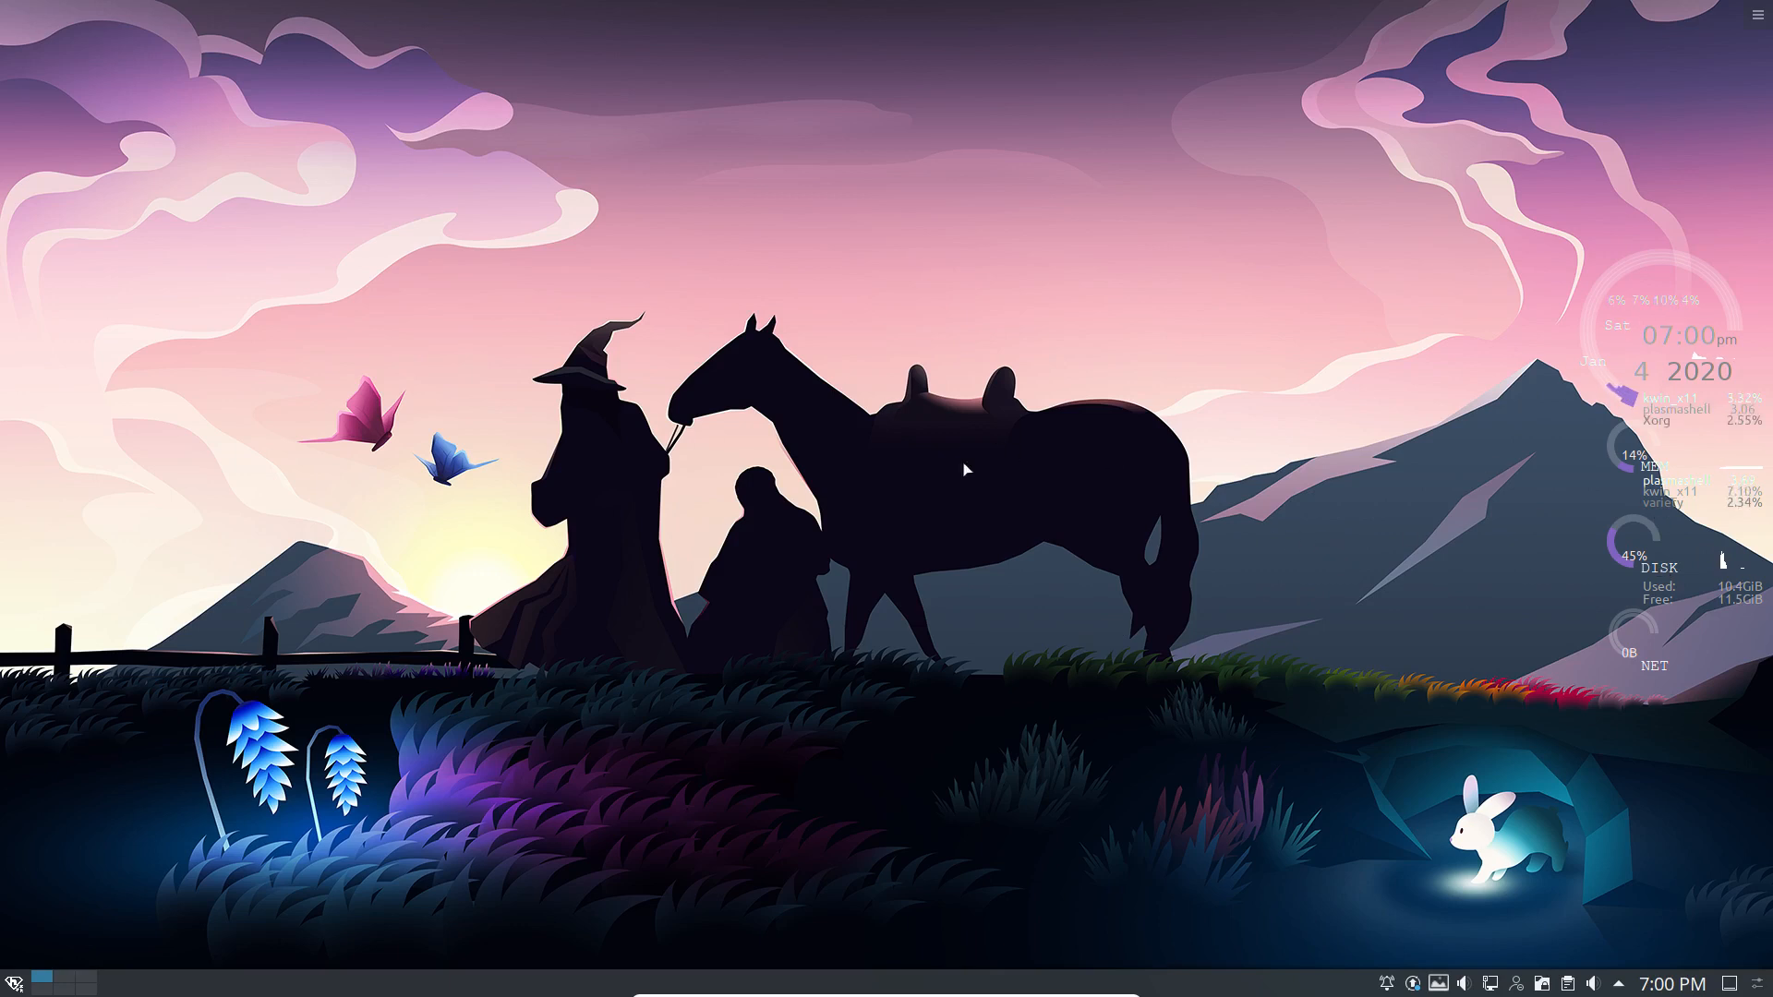
mouse_move(1139, 718)
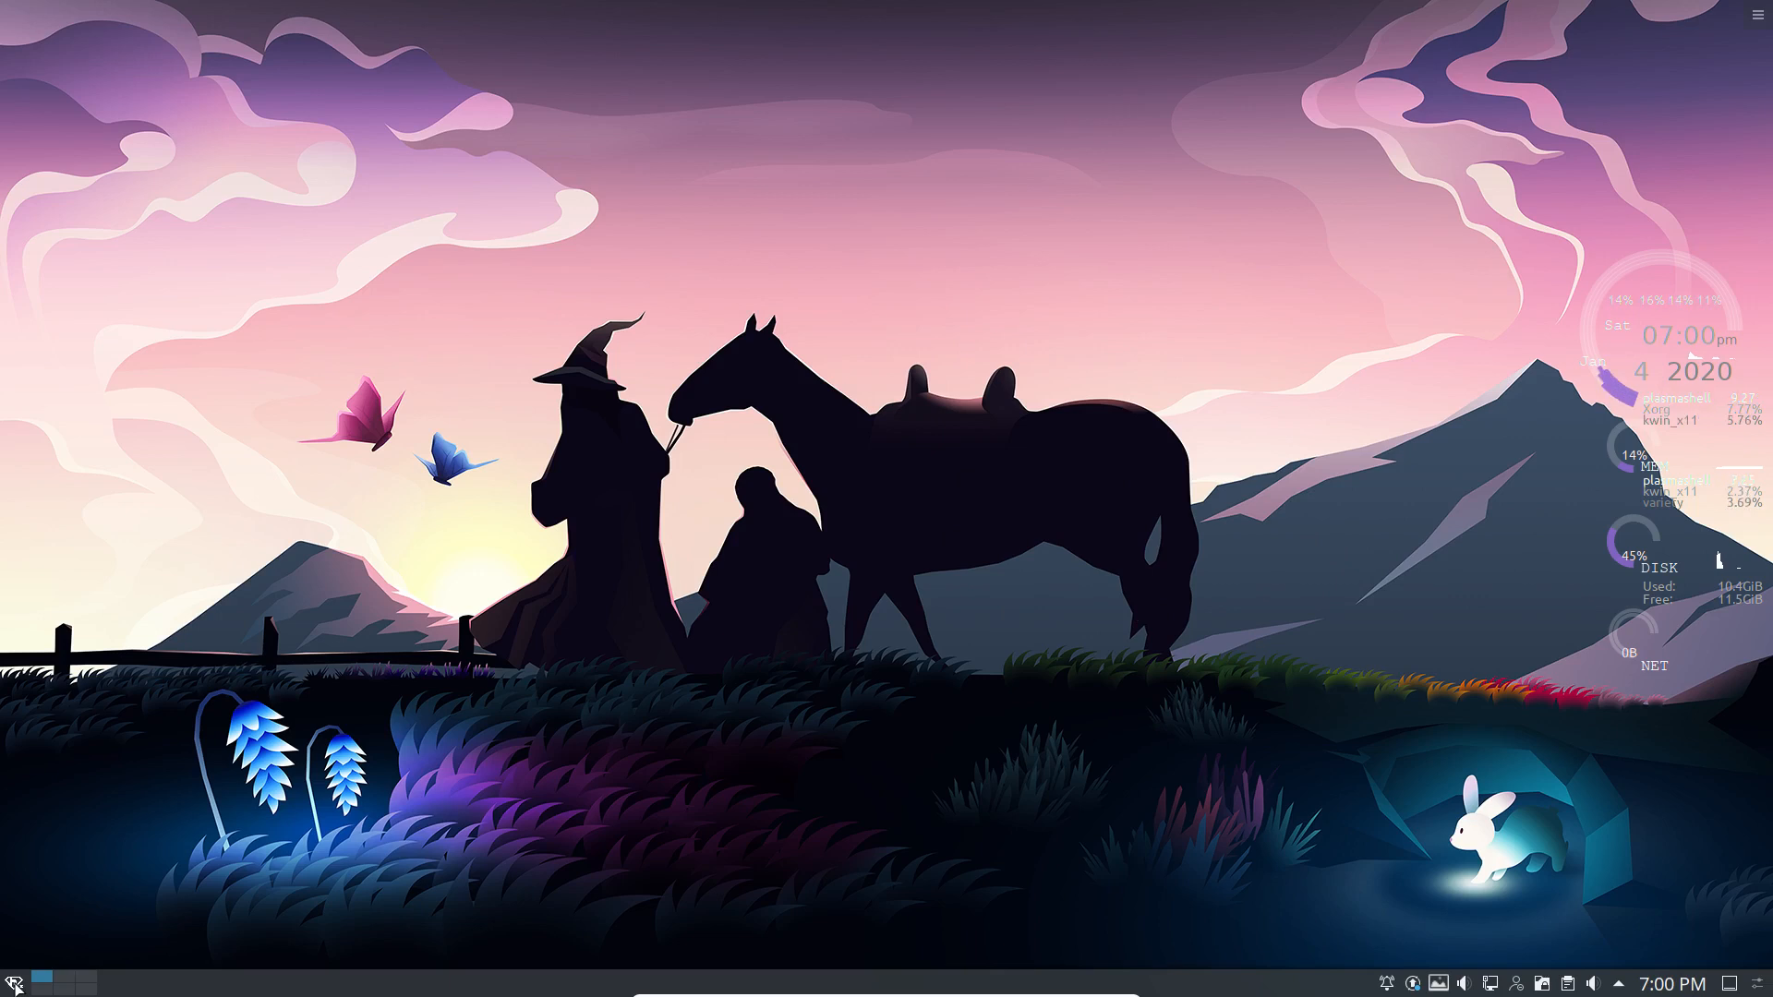
Launch Discover, run Update All to install hefftor-plasma-git until Up to Date, then close it
left_click(15, 980)
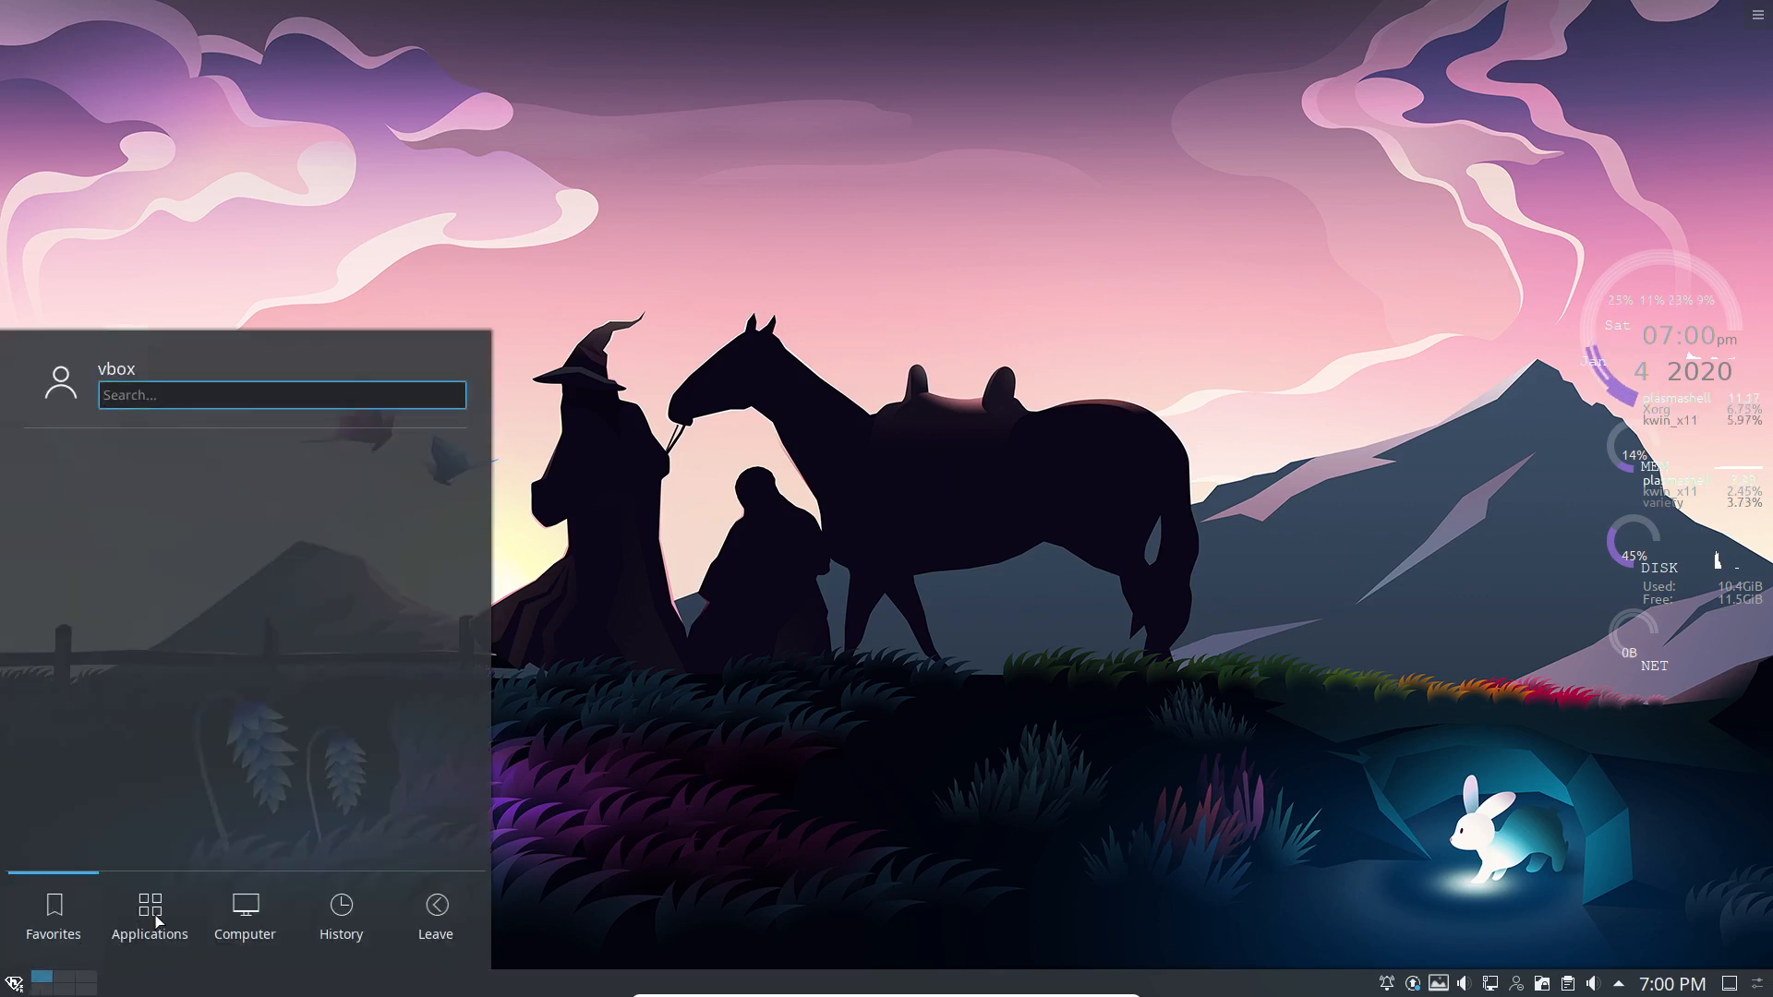
left_click(148, 916)
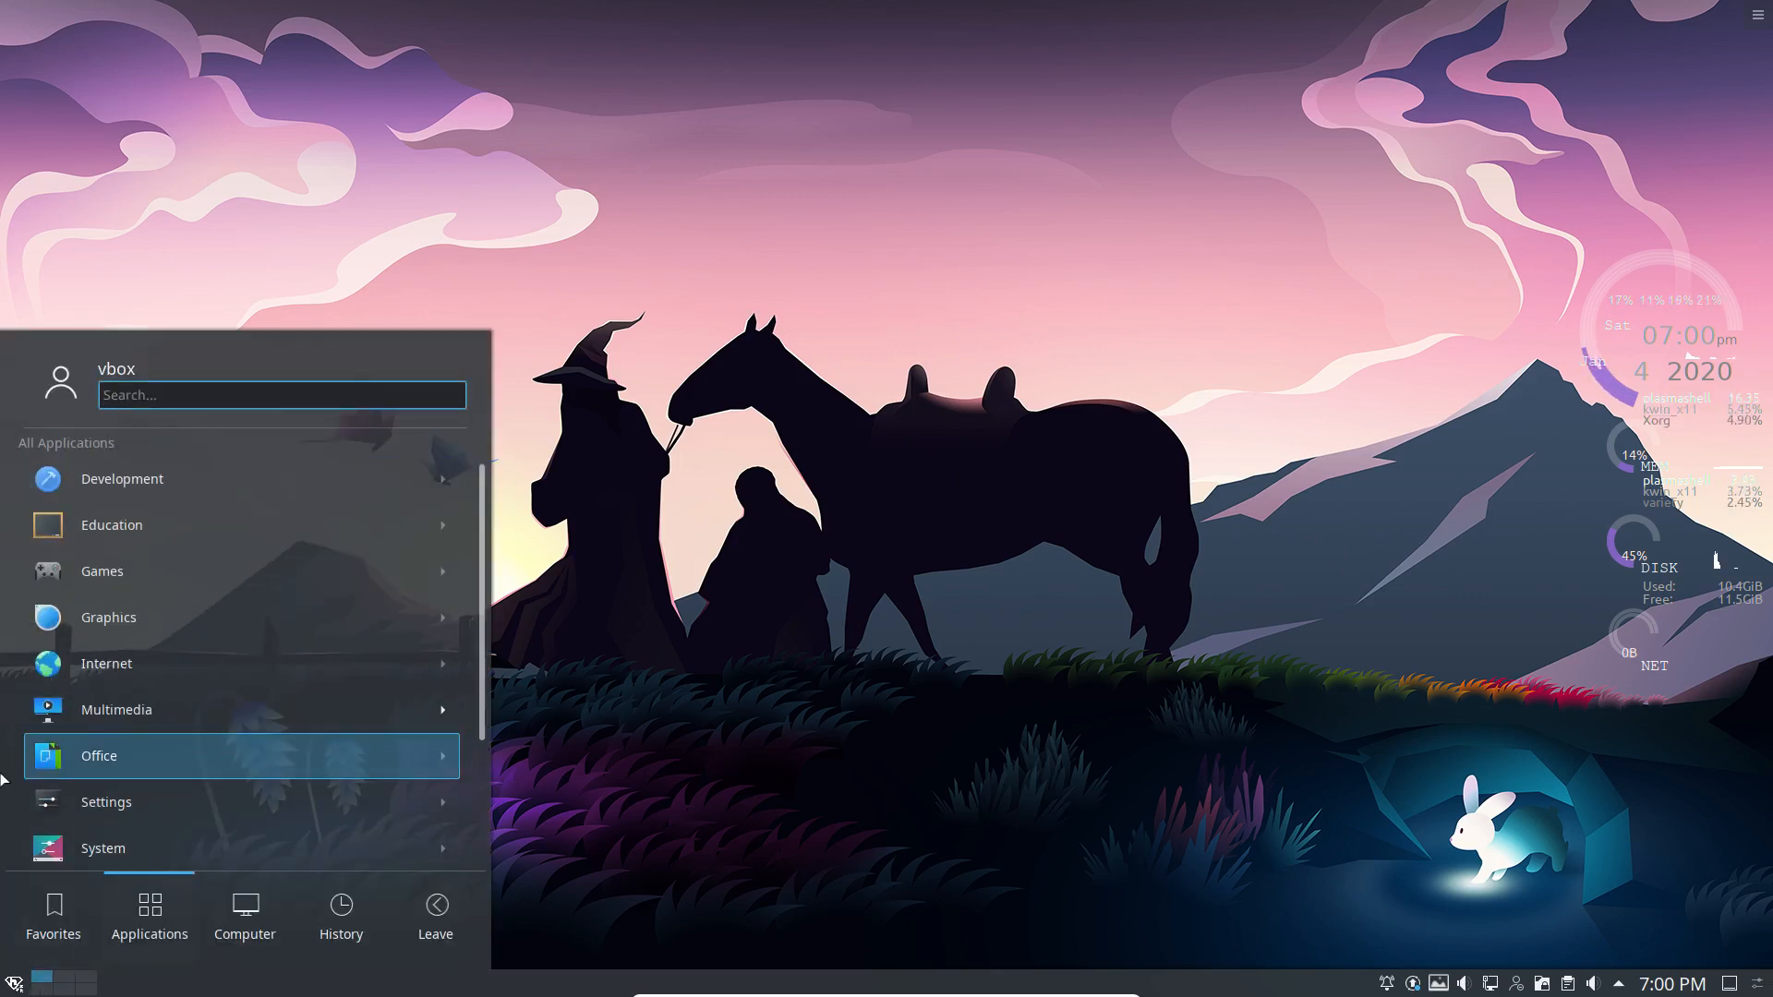
left_click(792, 581)
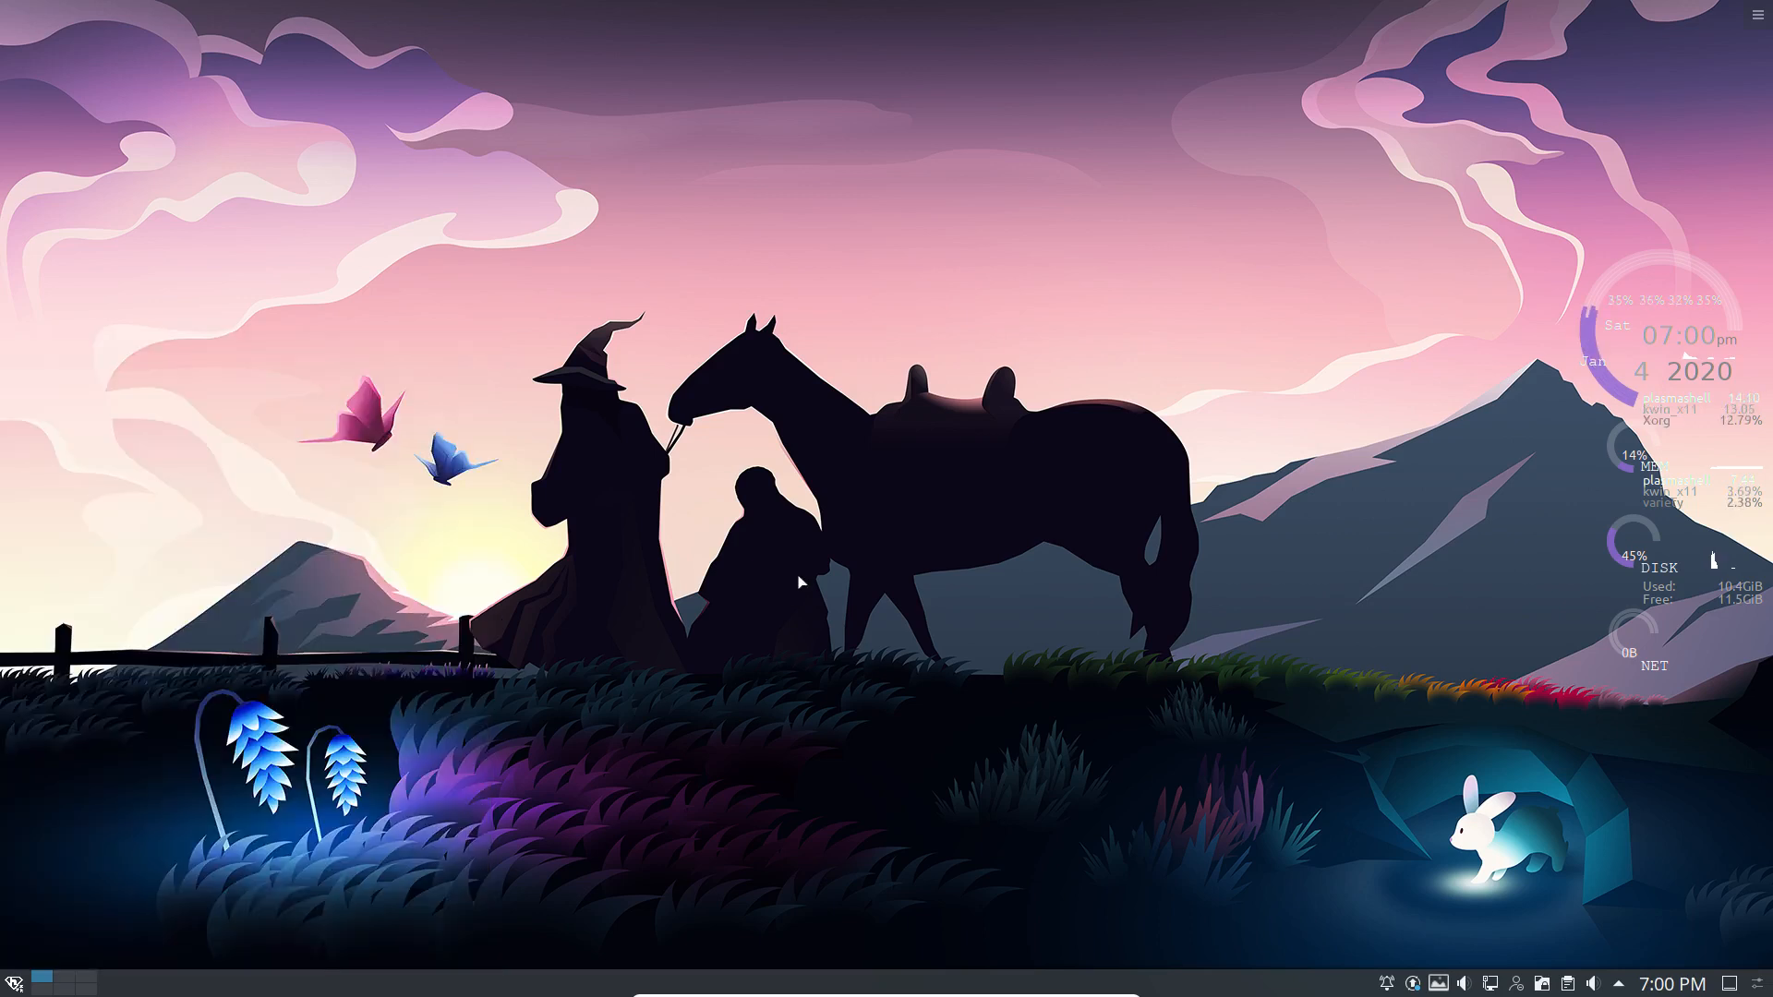
mouse_move(1320, 672)
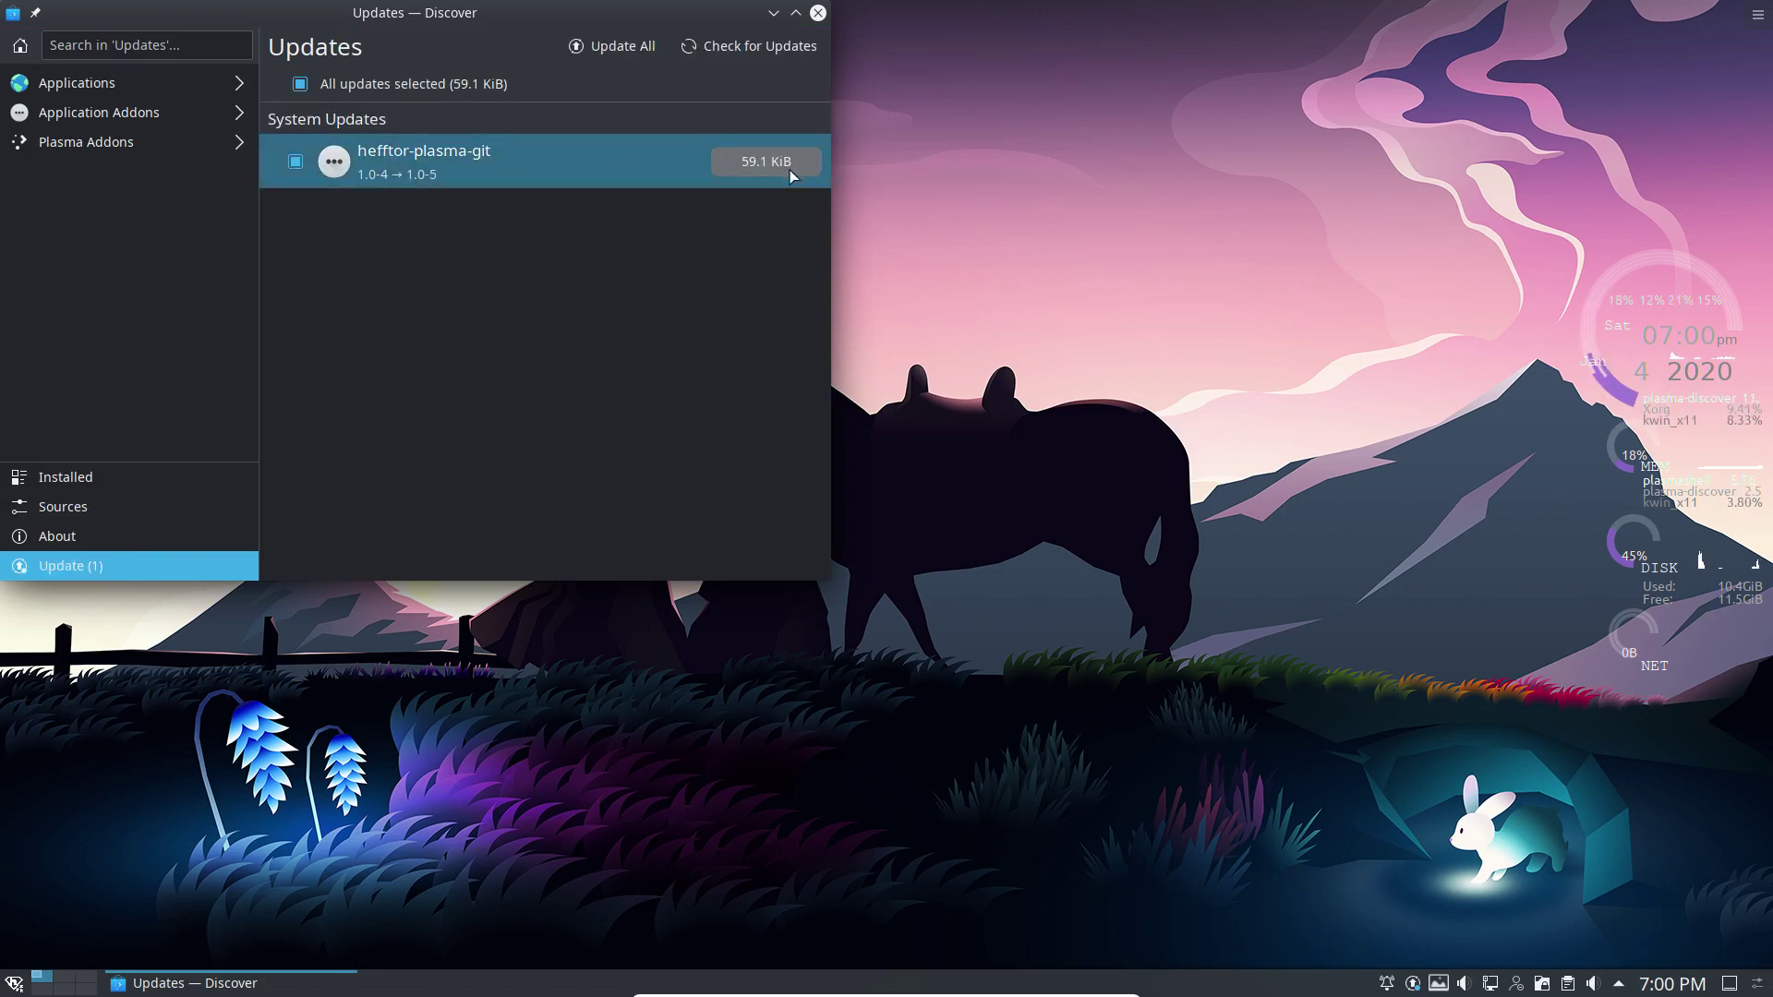
left_click(621, 44)
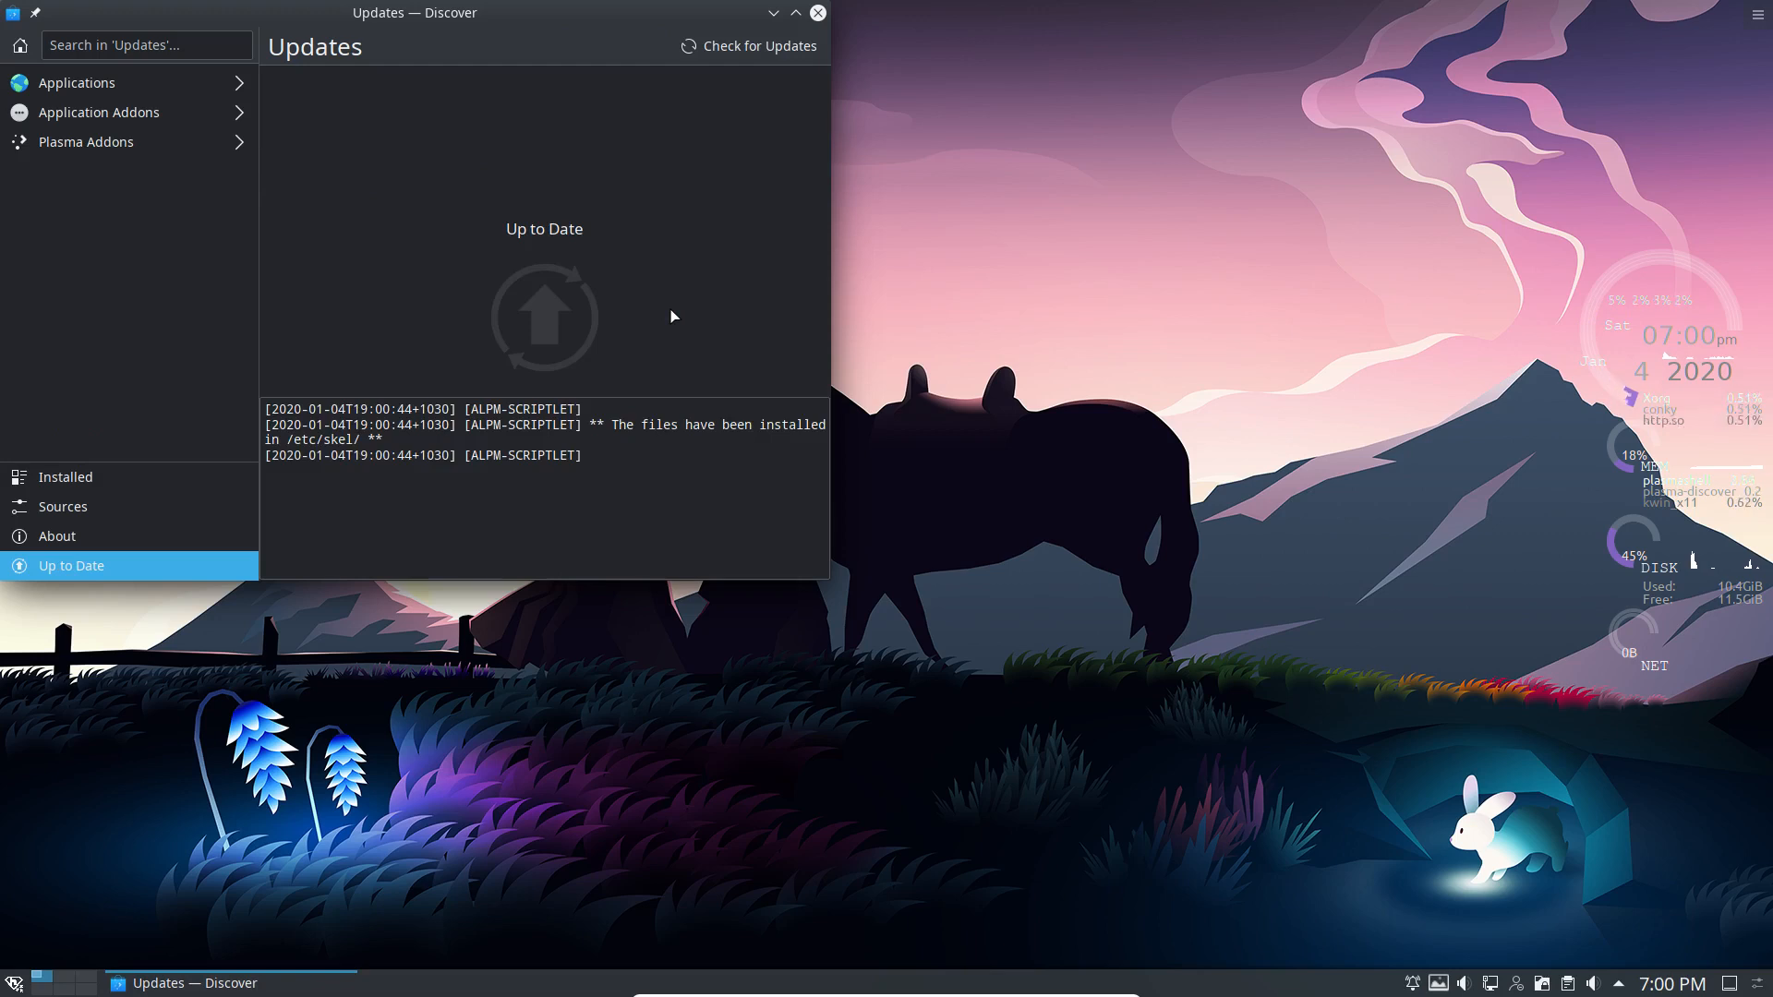
mouse_move(759, 347)
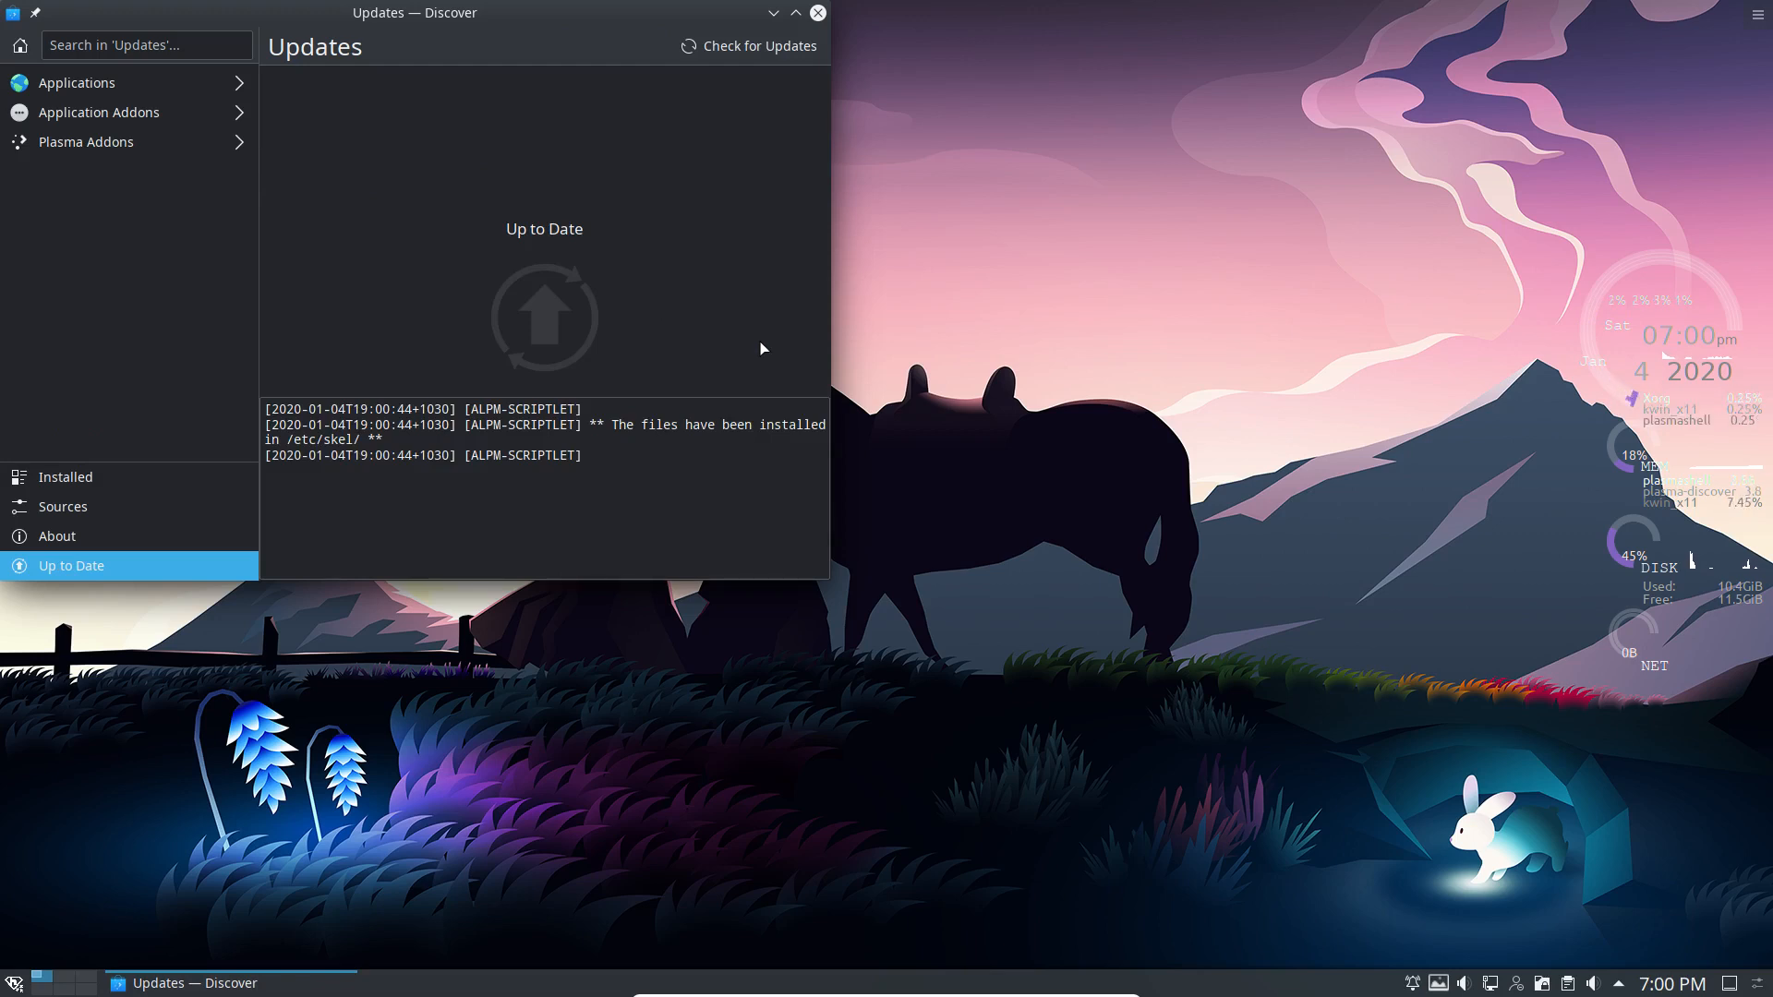
mouse_move(856, 16)
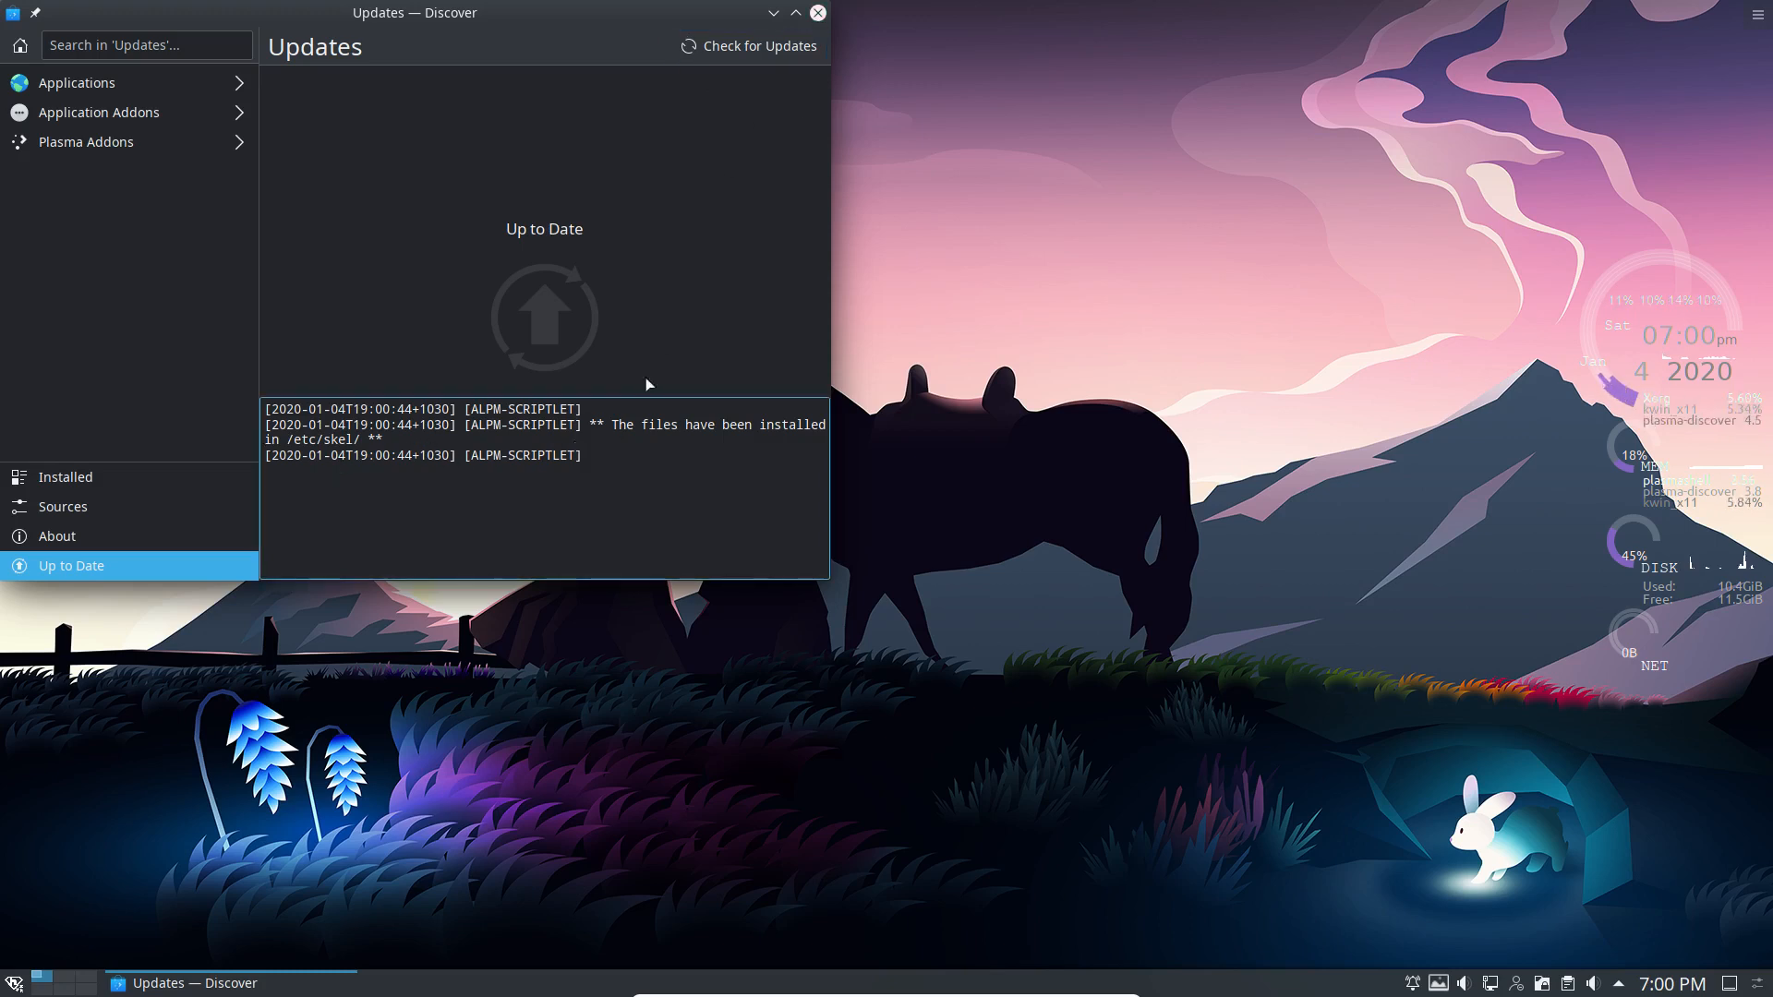
mouse_move(816, 12)
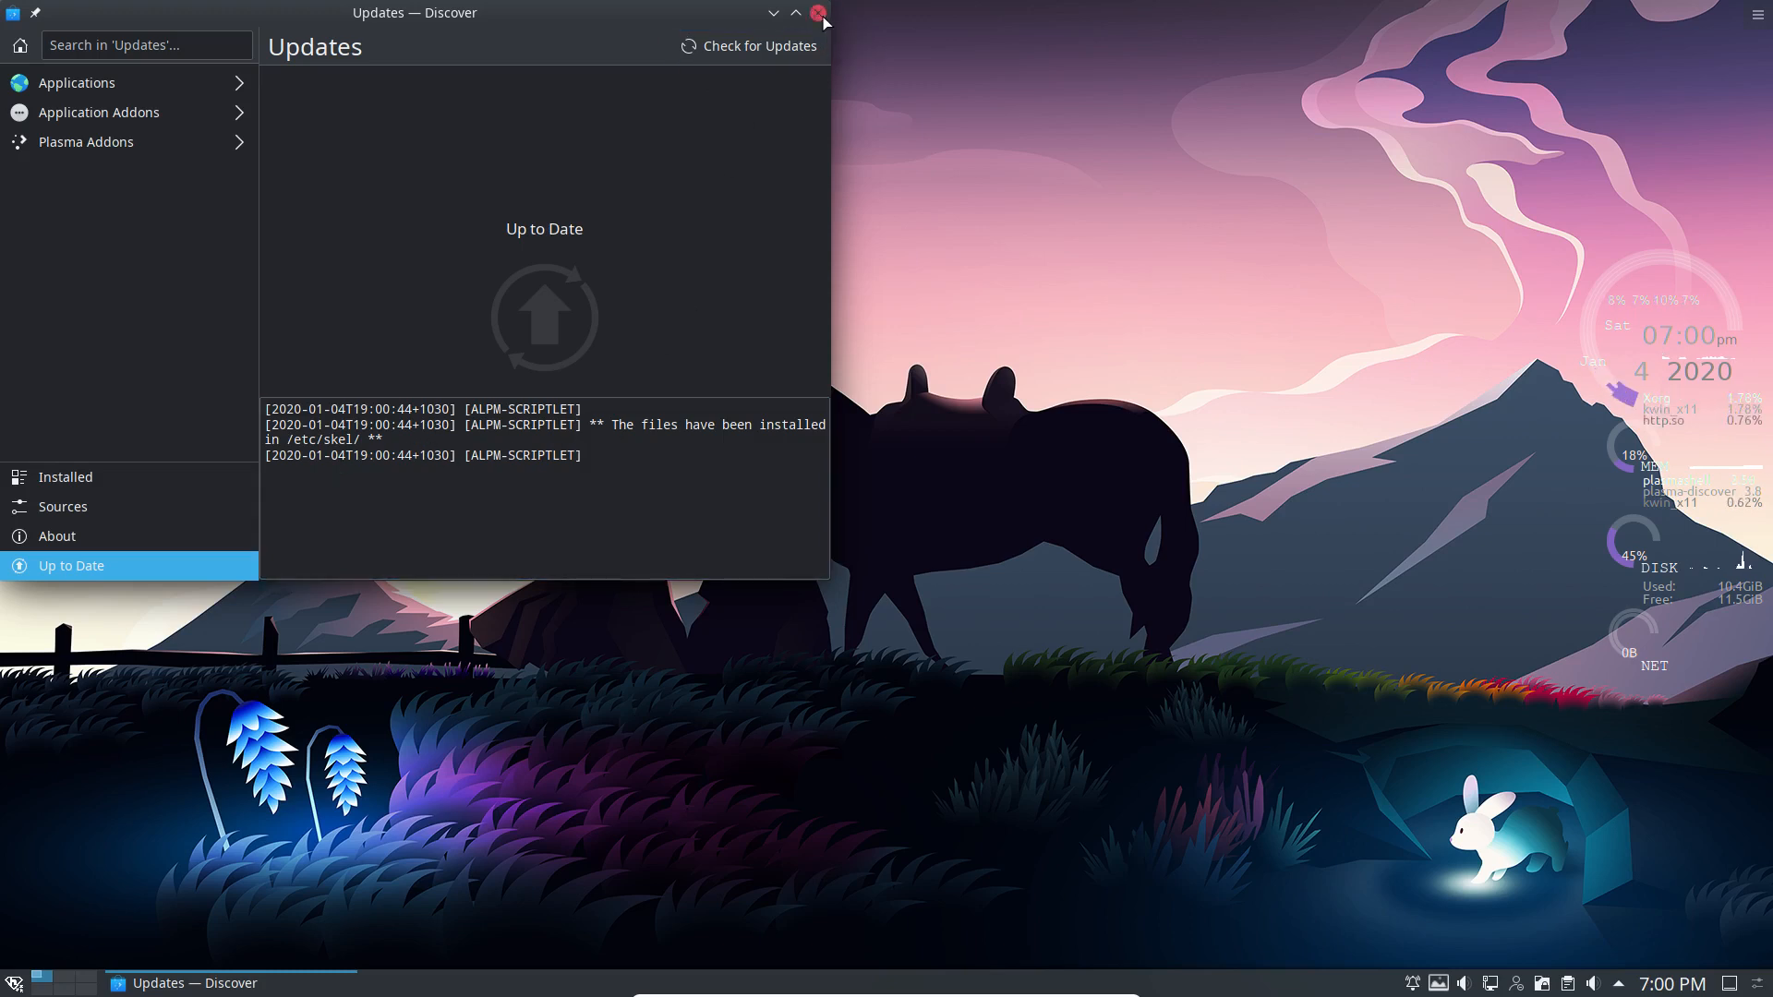
left_click(818, 13)
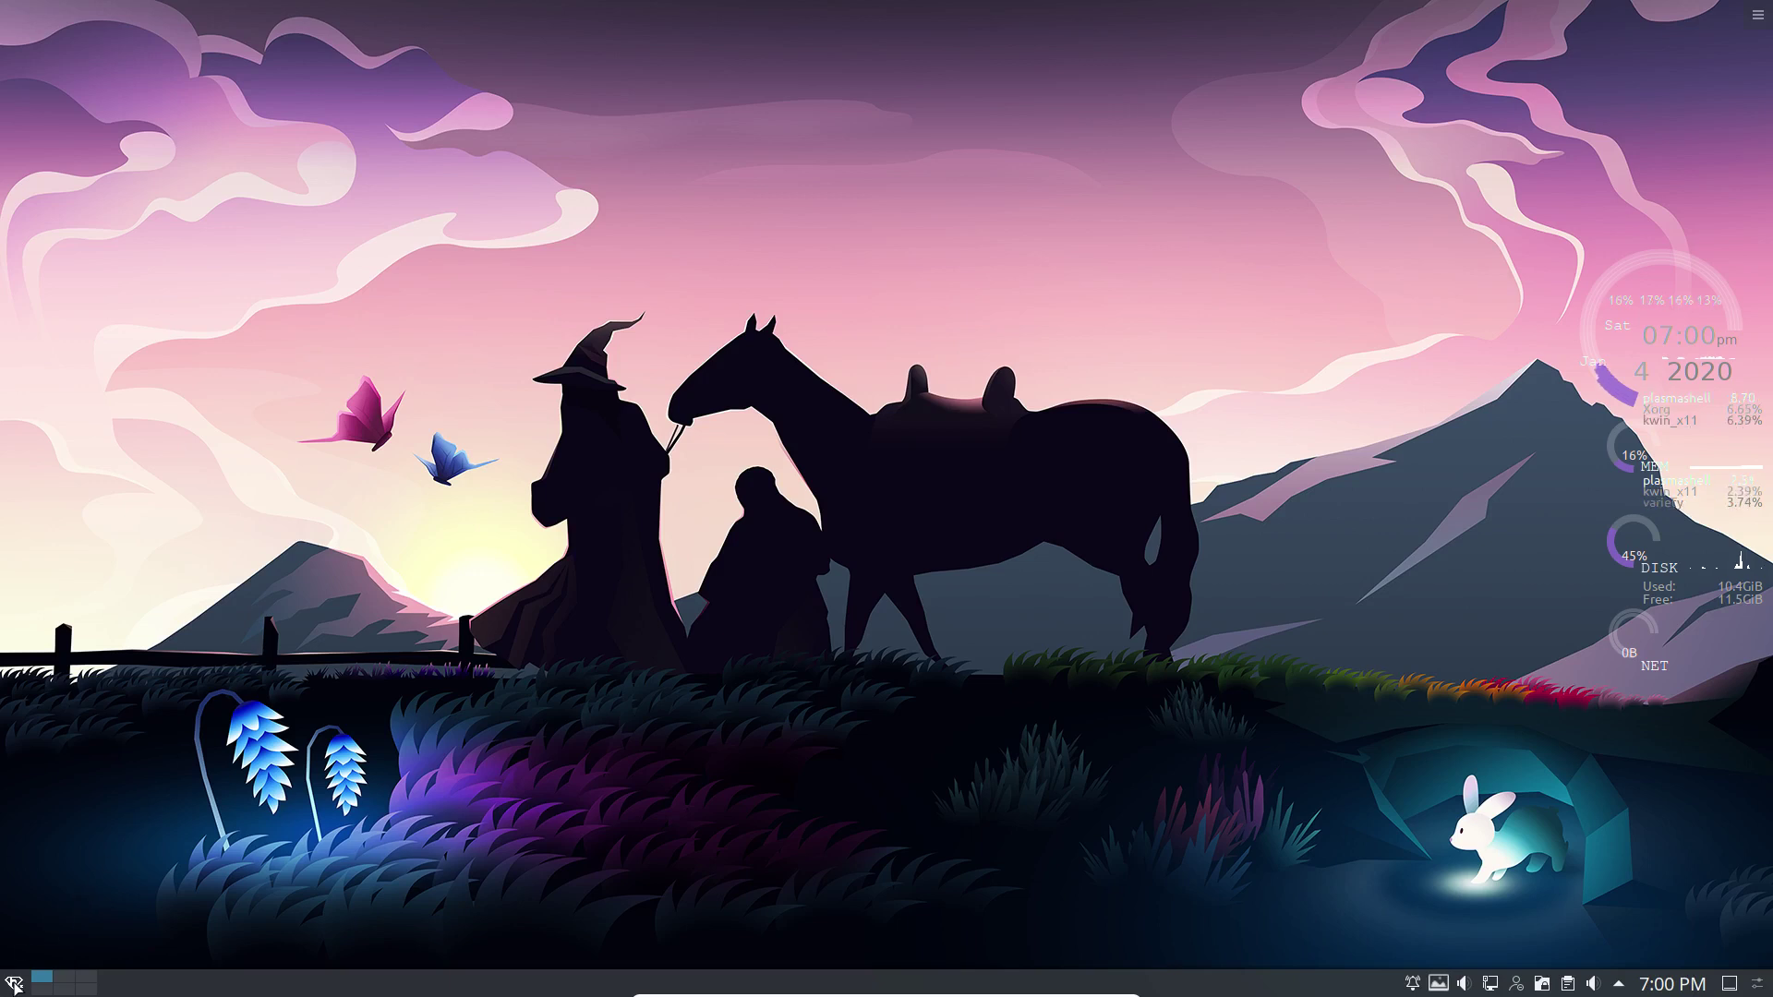
Launch Konsole from the System category, run the skel command, then close the terminal
left_click(15, 979)
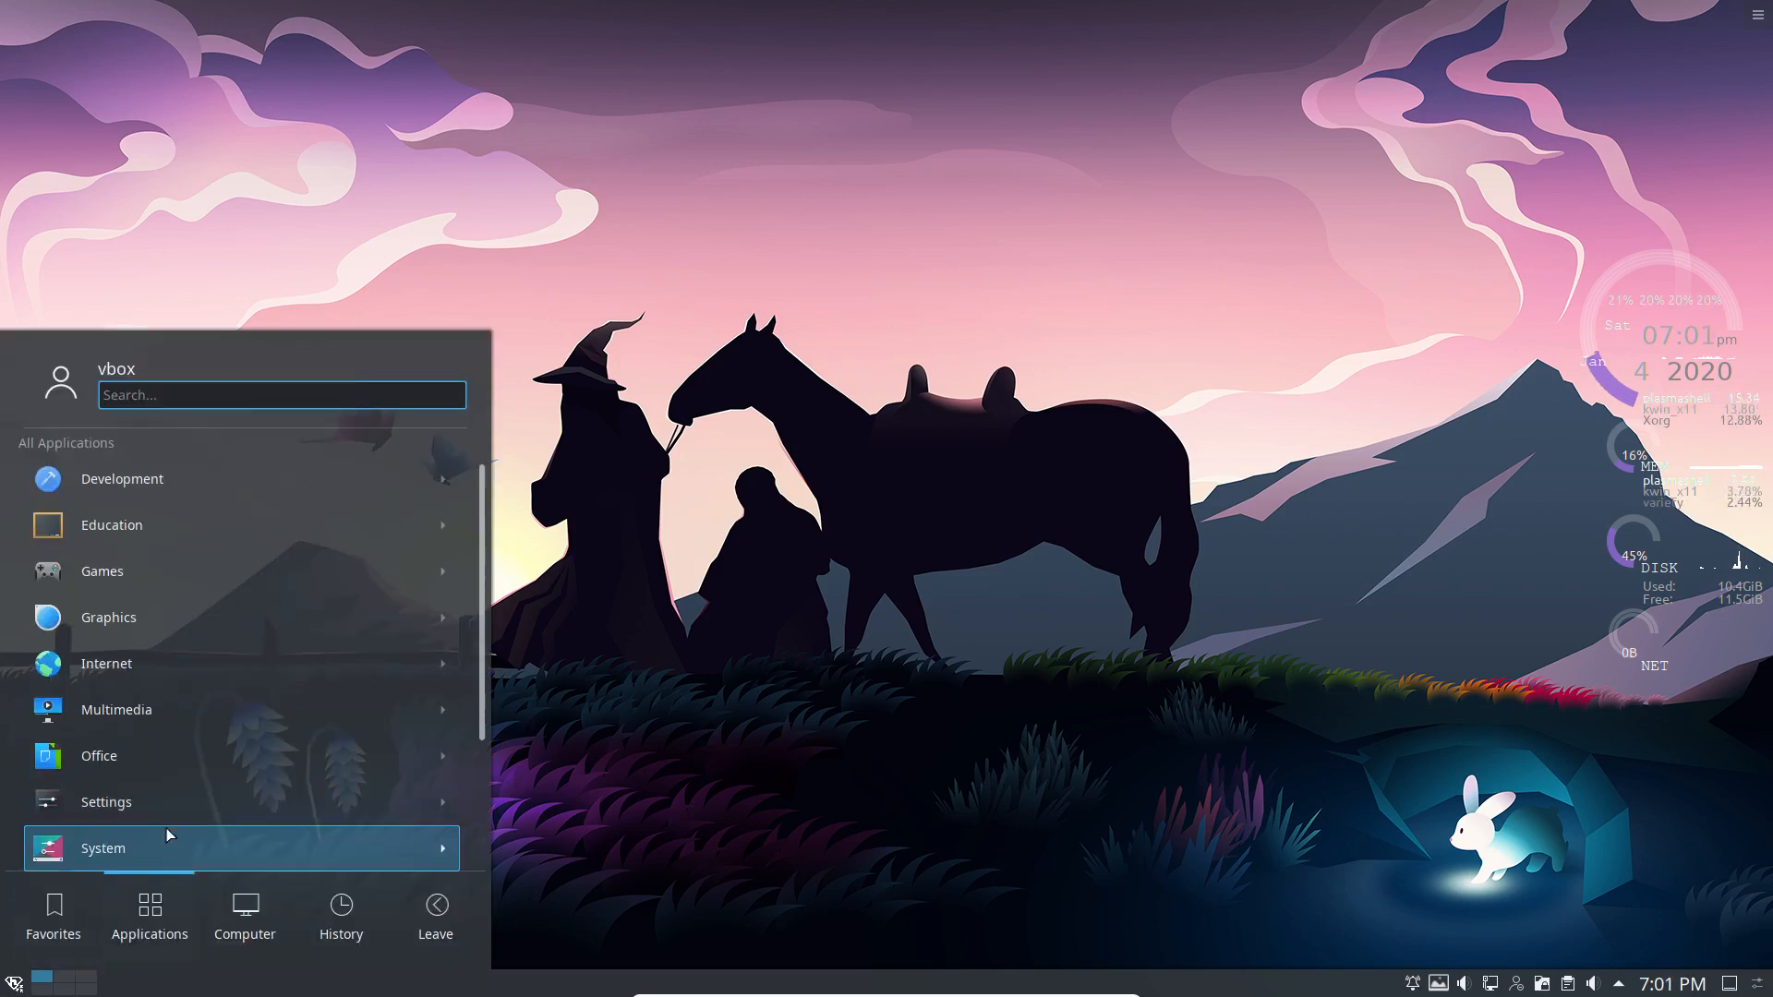
left_click(101, 848)
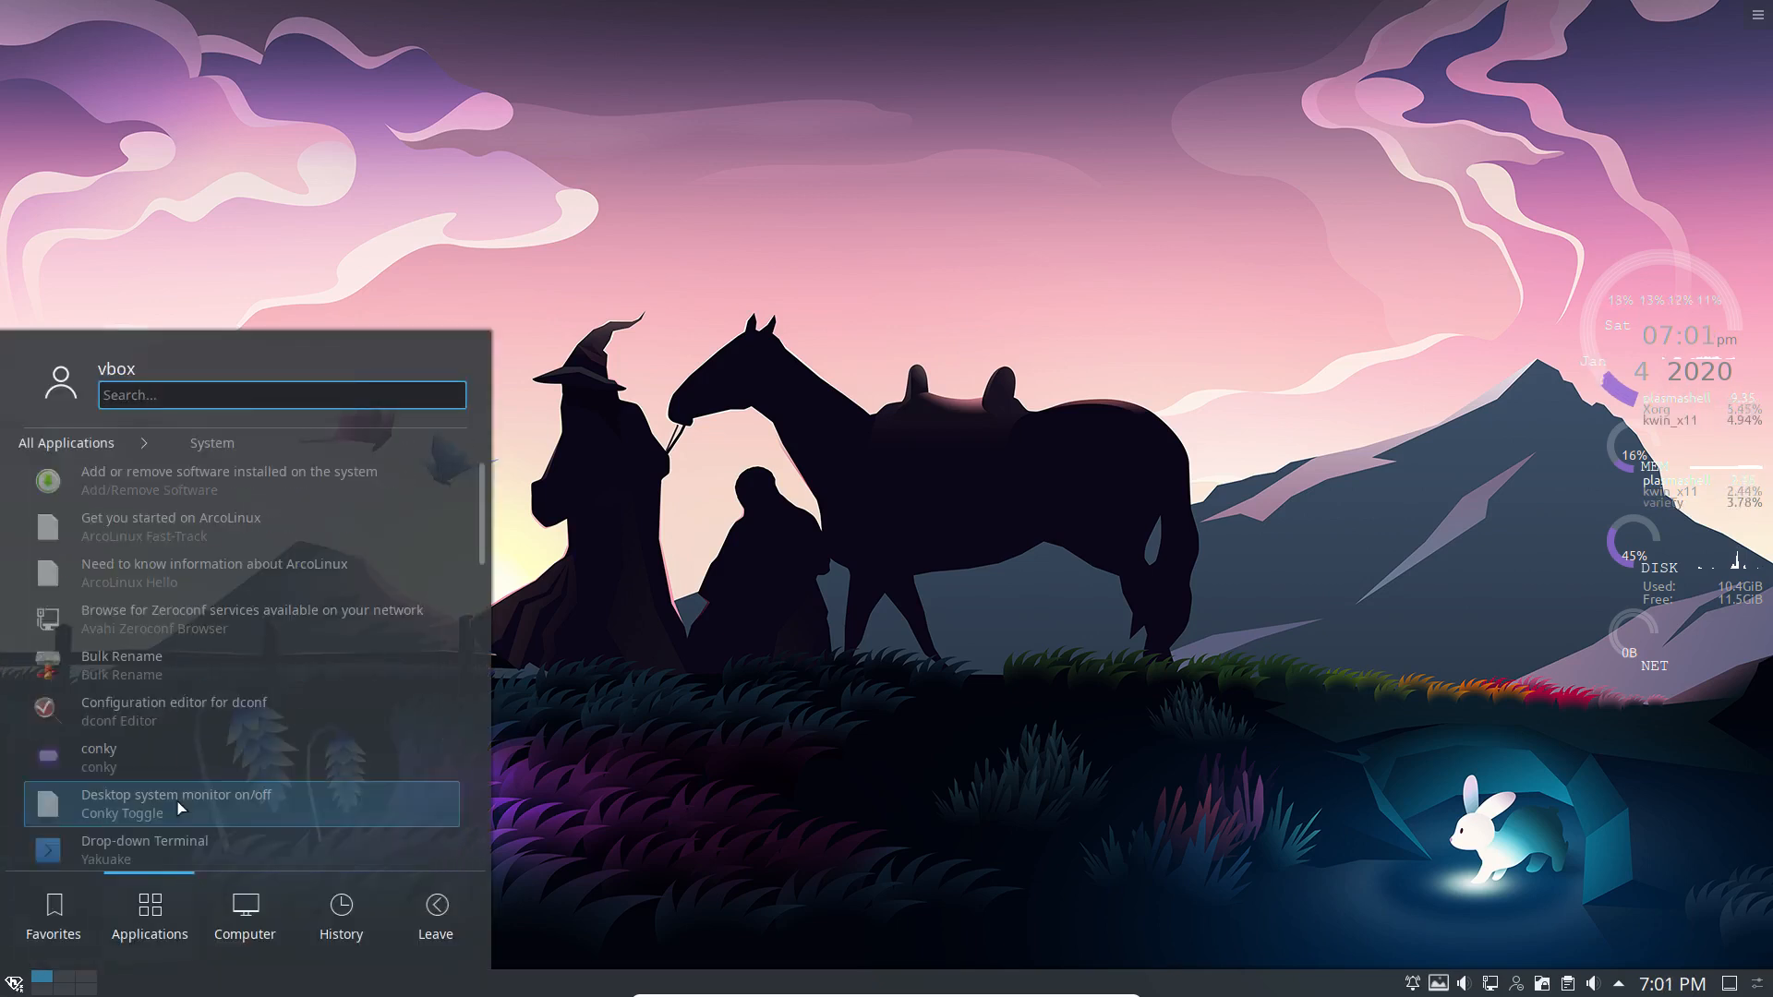
scroll("down", 3)
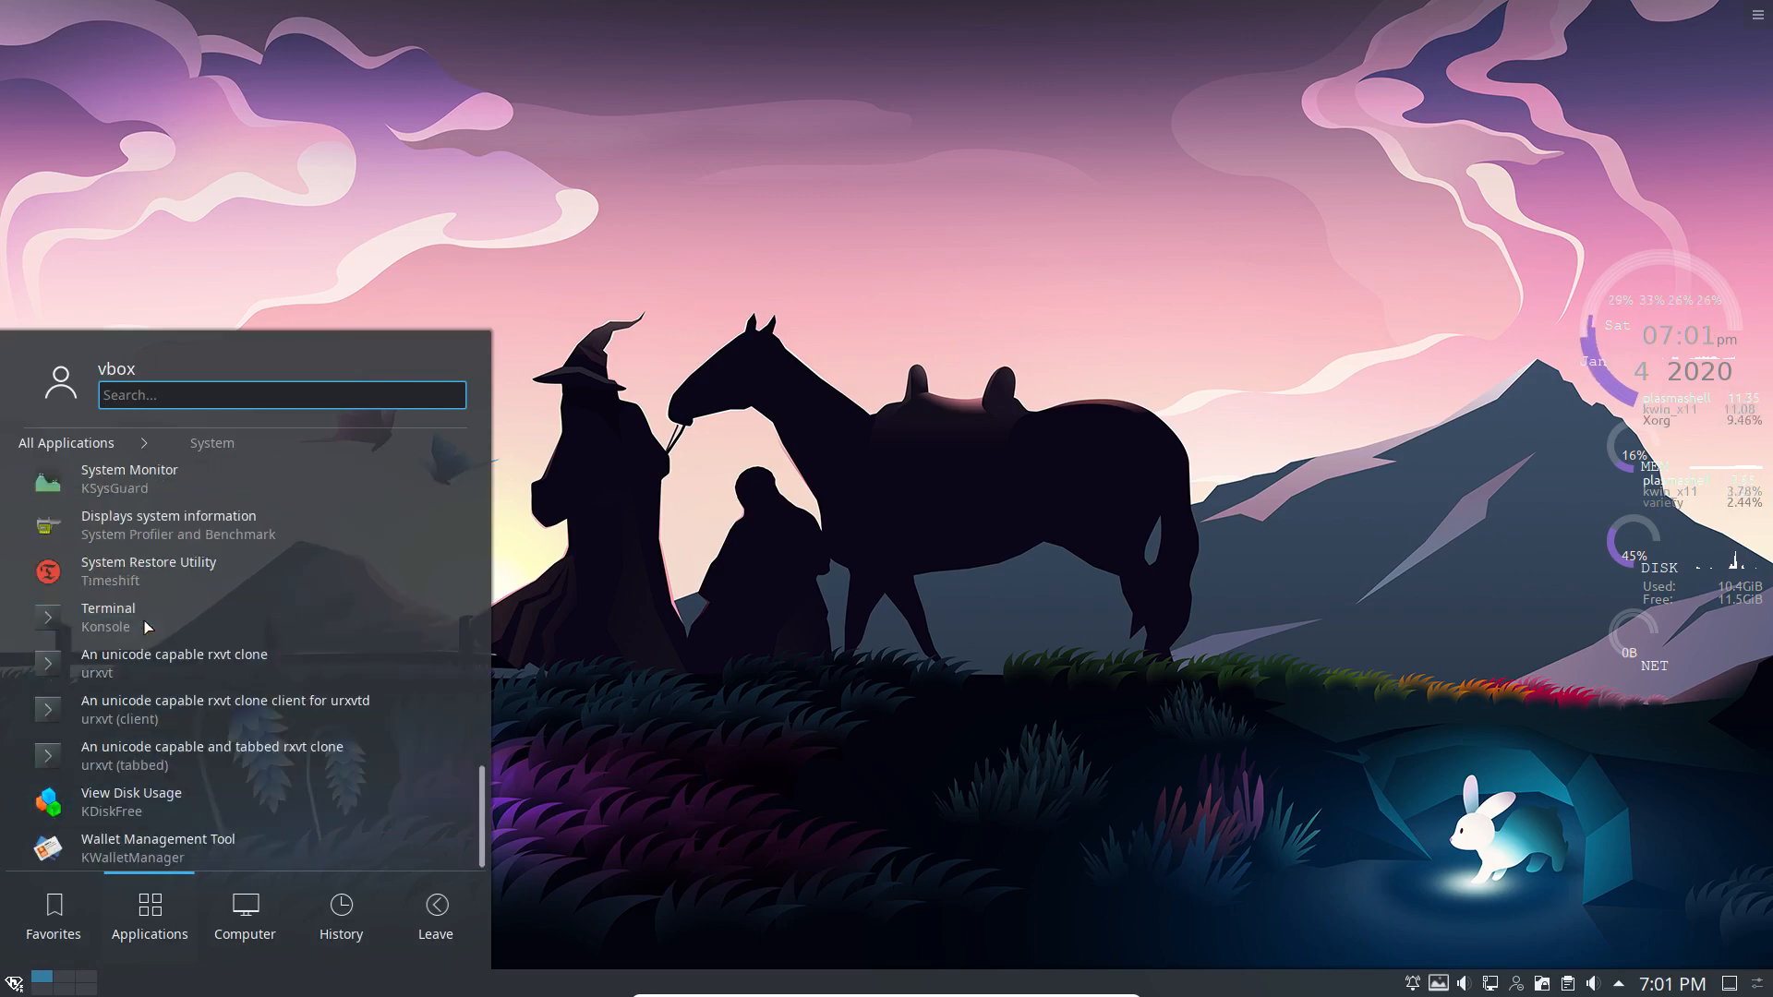
left_click(107, 617)
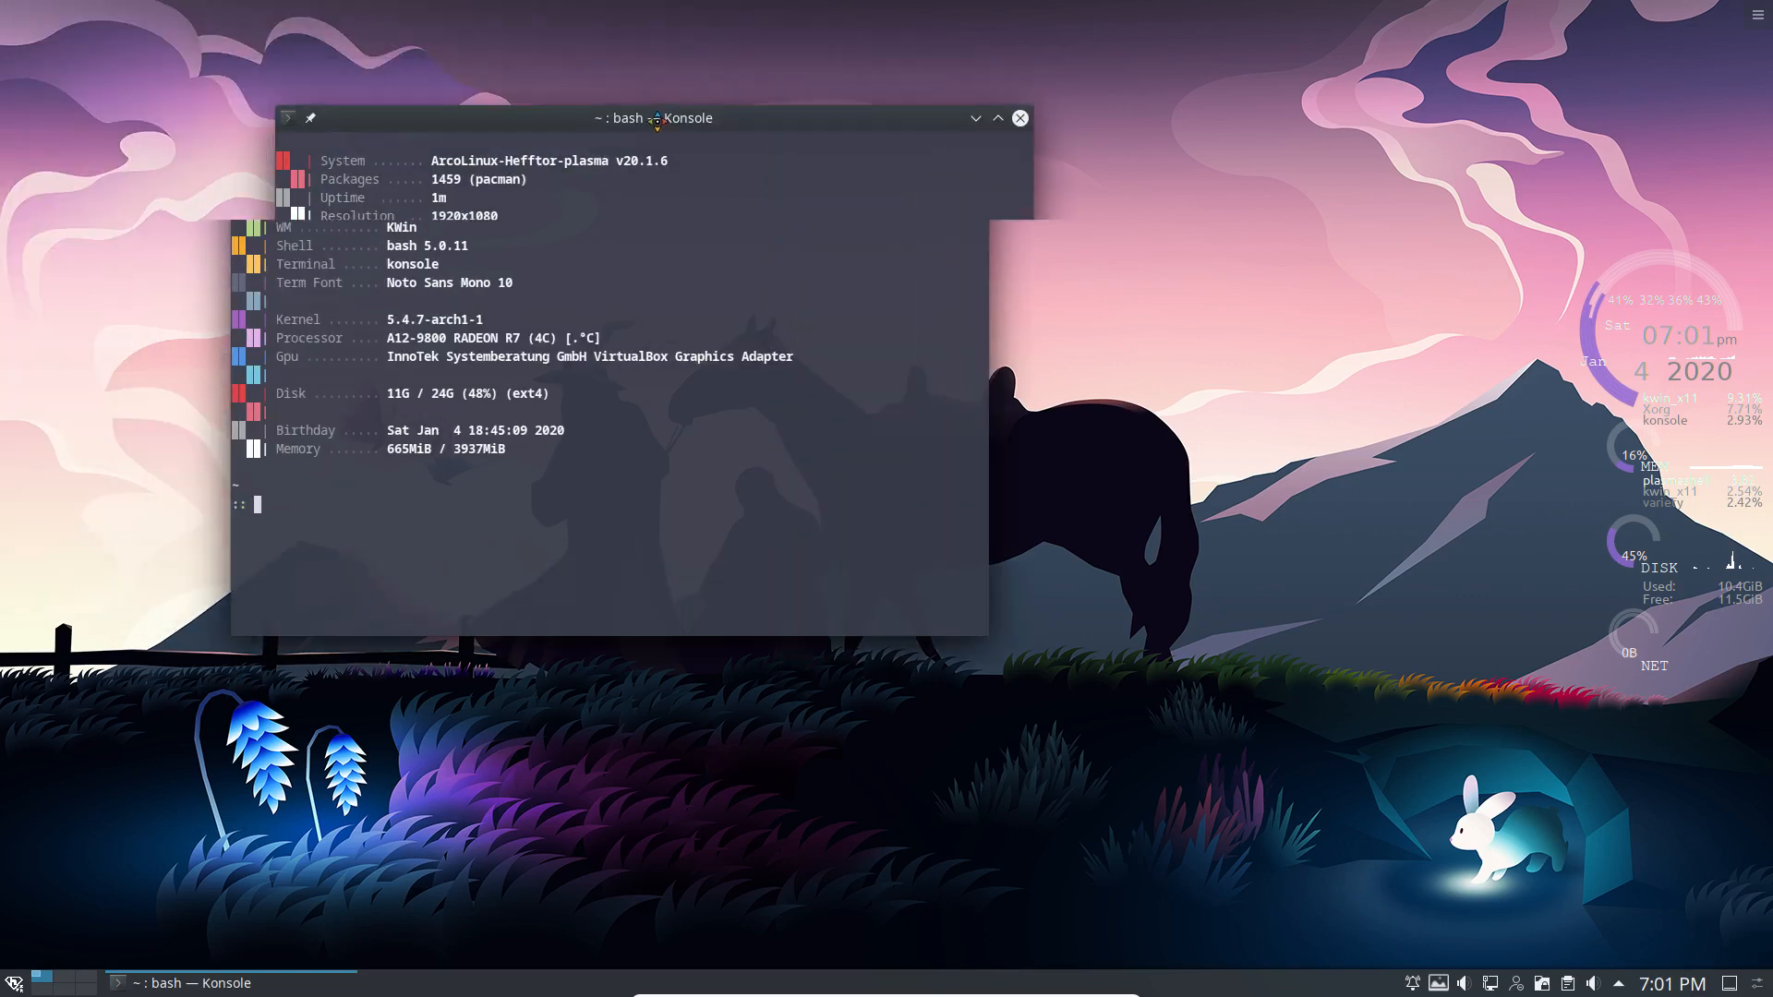
type("ske")
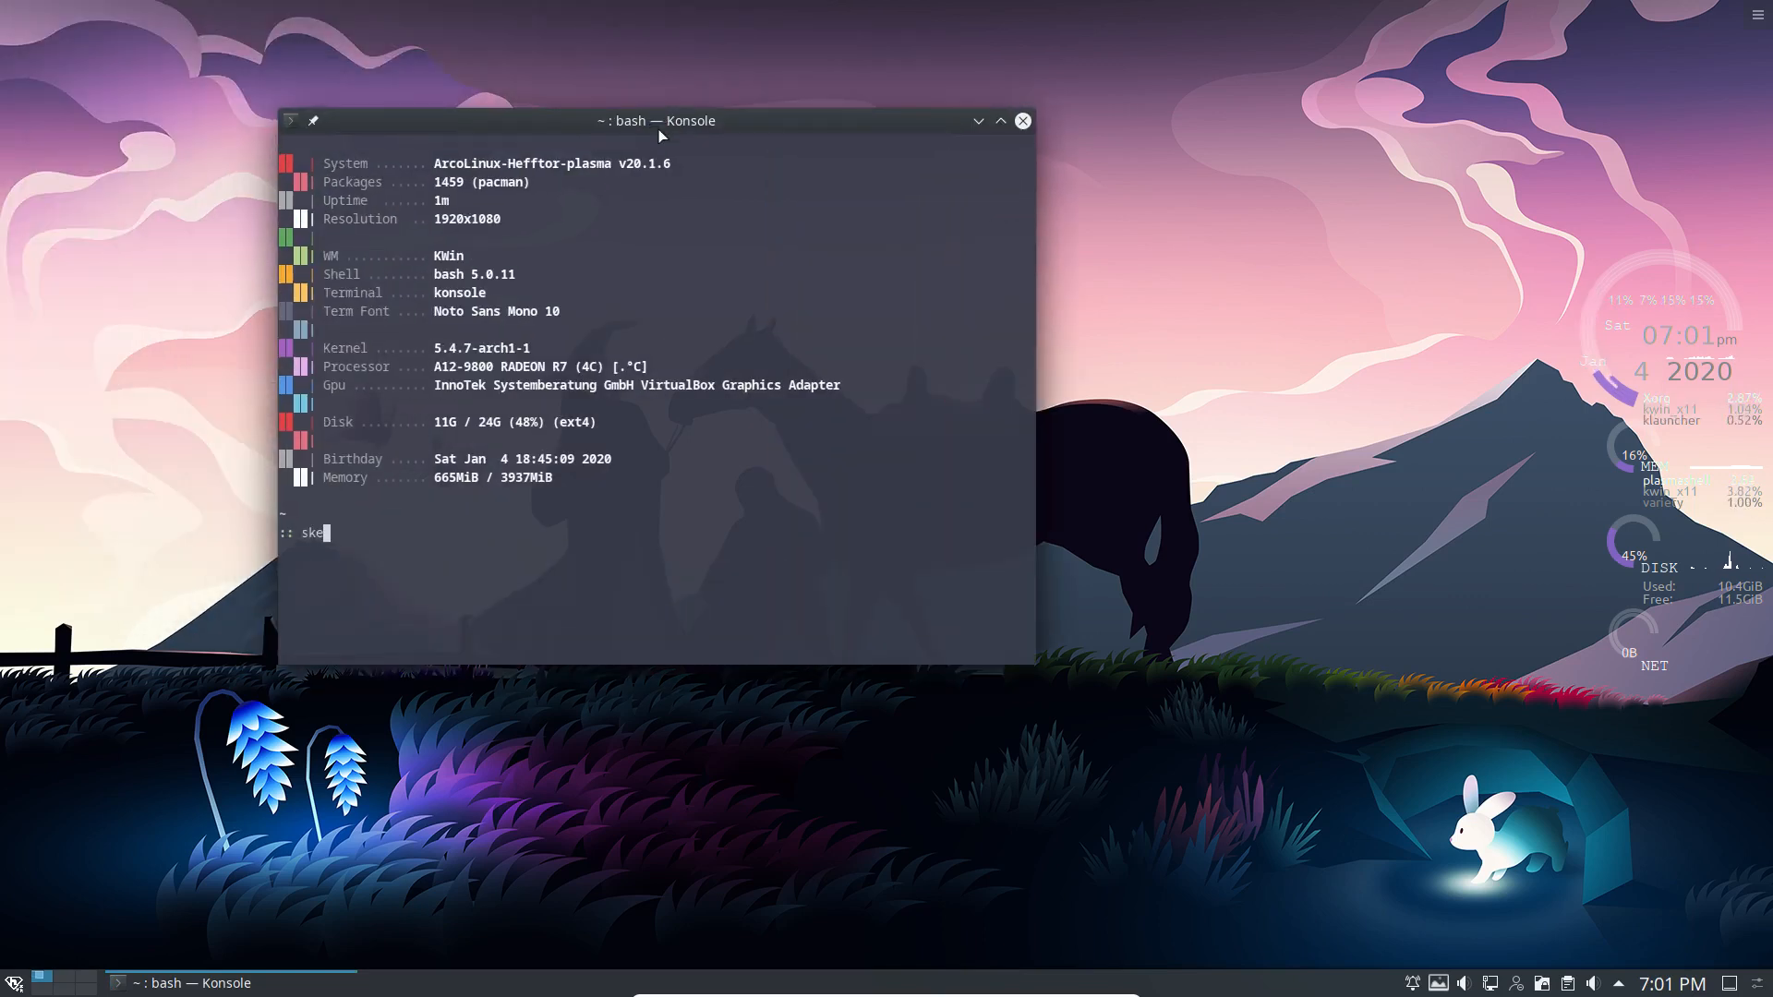
key("Return")
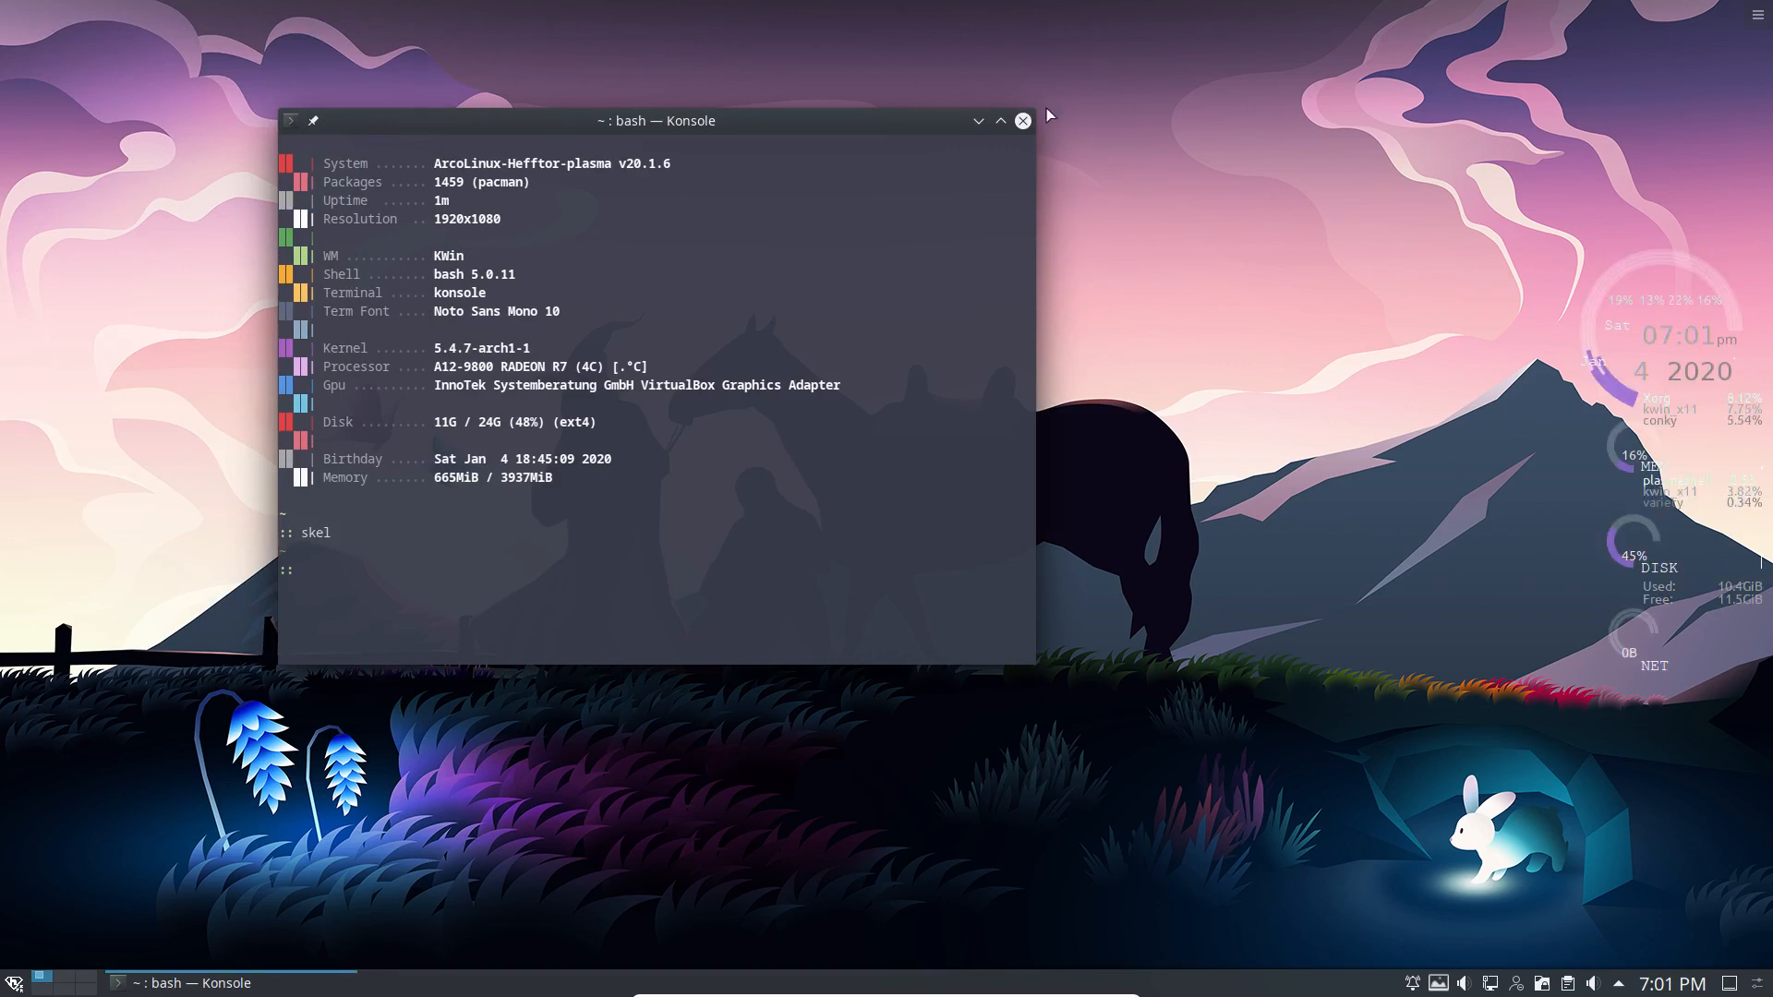
left_click(1021, 122)
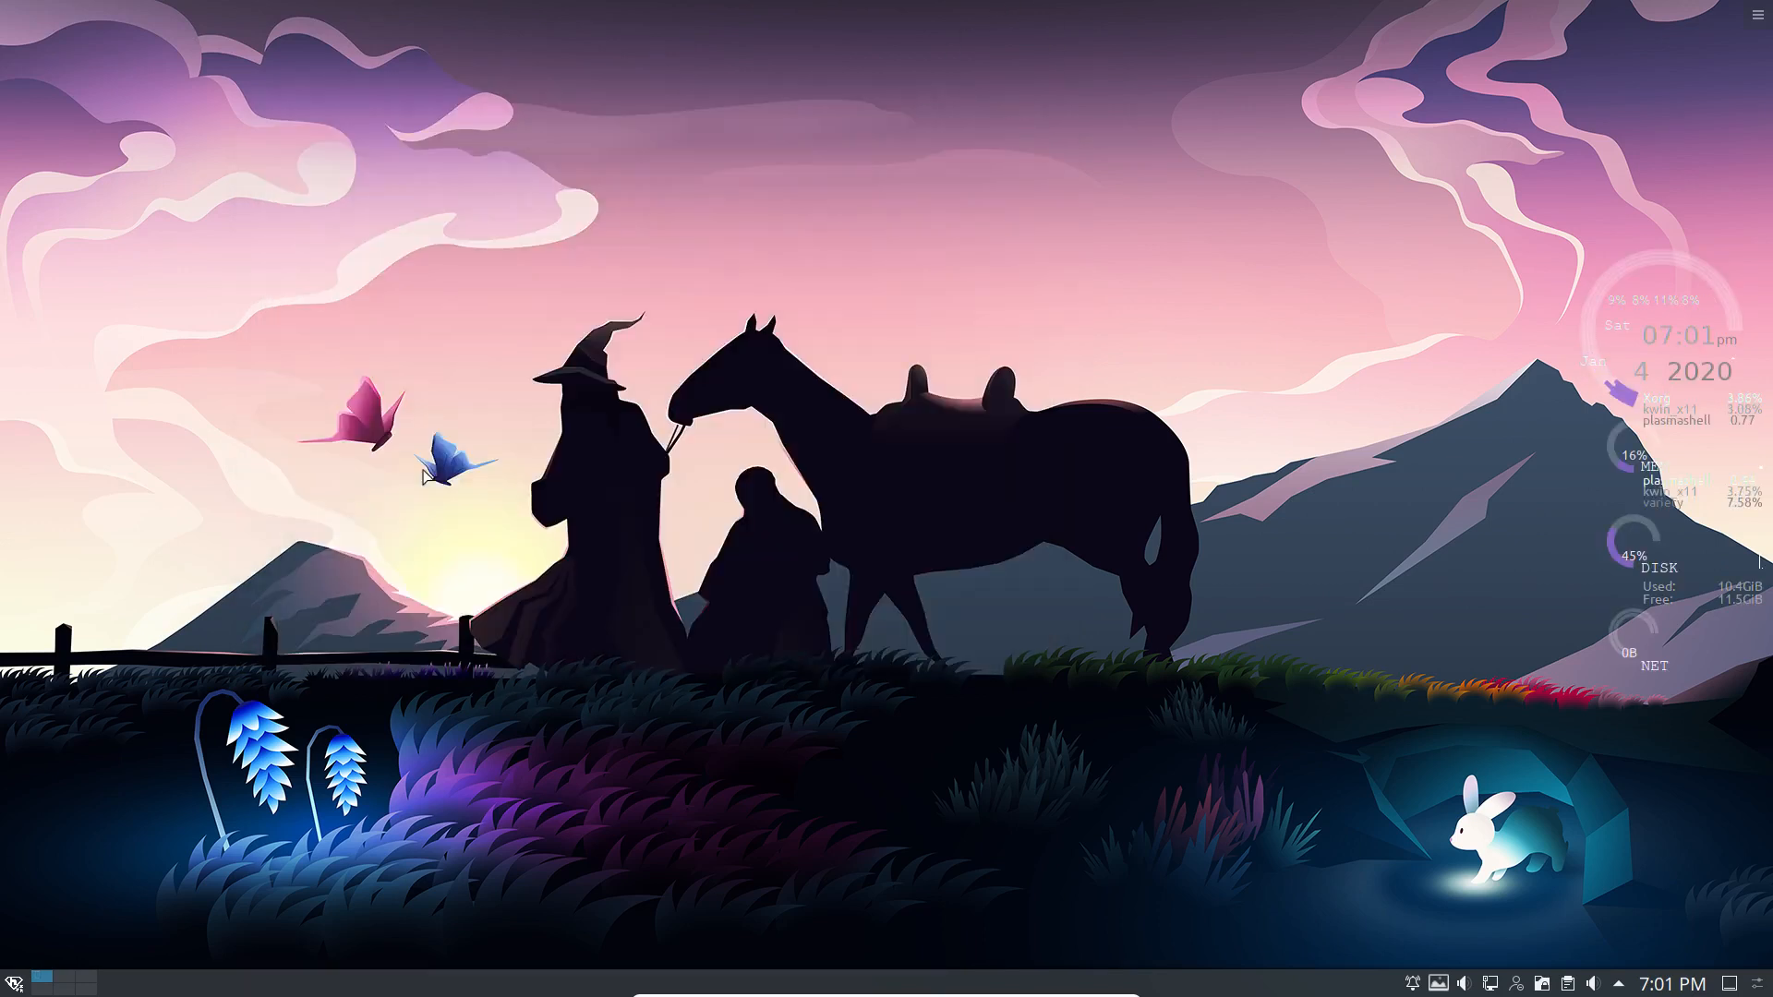
Open the Home folder in Dolphin from the launcher's Places list
left_click(13, 980)
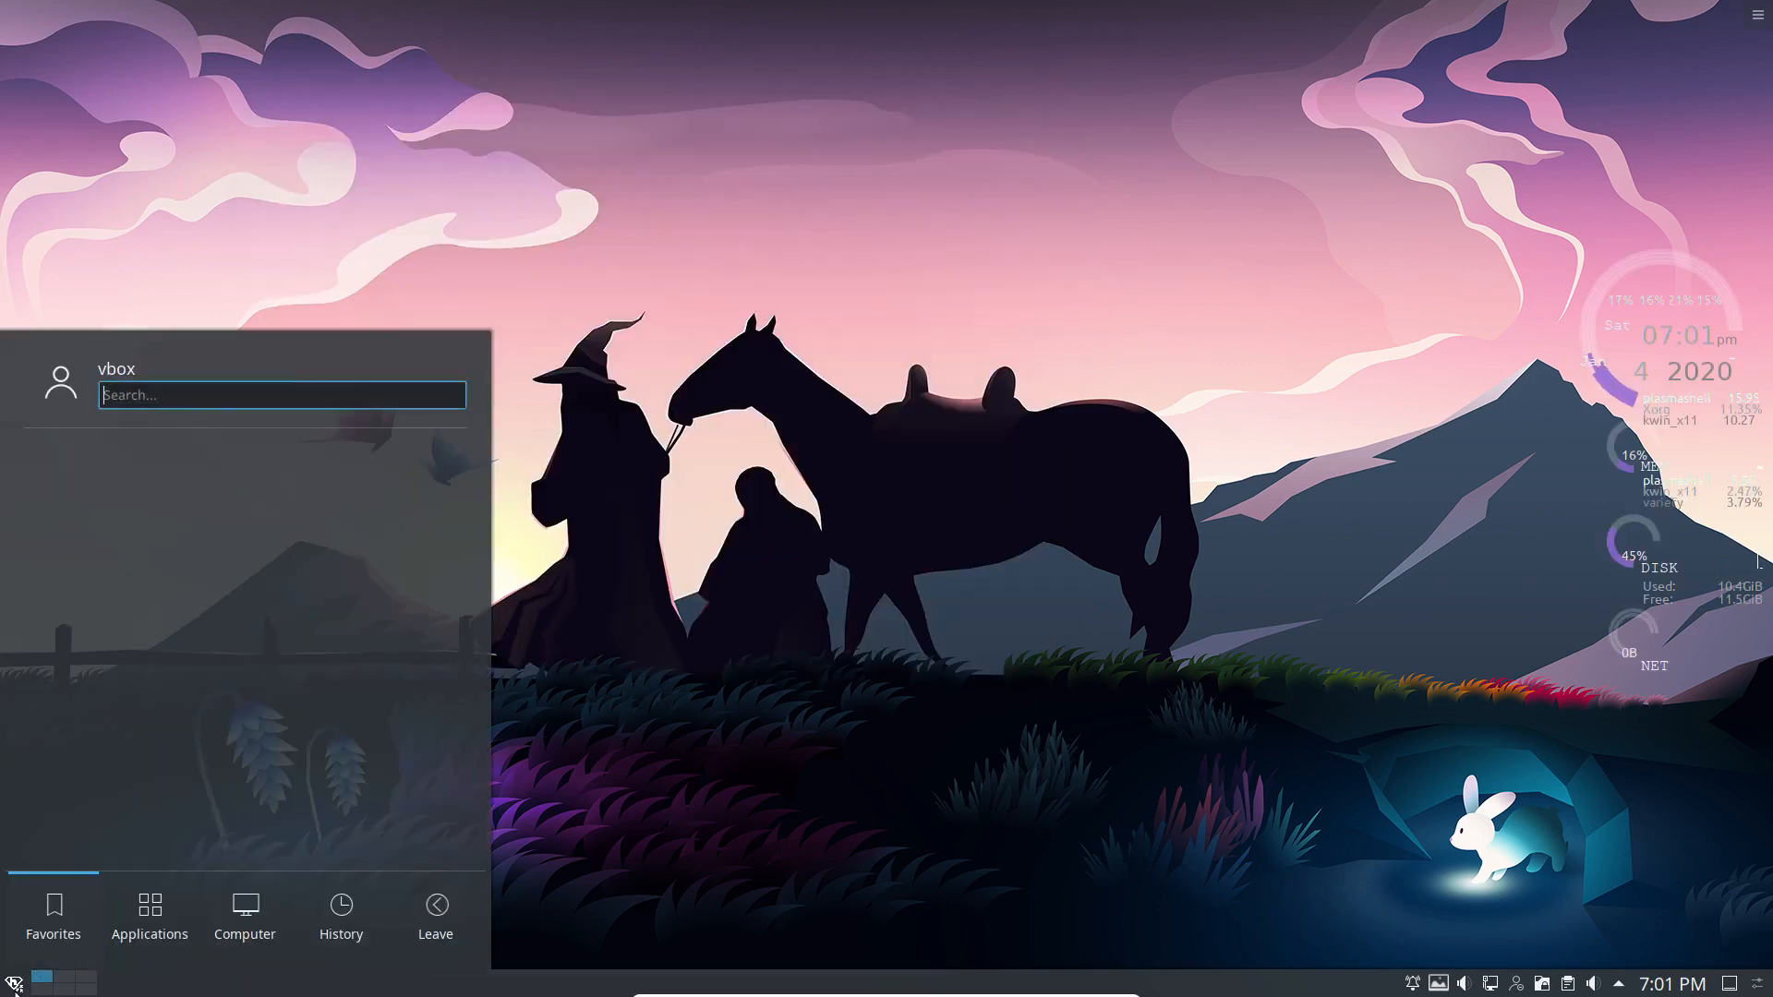
left_click(150, 916)
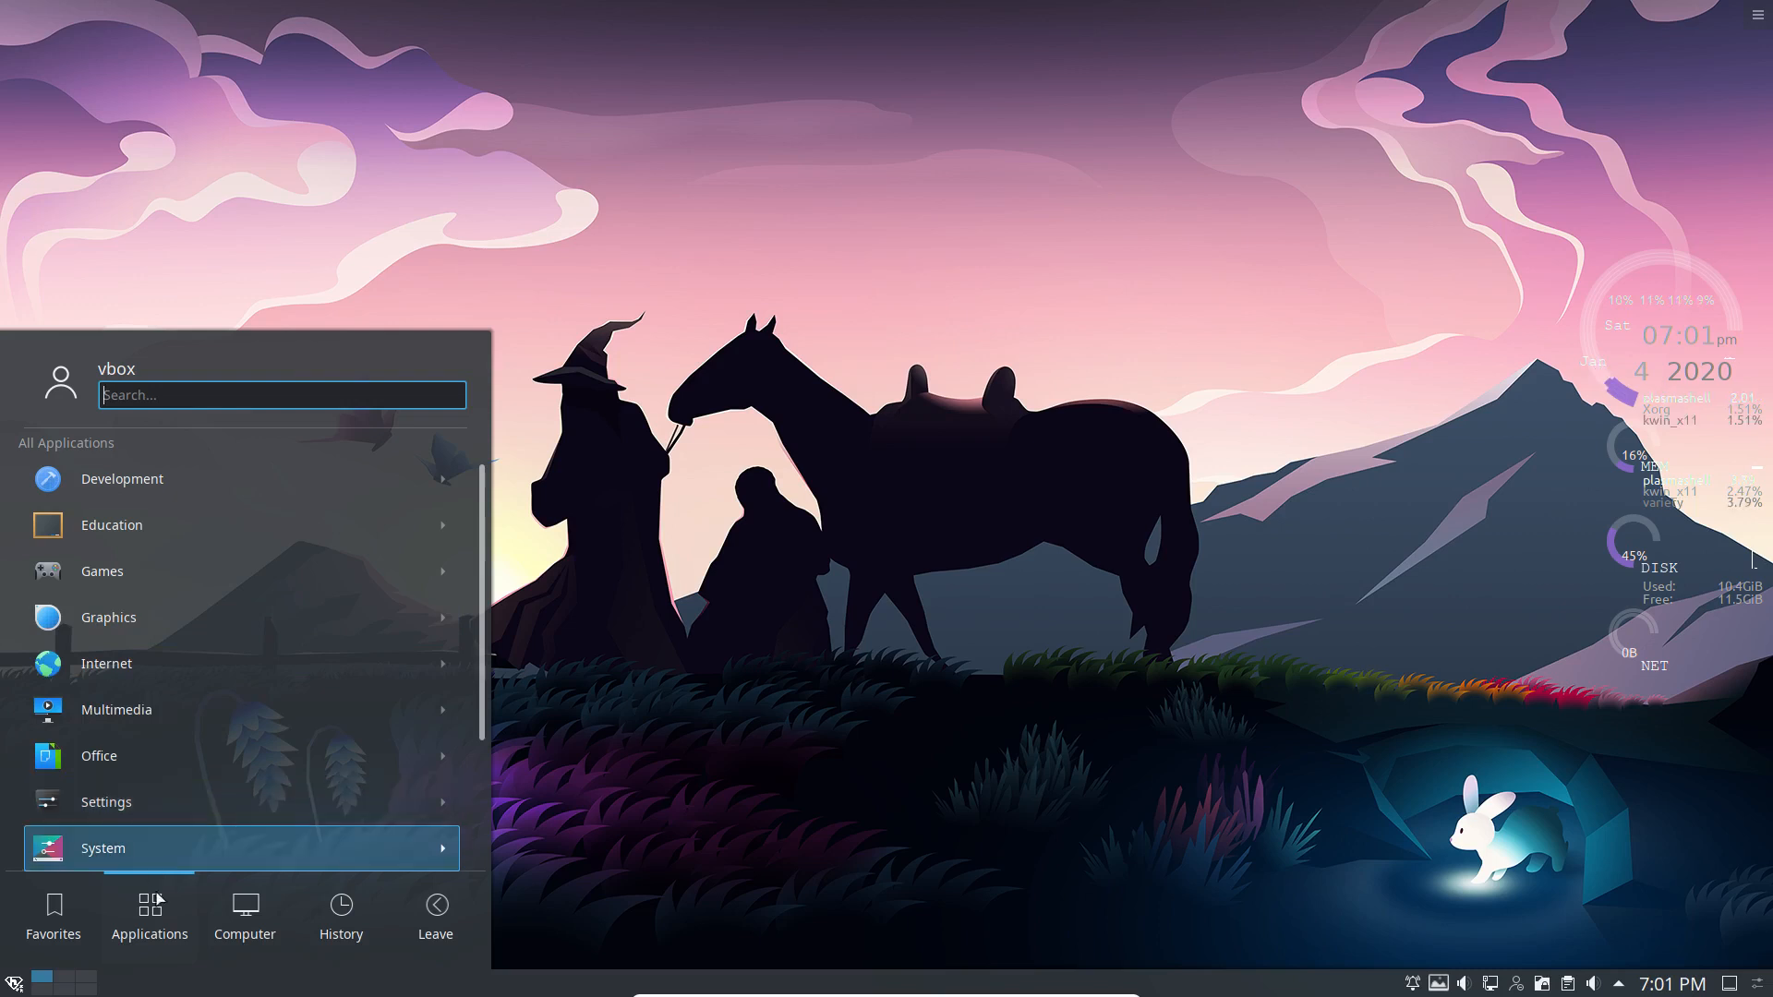
left_click(243, 916)
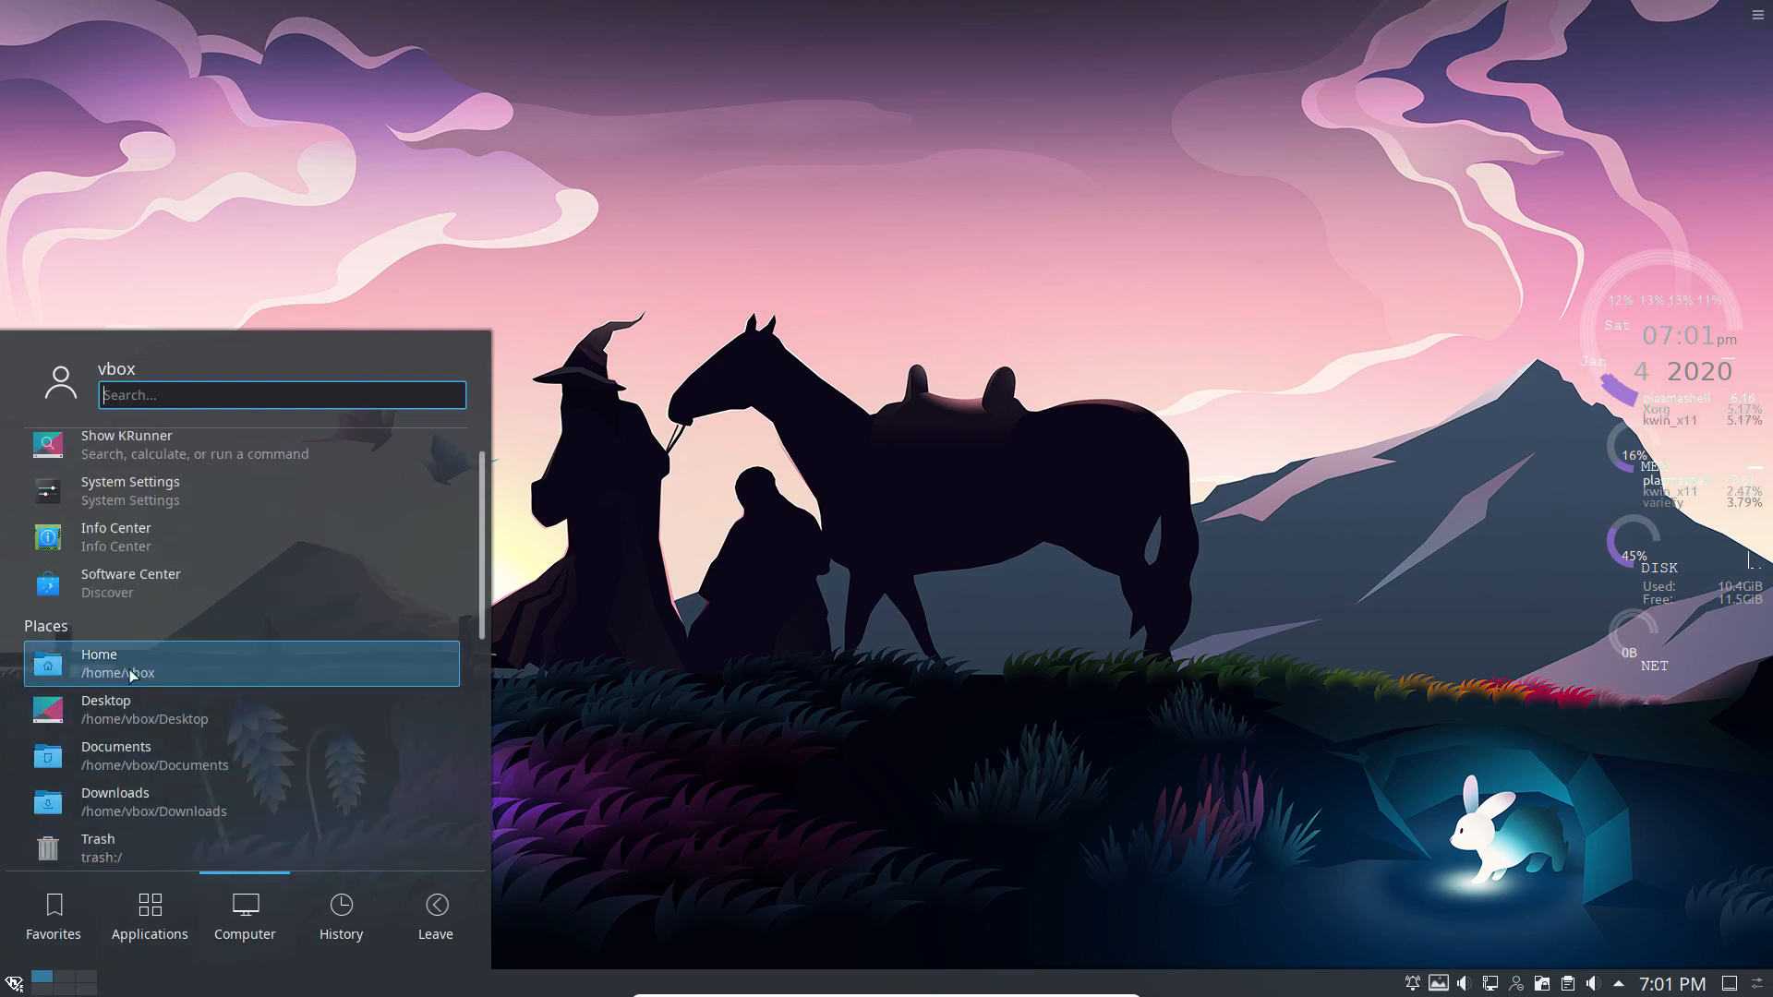
left_click(124, 663)
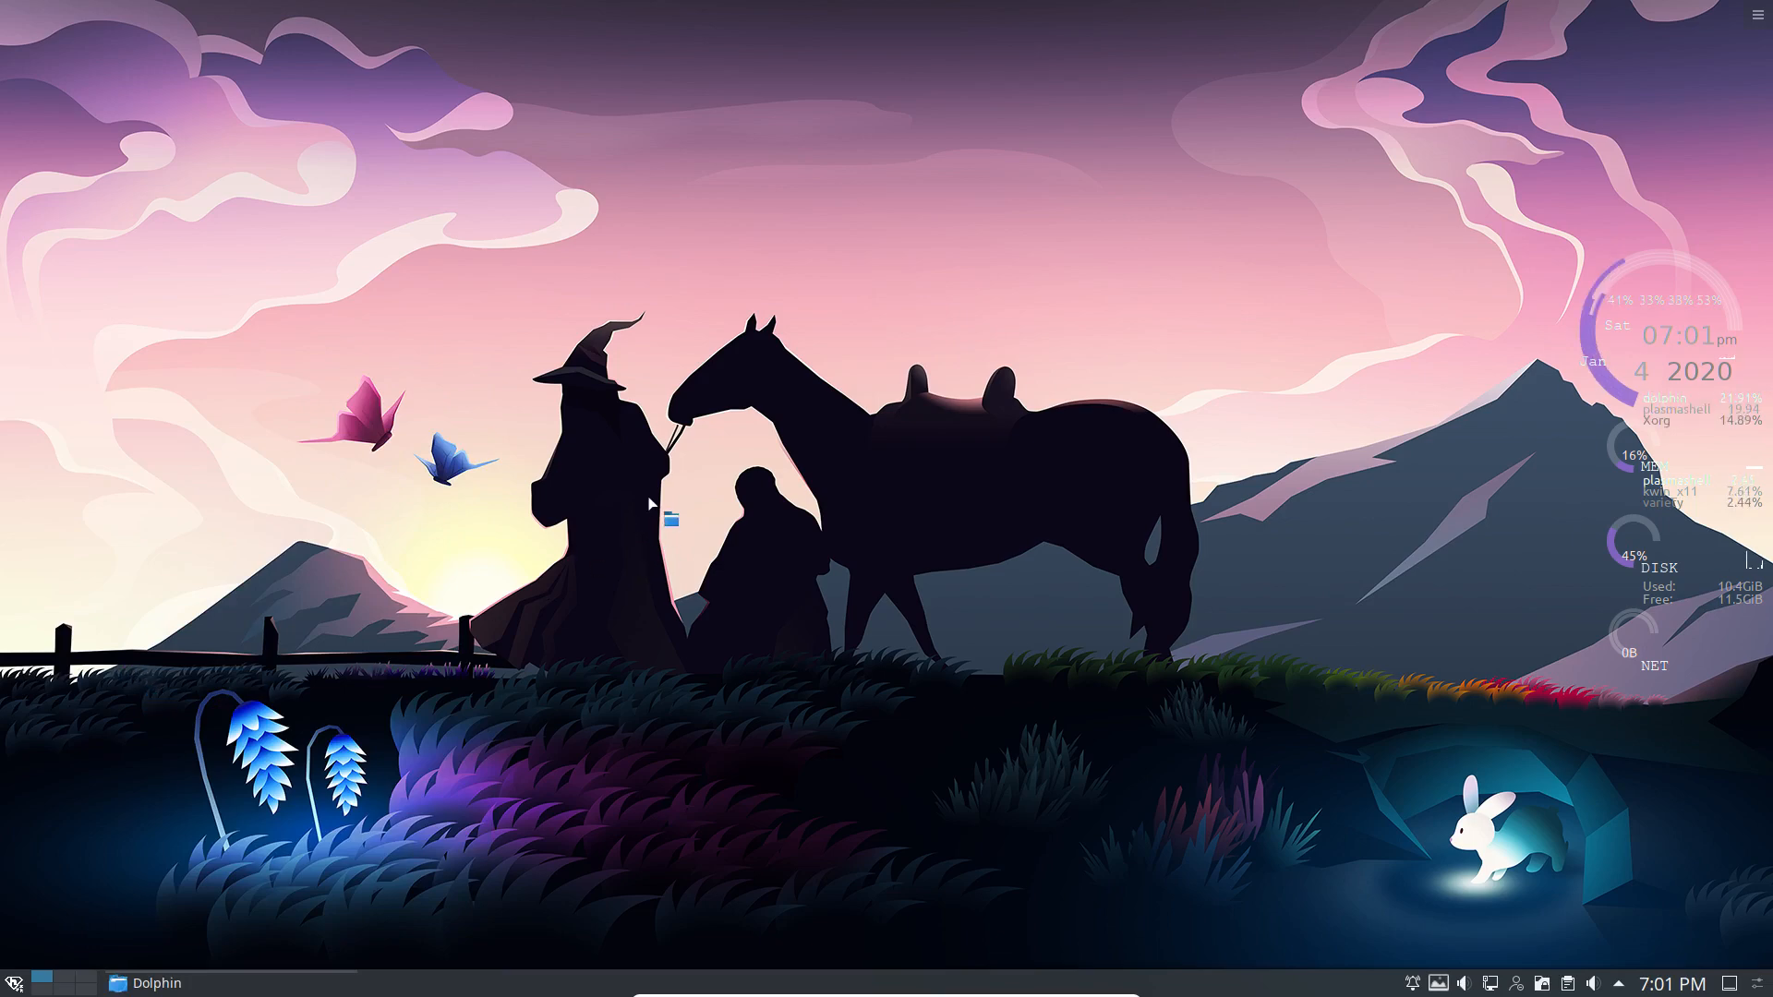
left_click(153, 982)
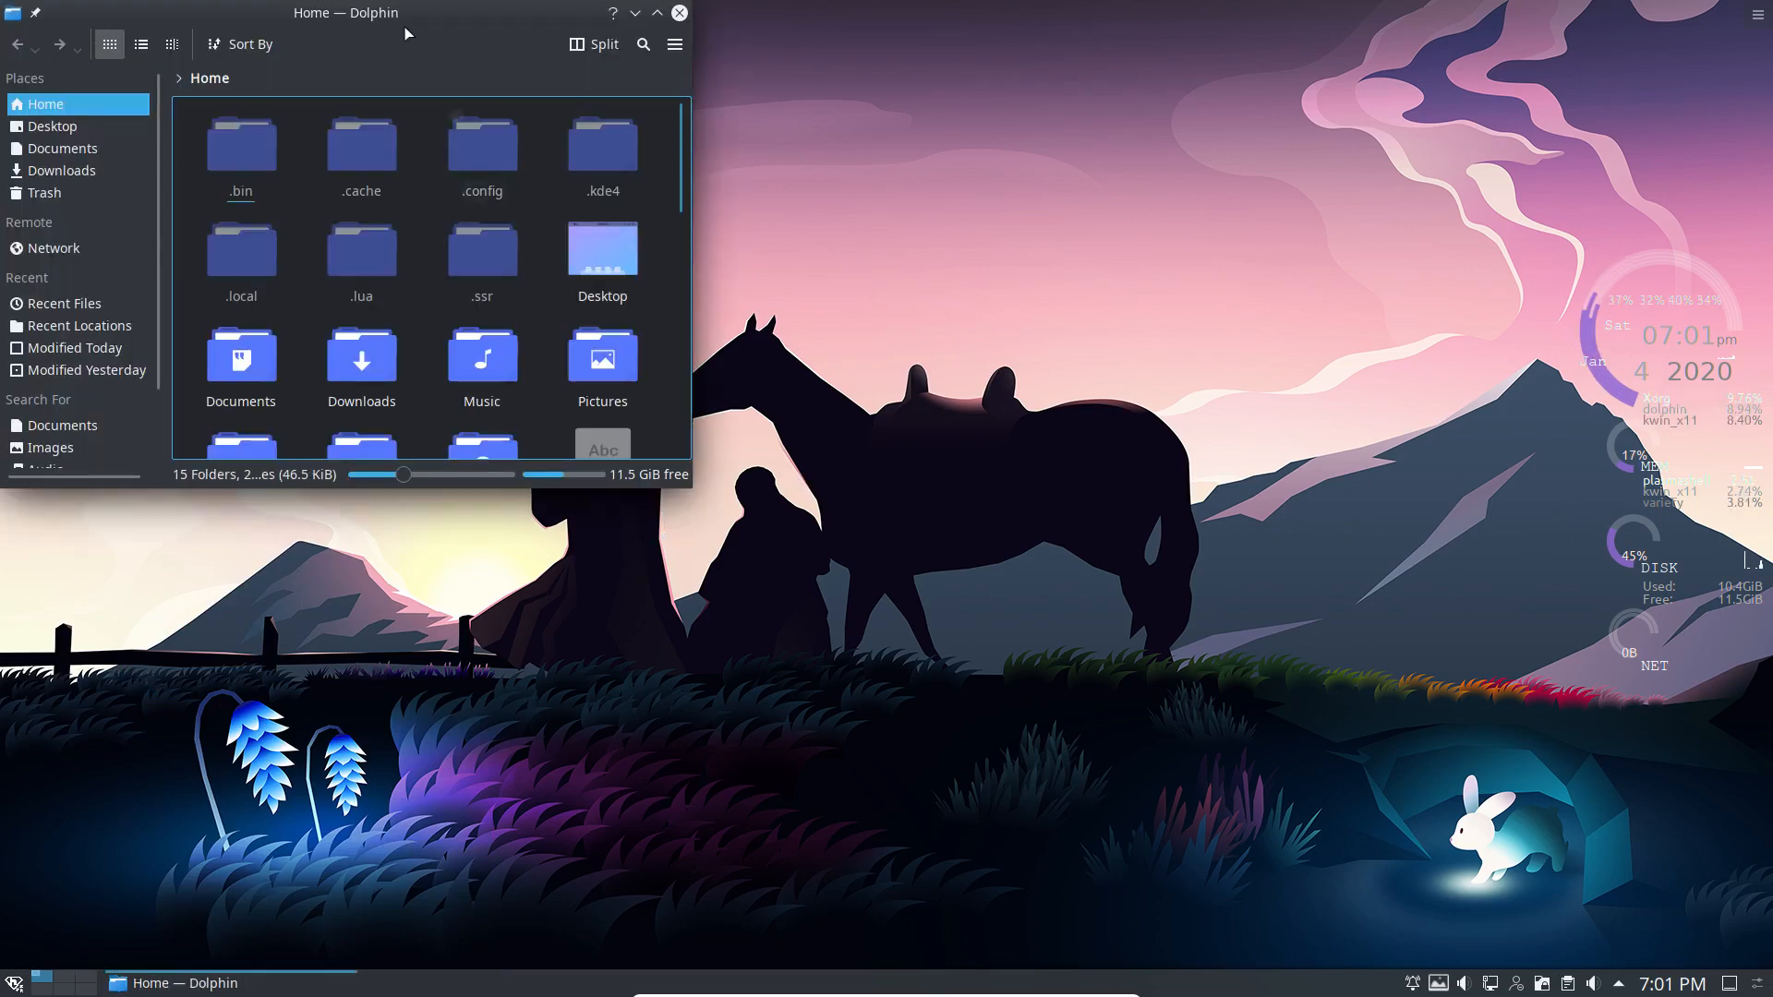
Move the Dolphin window toward the screen centre and close it
left_click_drag(345, 12, 759, 238)
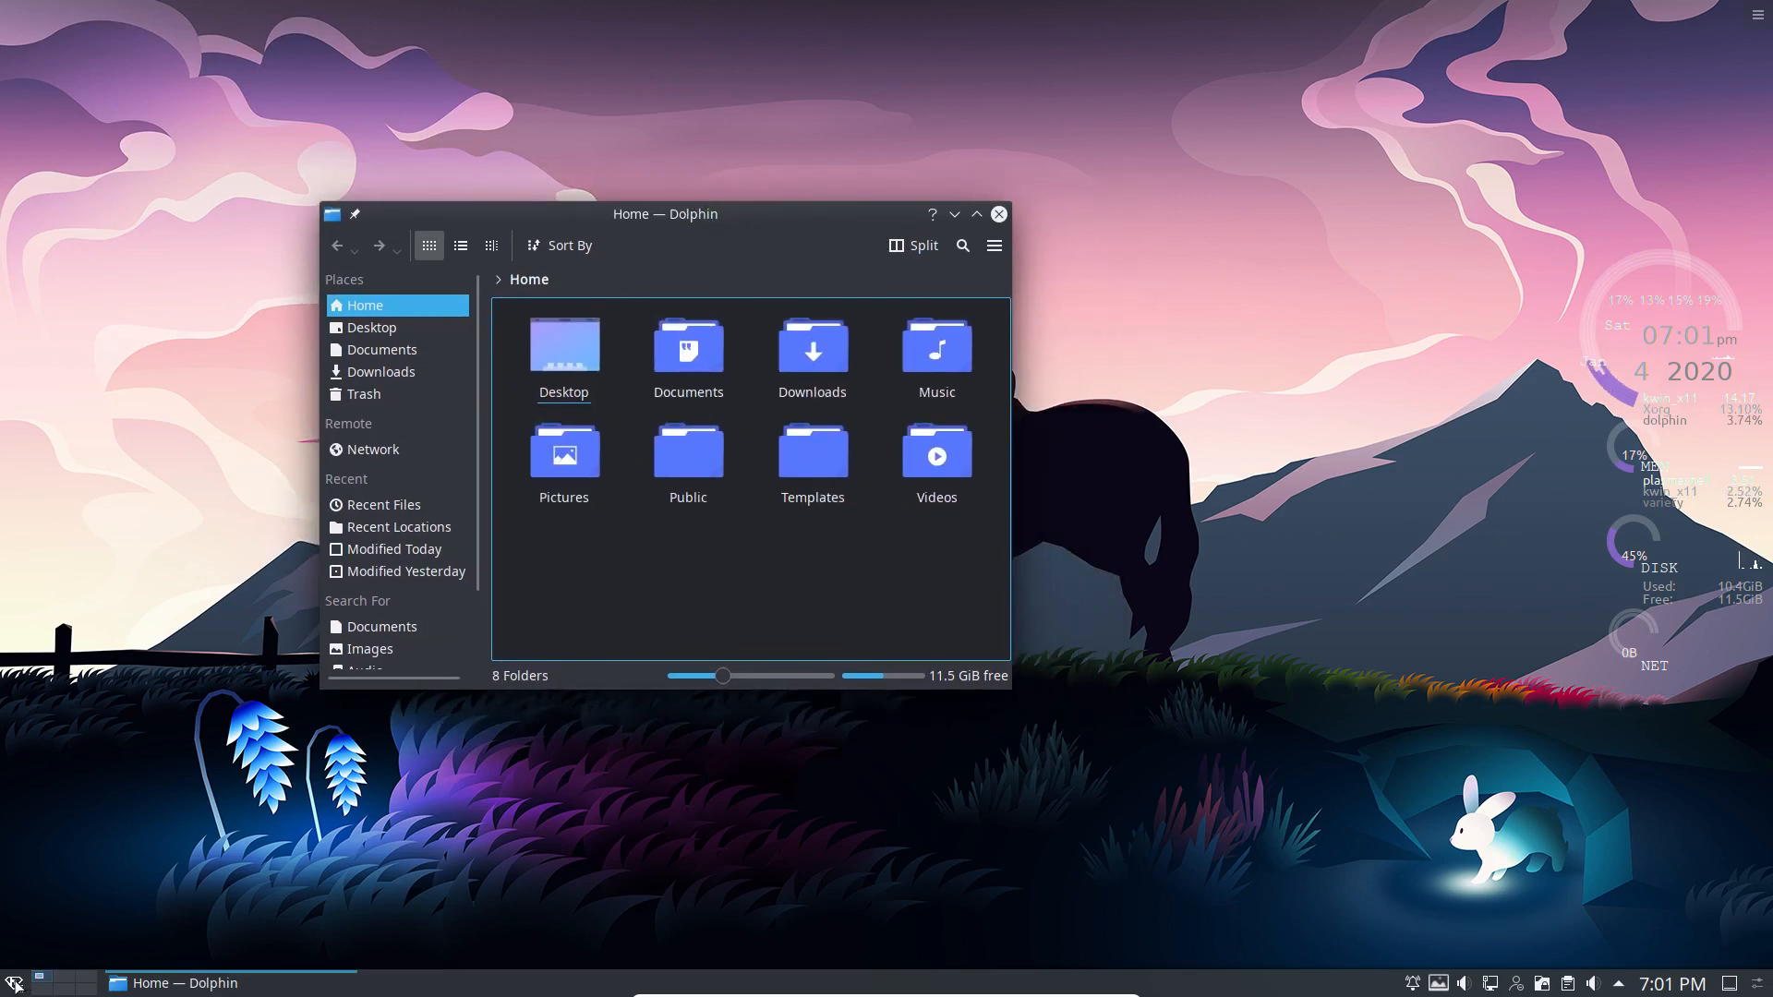
left_click(15, 982)
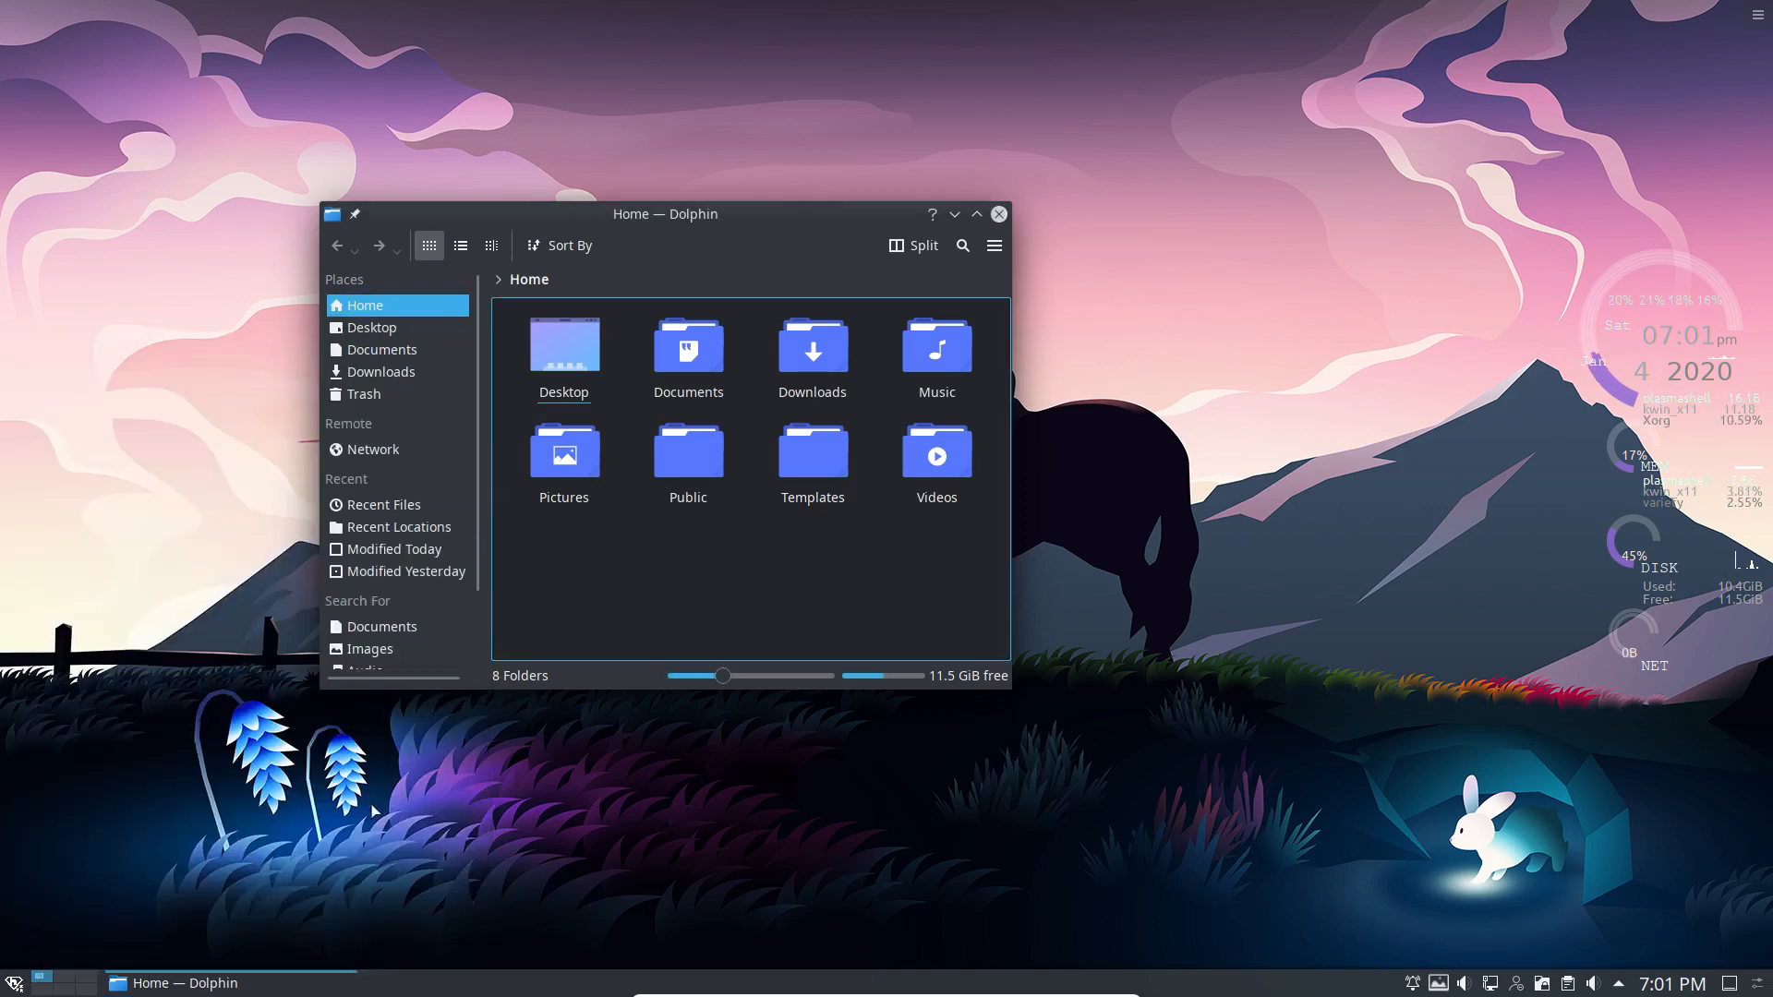
left_click(953, 214)
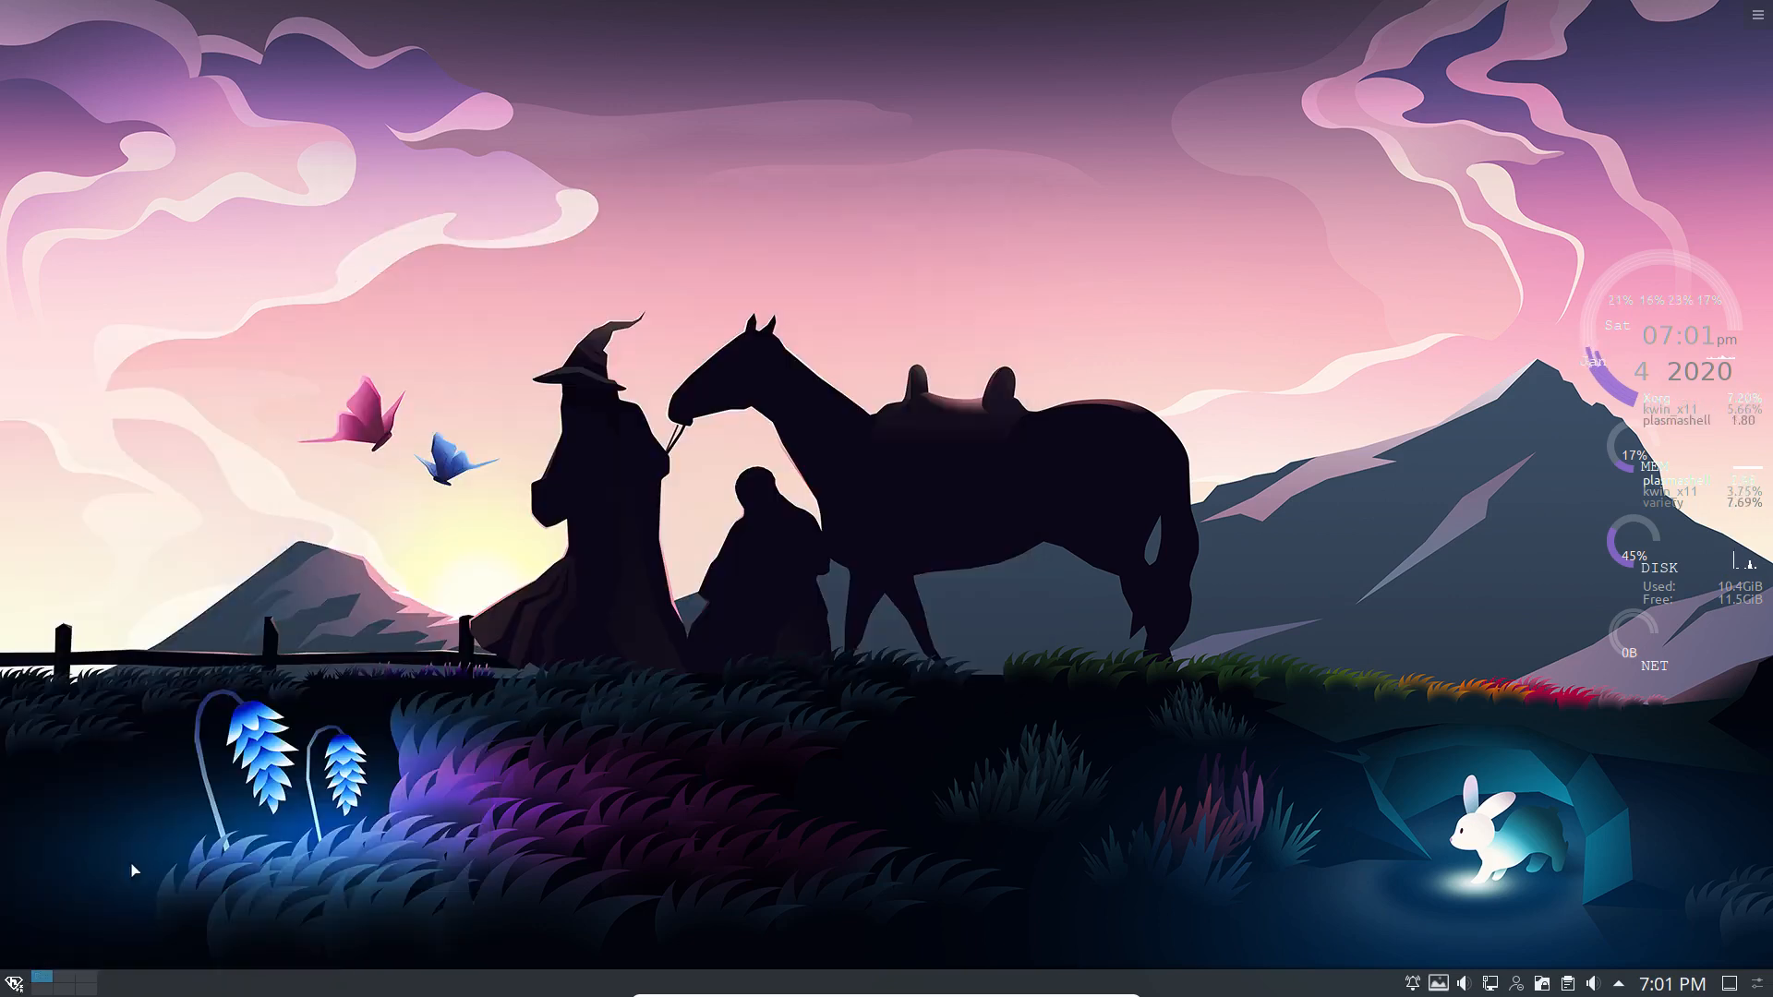
In System Settings > Icons, apply the Tela blue dark theme and close the window
left_click(15, 981)
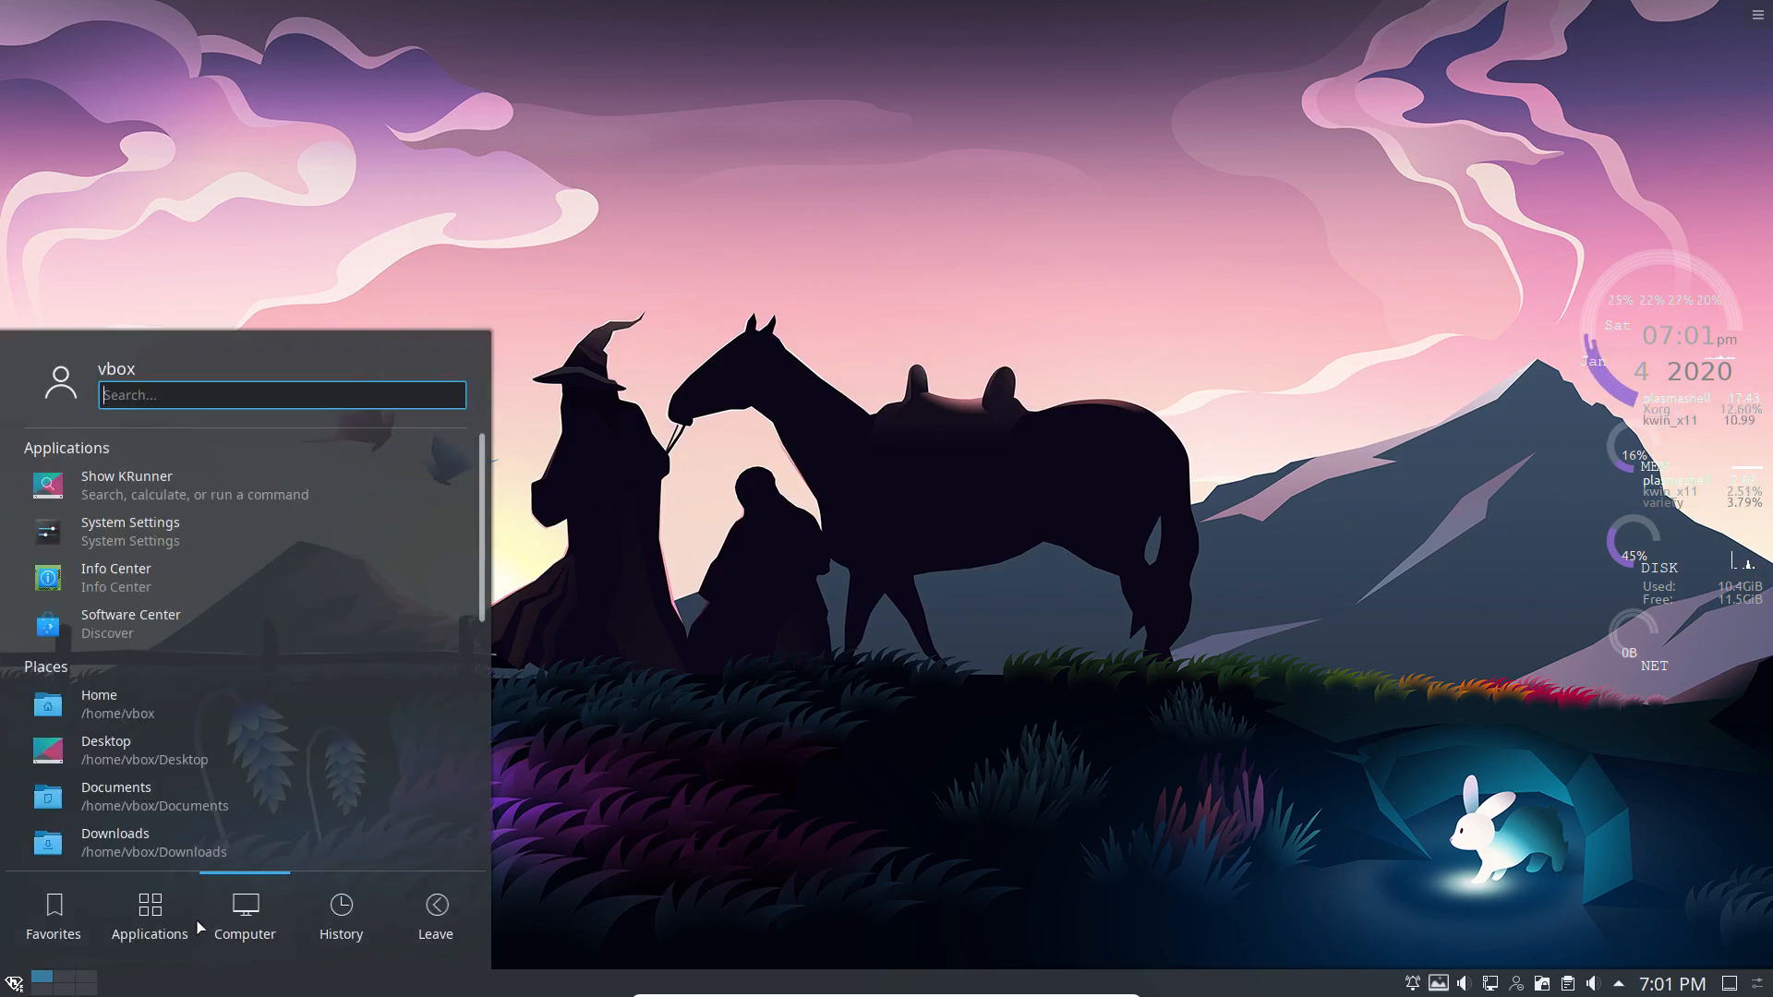
left_click(148, 916)
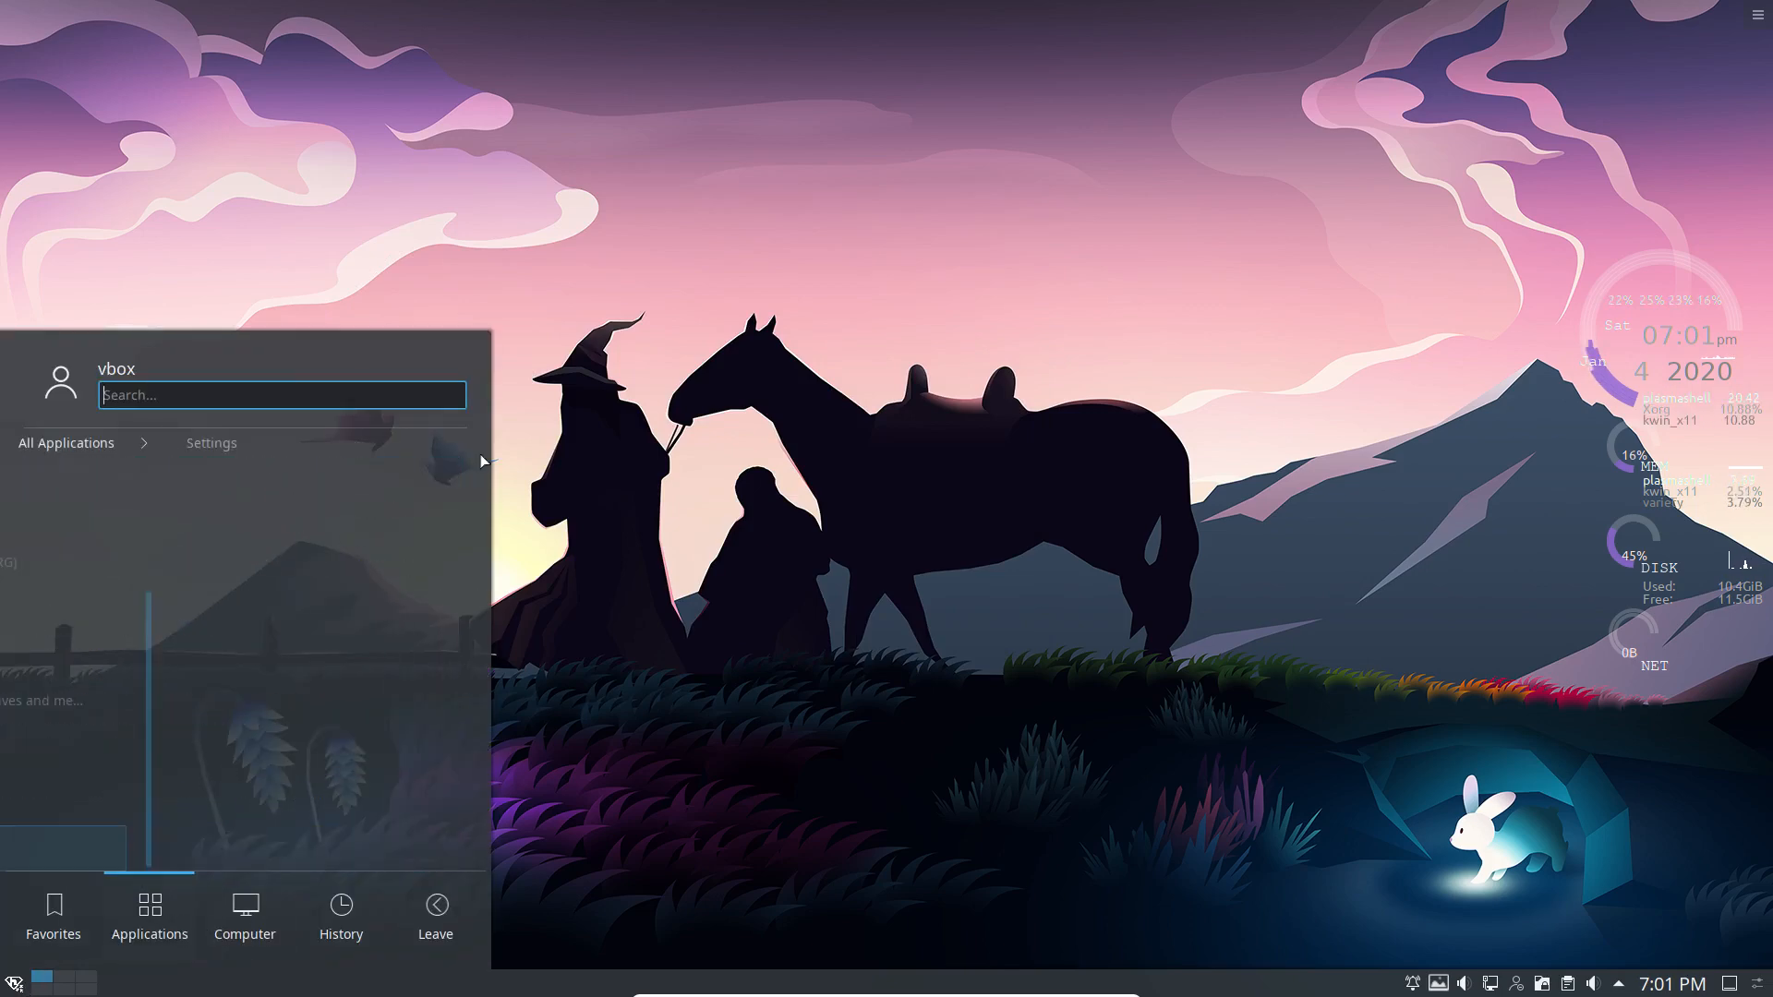
left_click(211, 442)
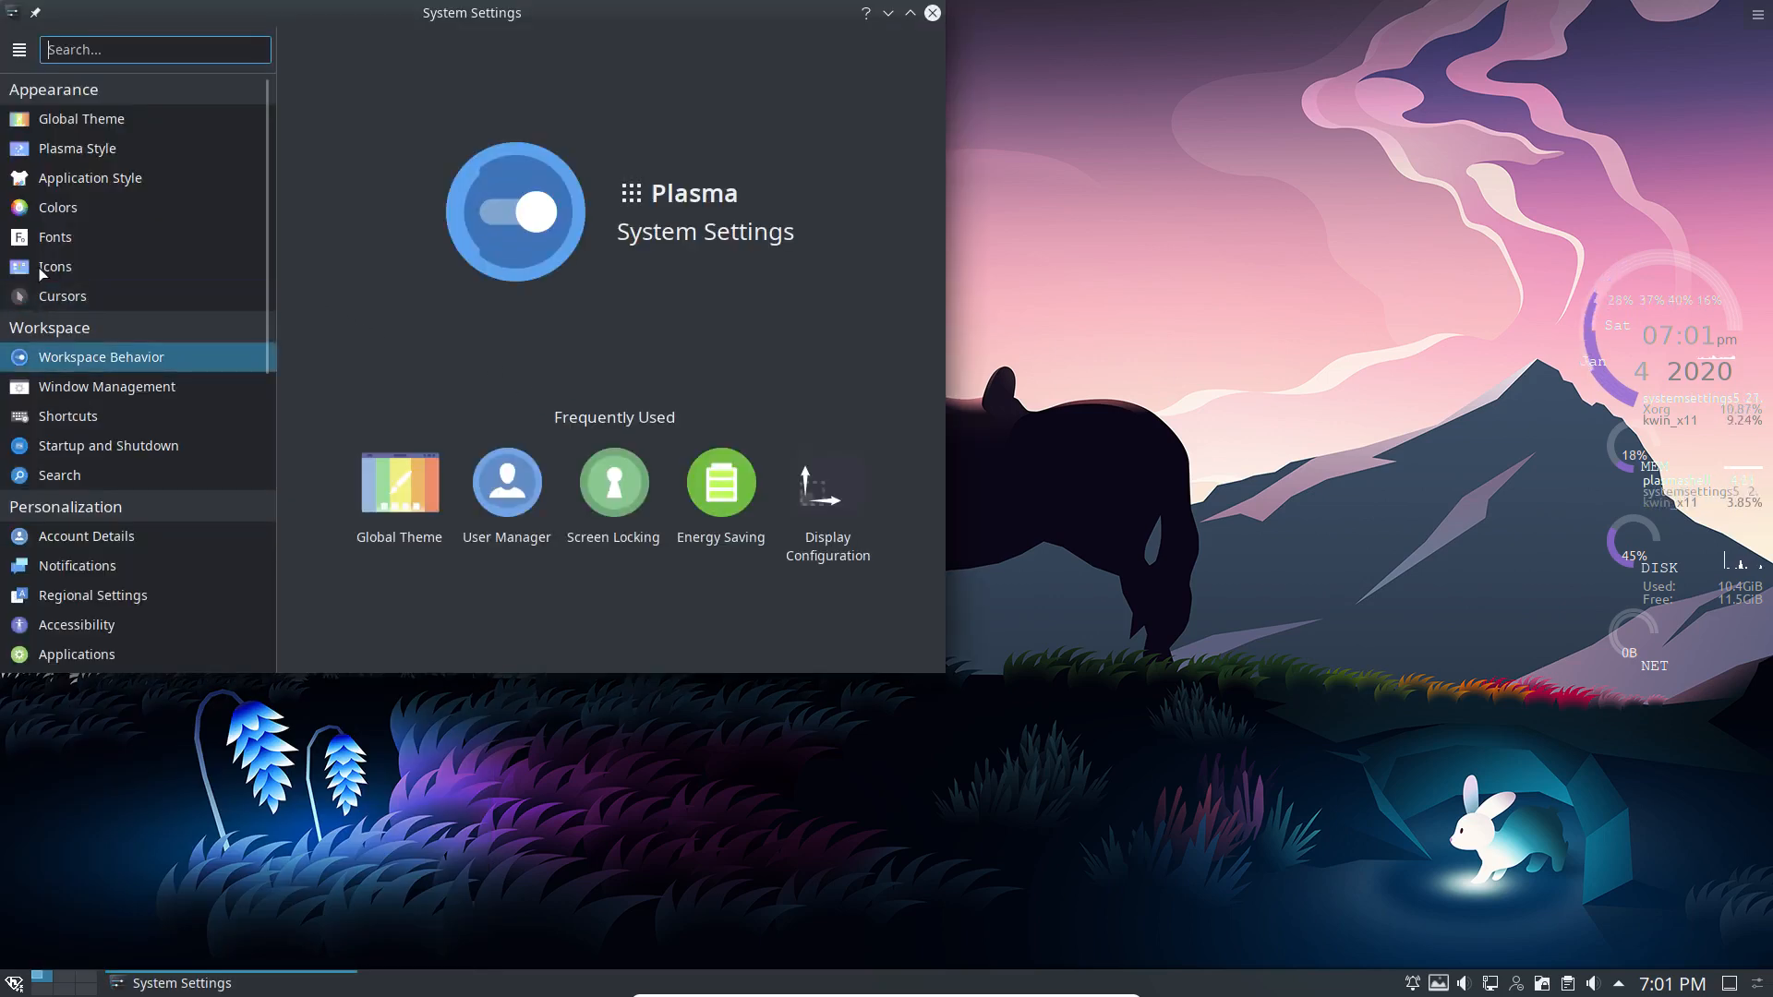
left_click(53, 266)
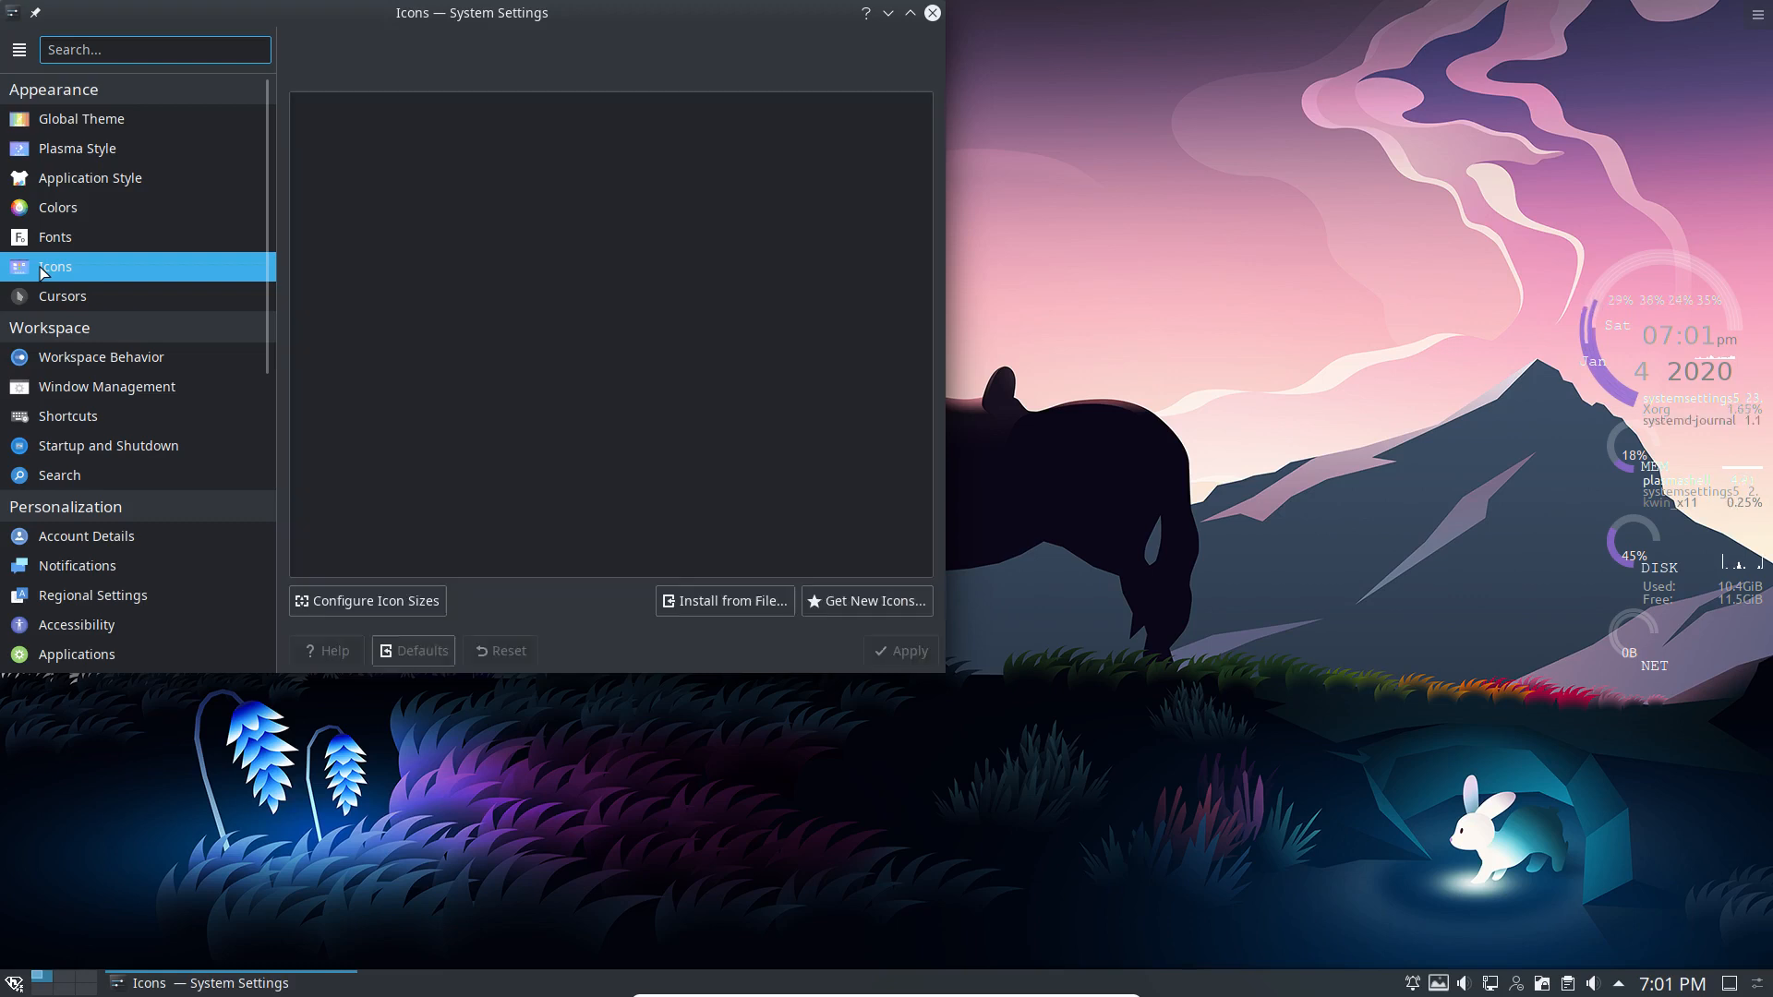
mouse_move(927, 232)
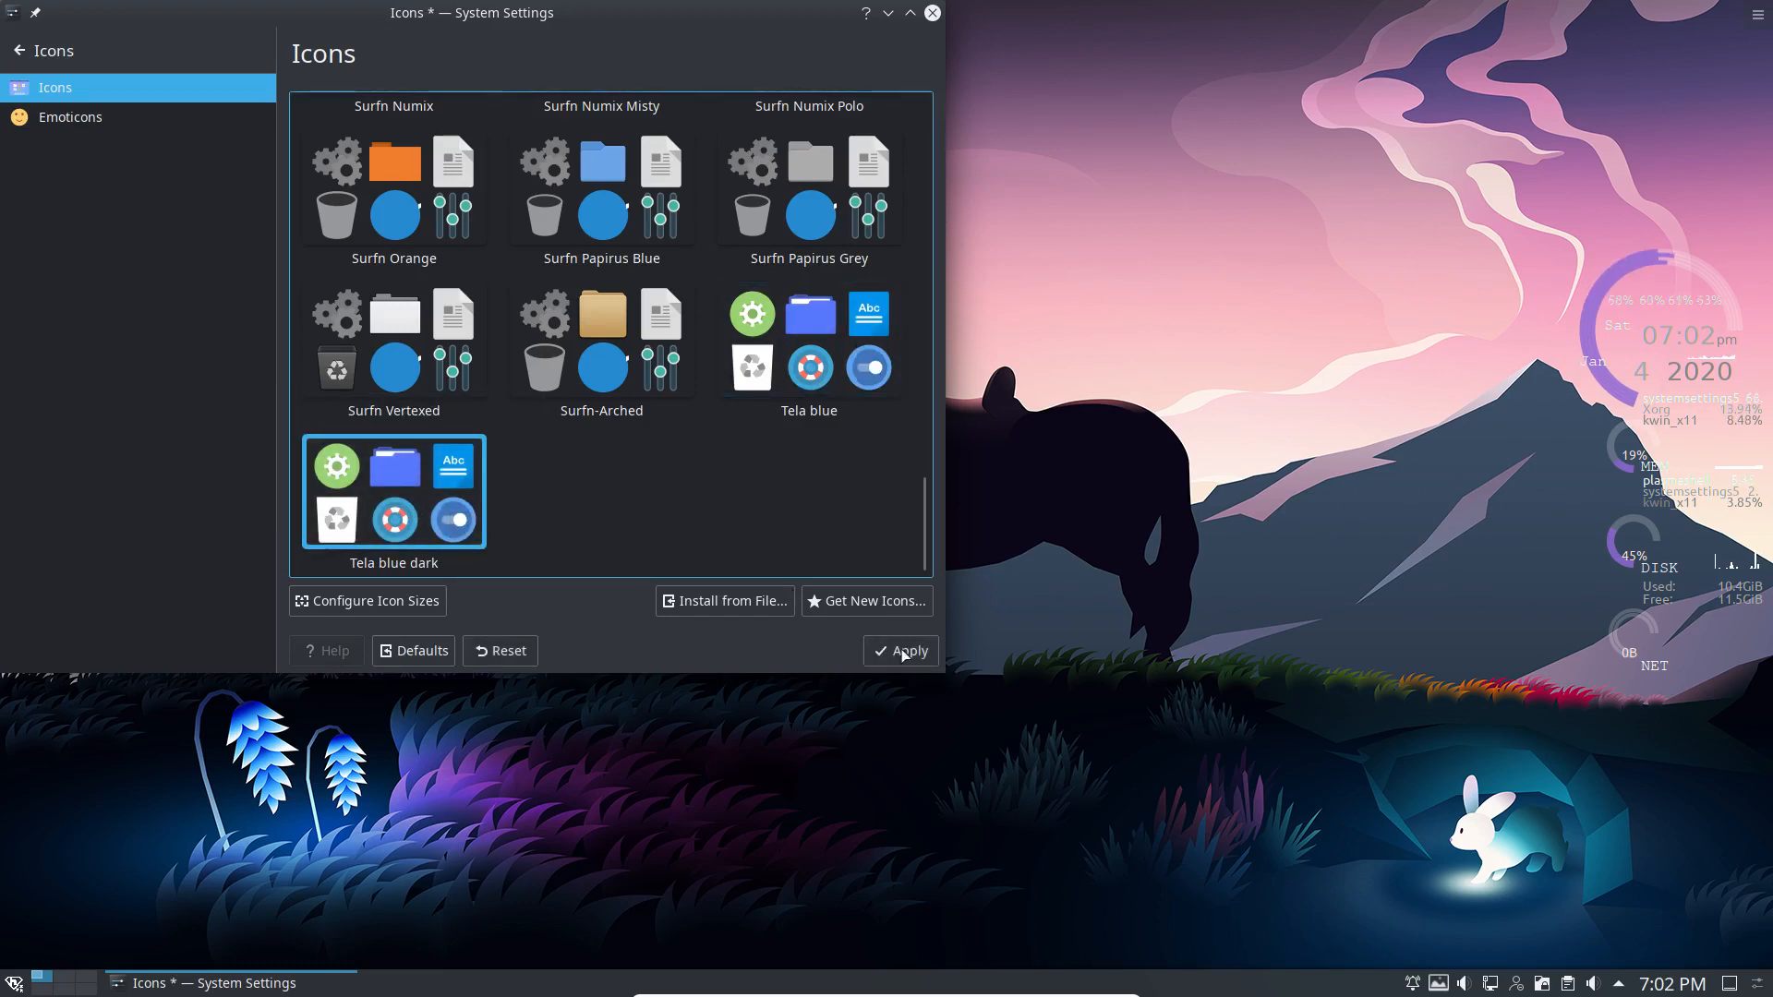
left_click(900, 650)
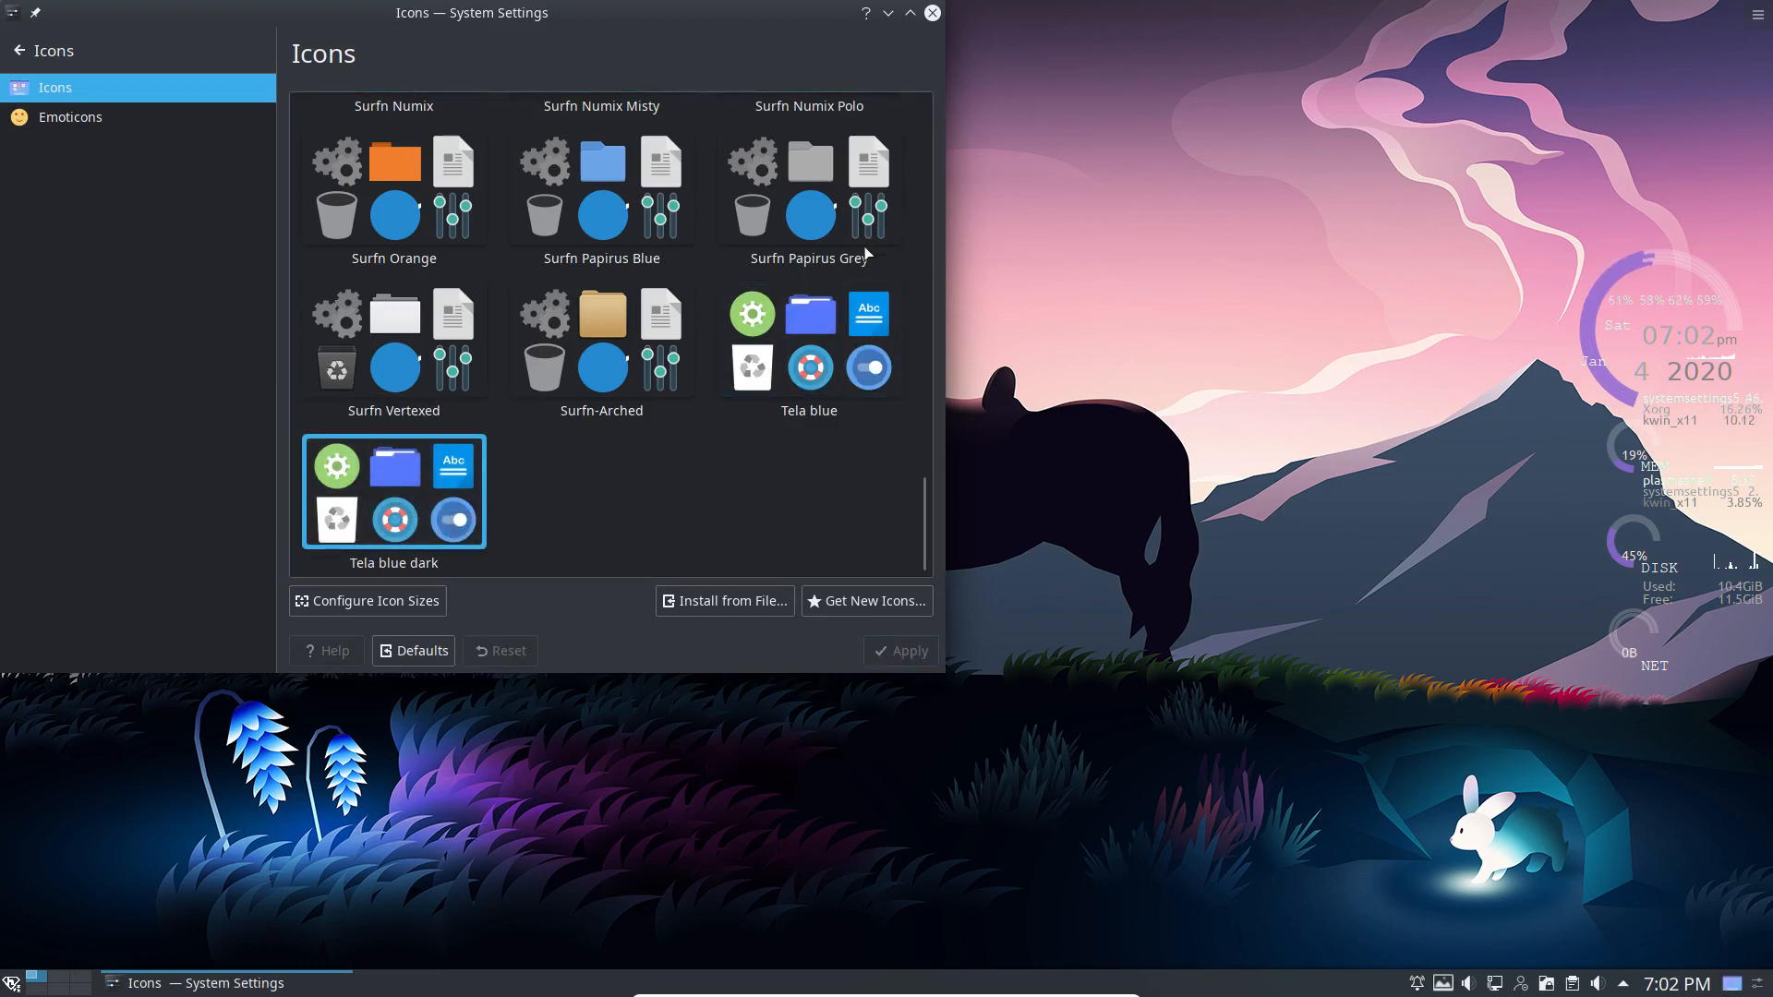
left_click(899, 650)
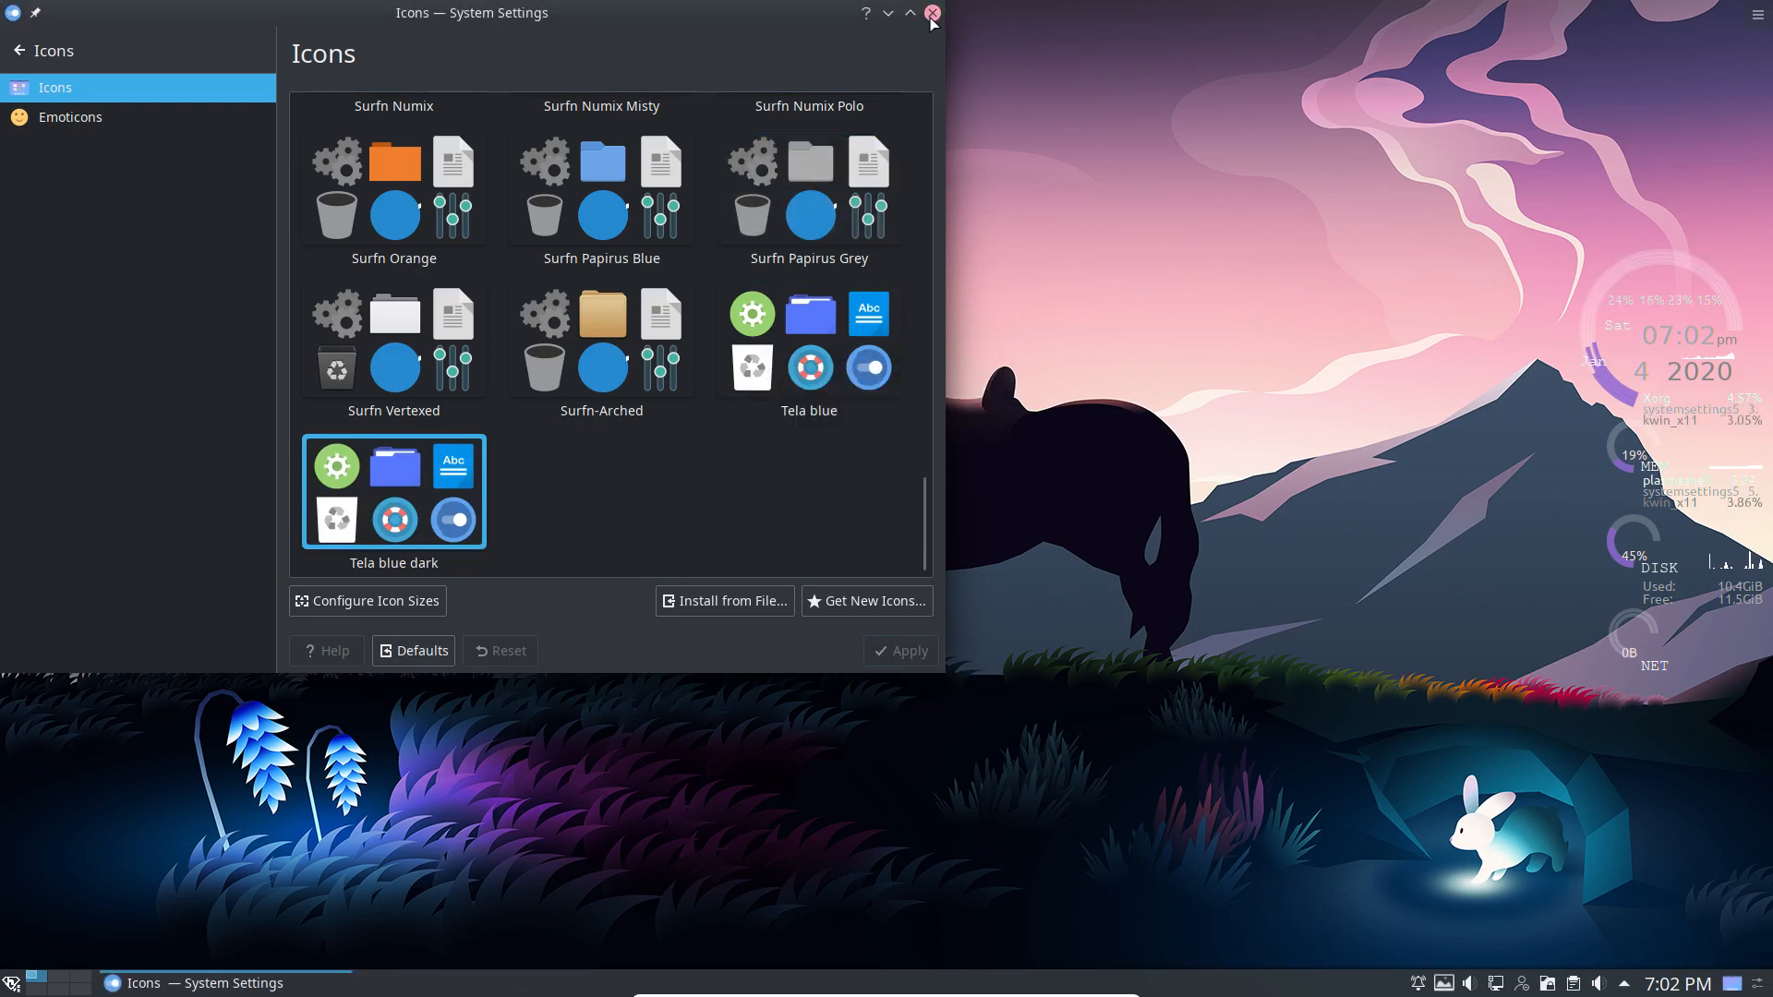
left_click(930, 13)
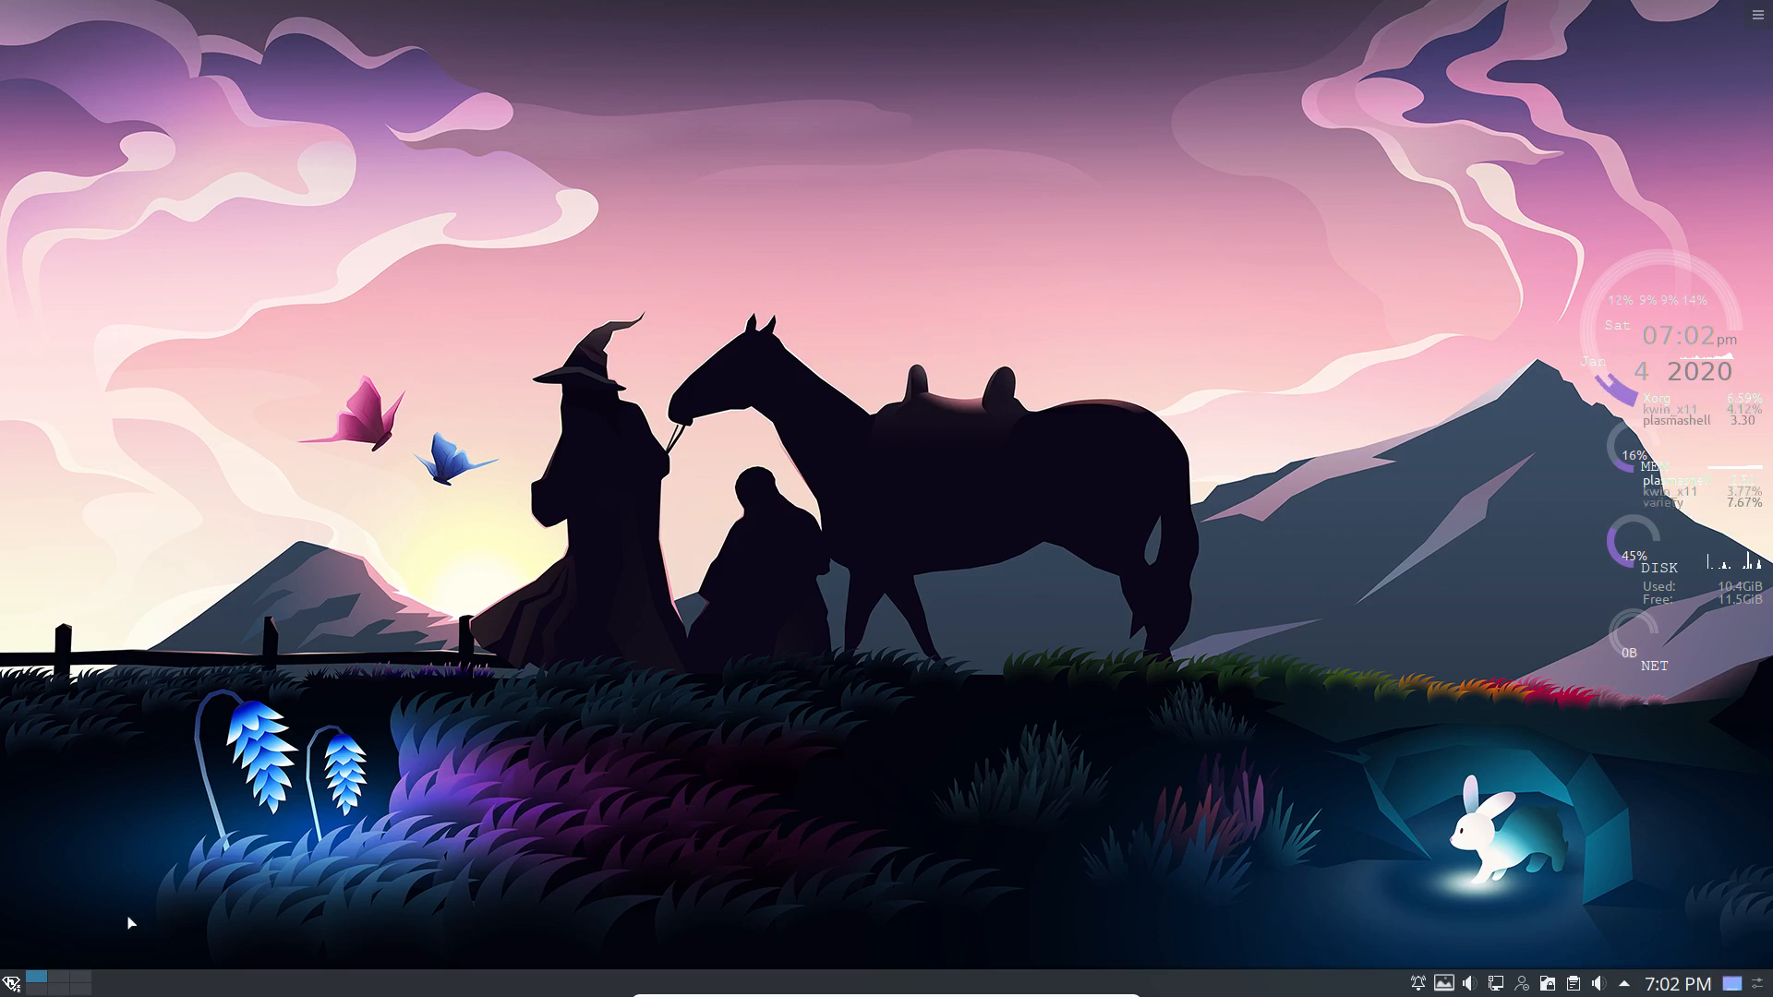
left_click(13, 980)
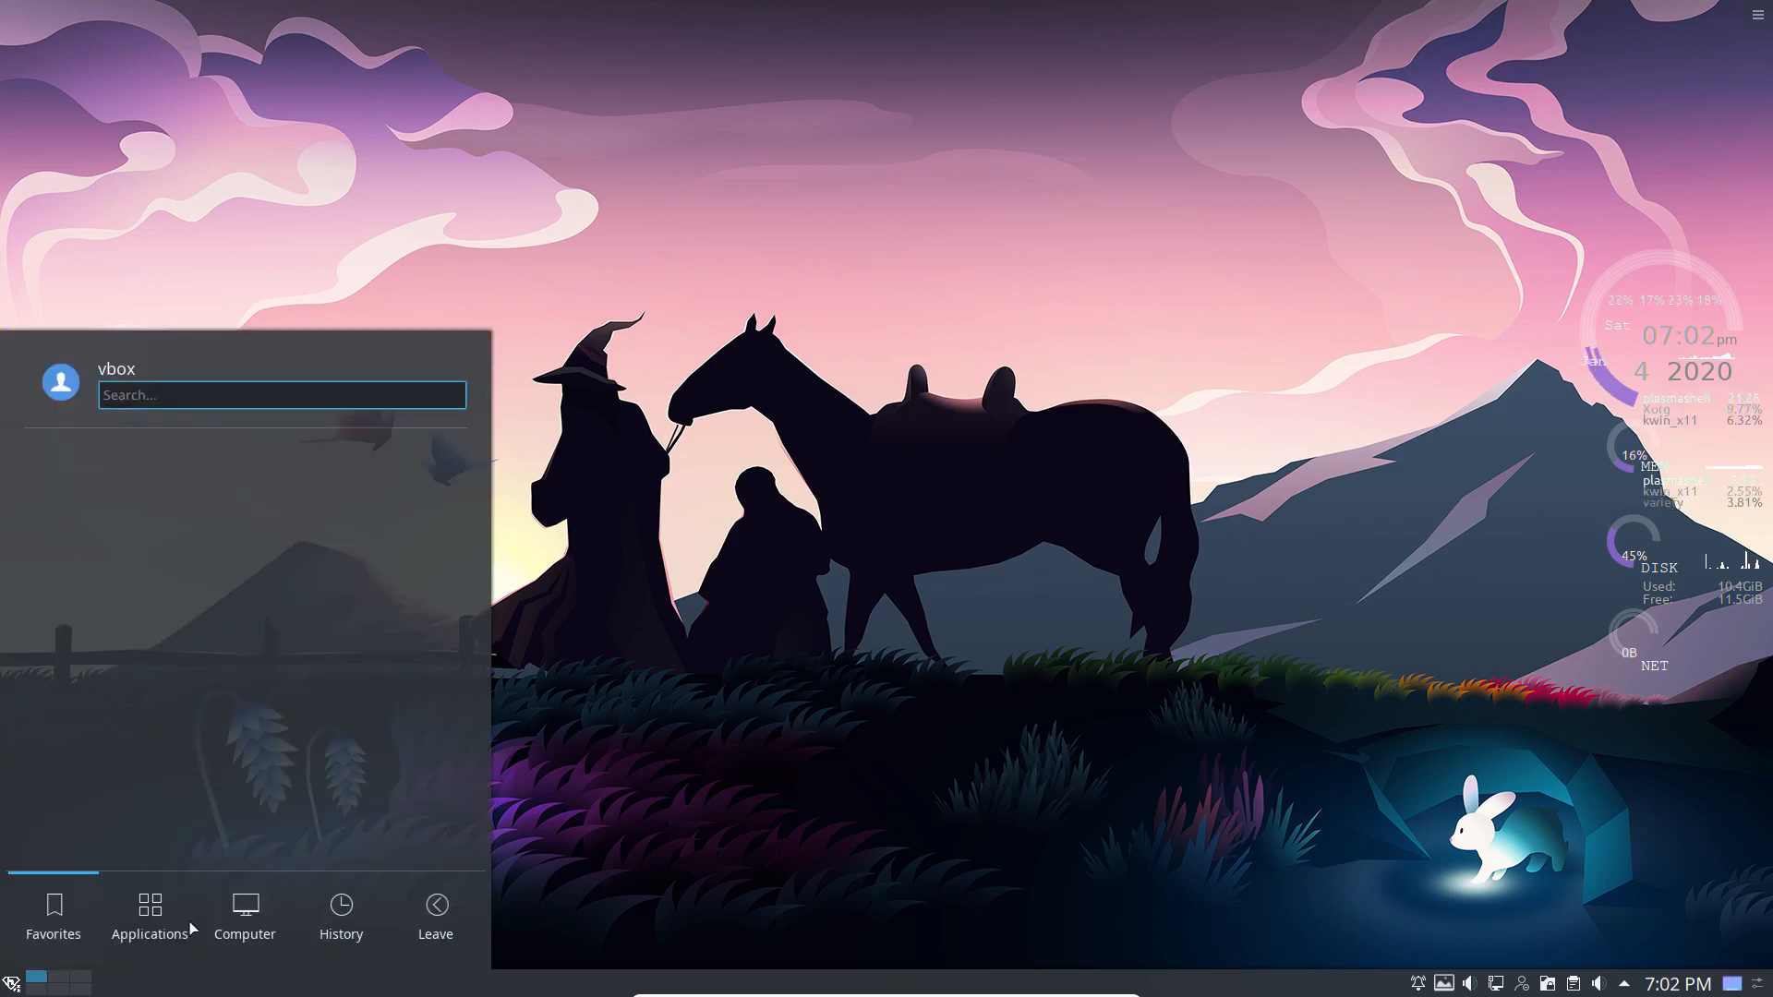
left_click(148, 916)
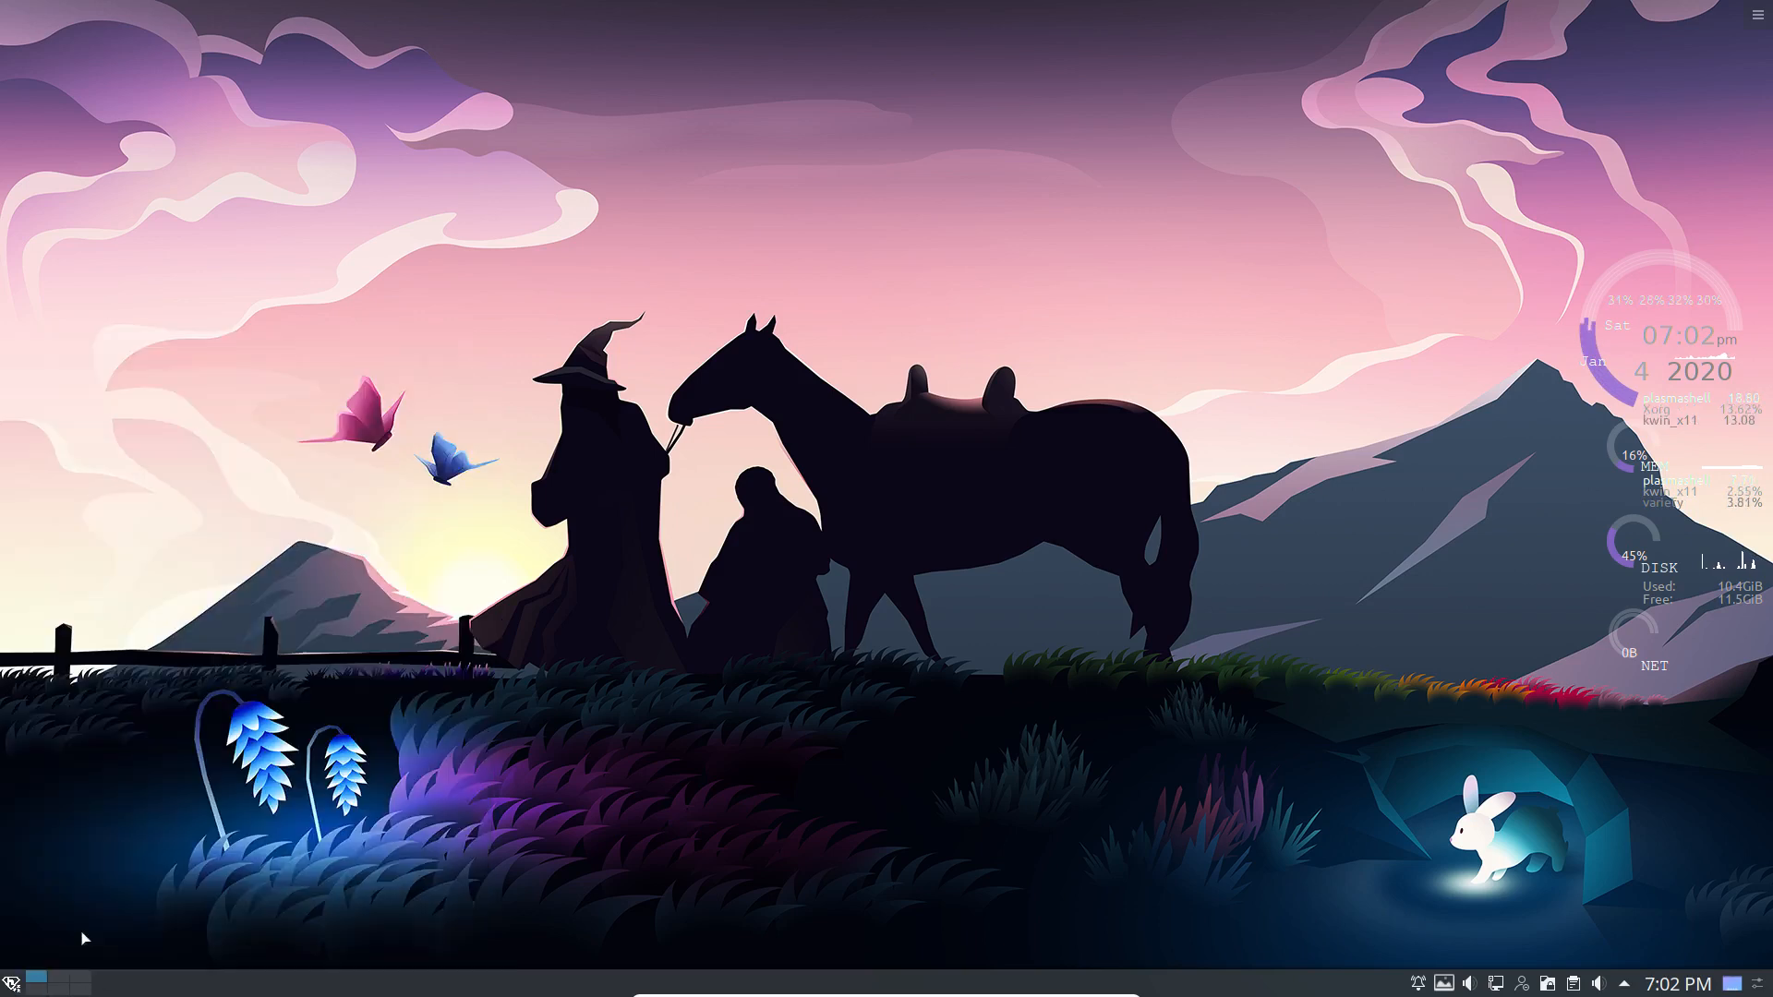
mouse_move(1452, 940)
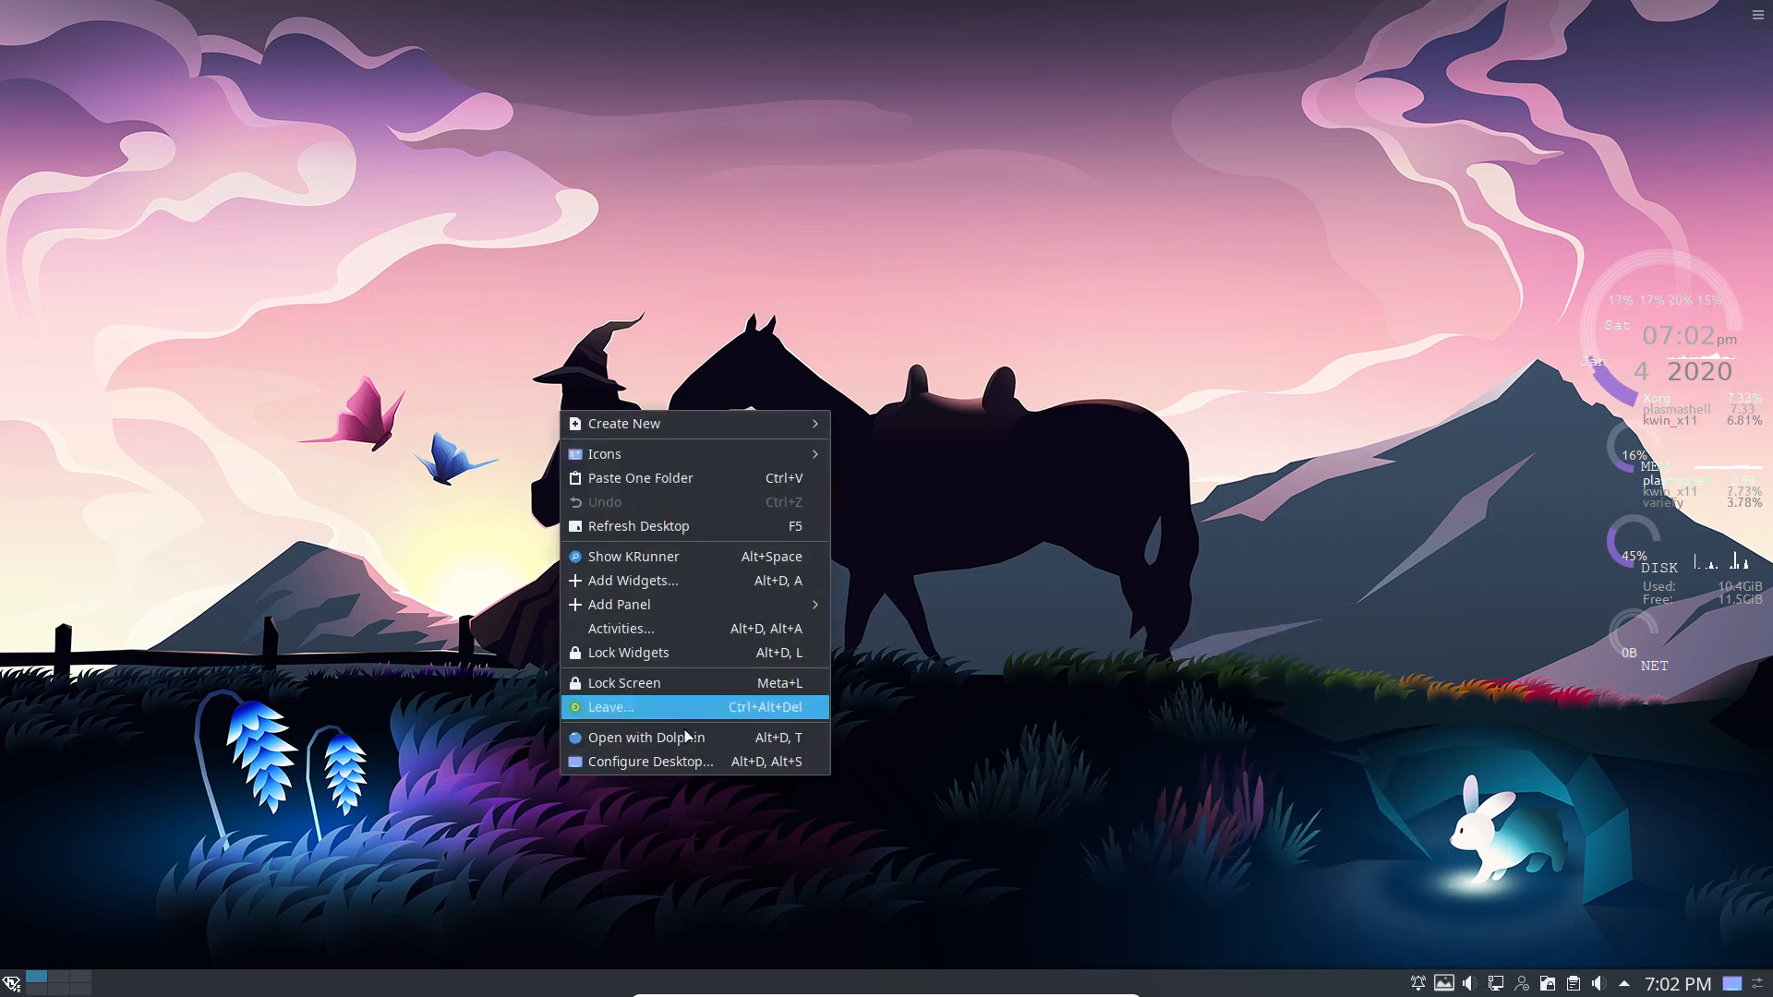
mouse_move(662, 761)
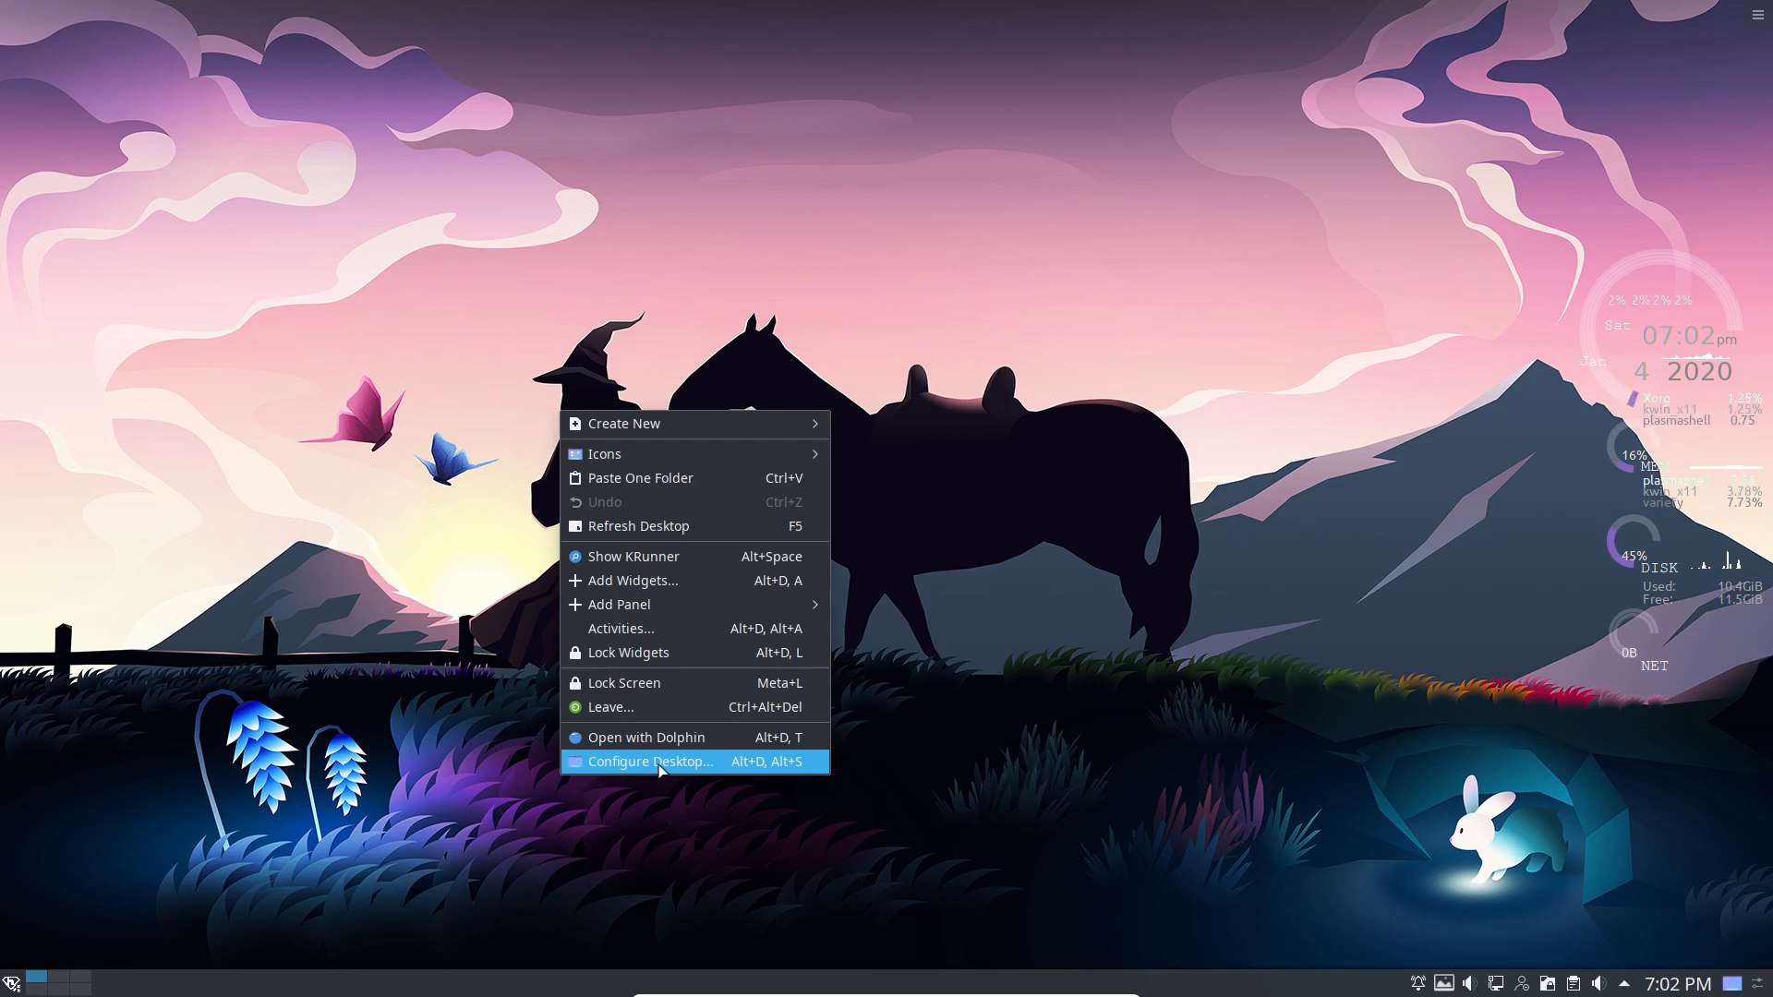
Open Configure Desktop from the desktop context menu to reach the wallpaper page
left_click(650, 761)
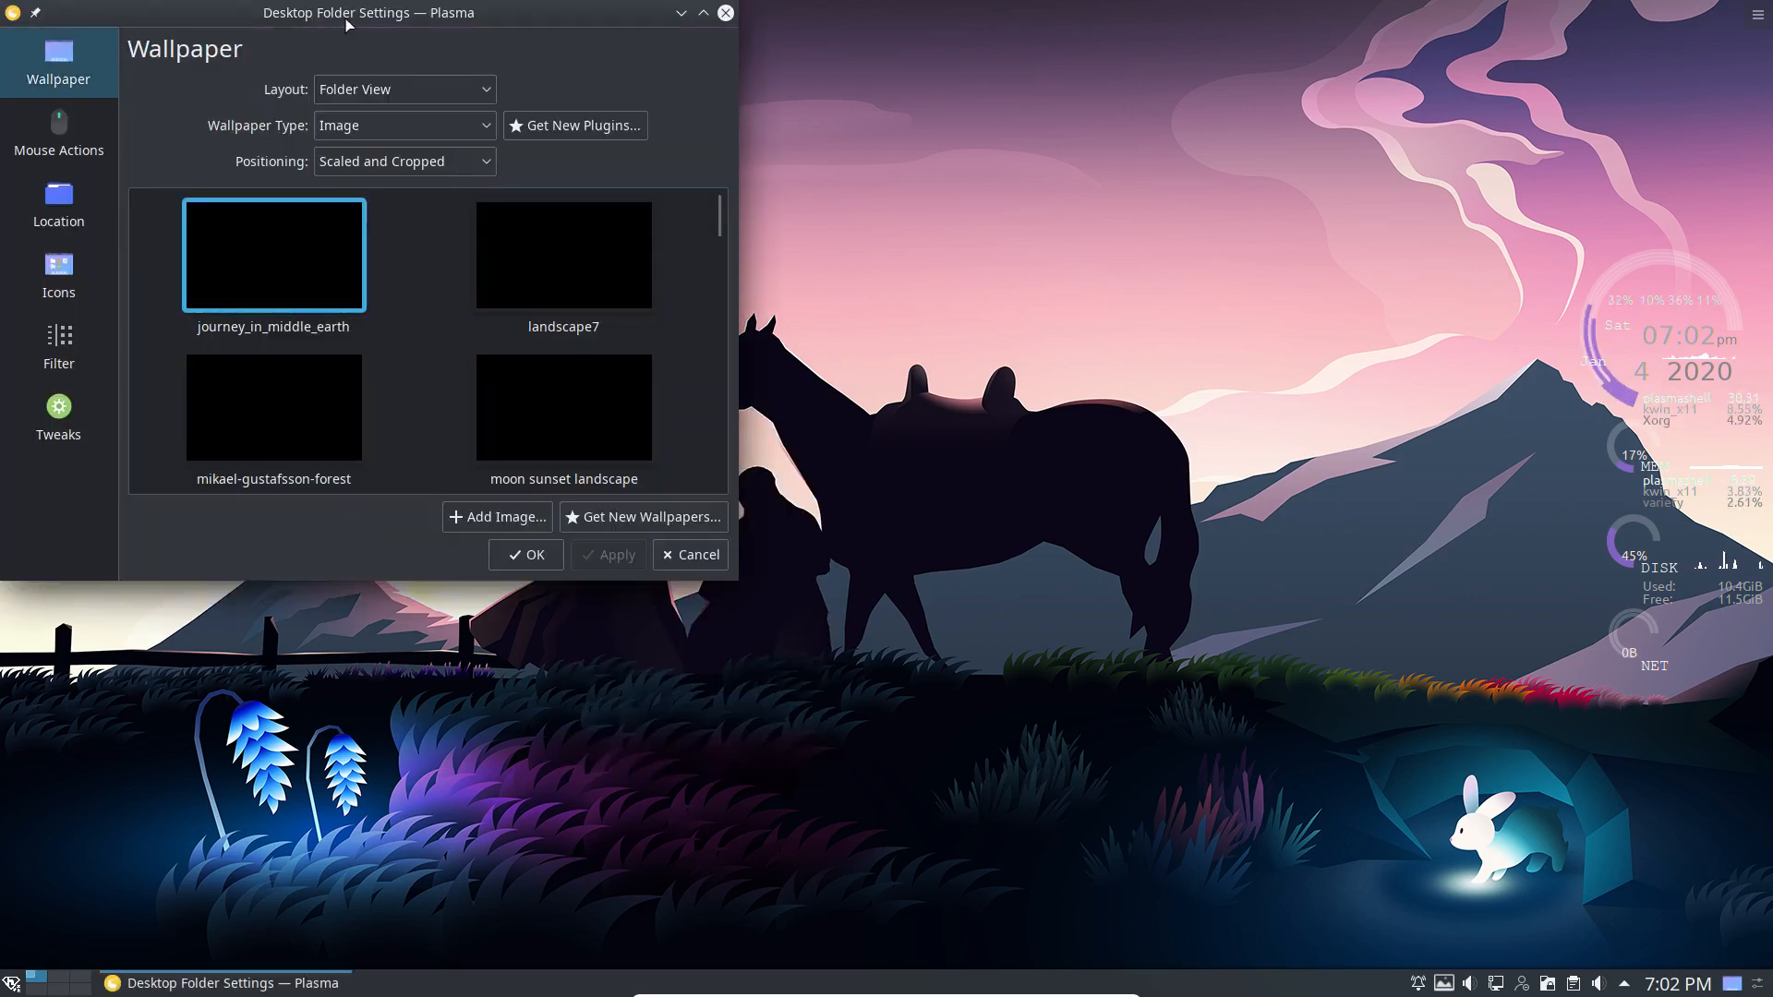
Centre the settings window, pick river_rocks_planet and apply it as the wallpaper
left_click_drag(367, 13, 675, 121)
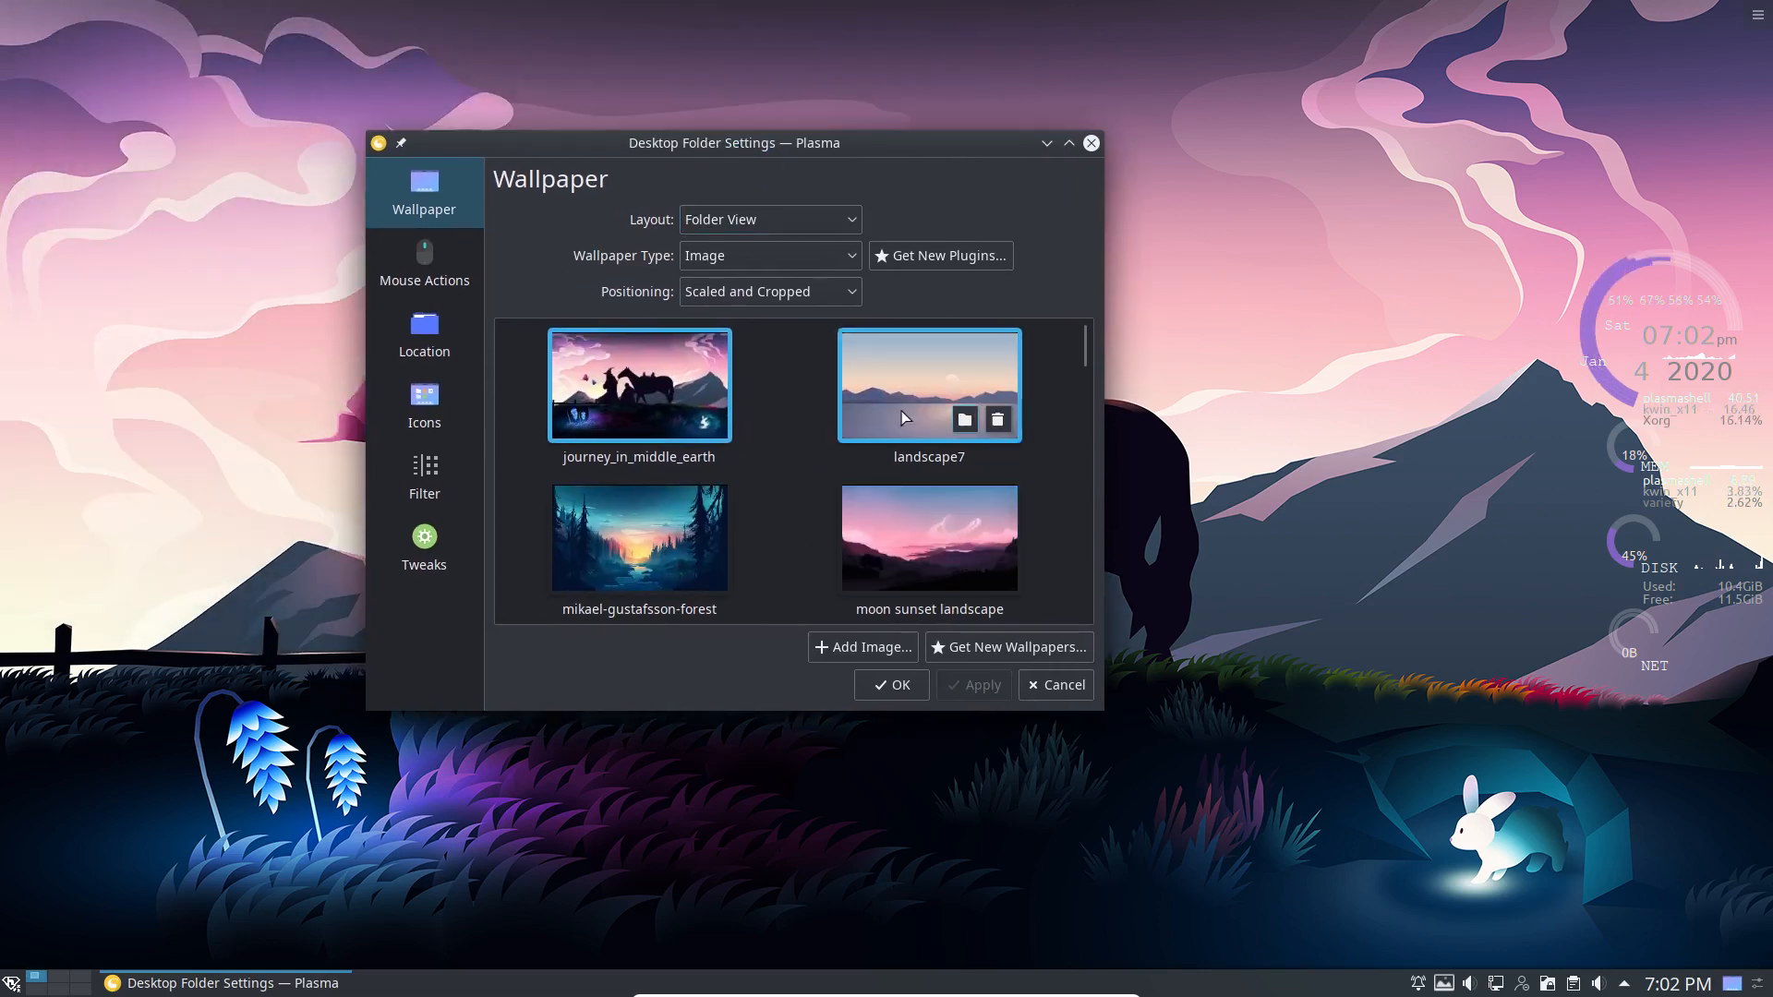
mouse_move(785, 505)
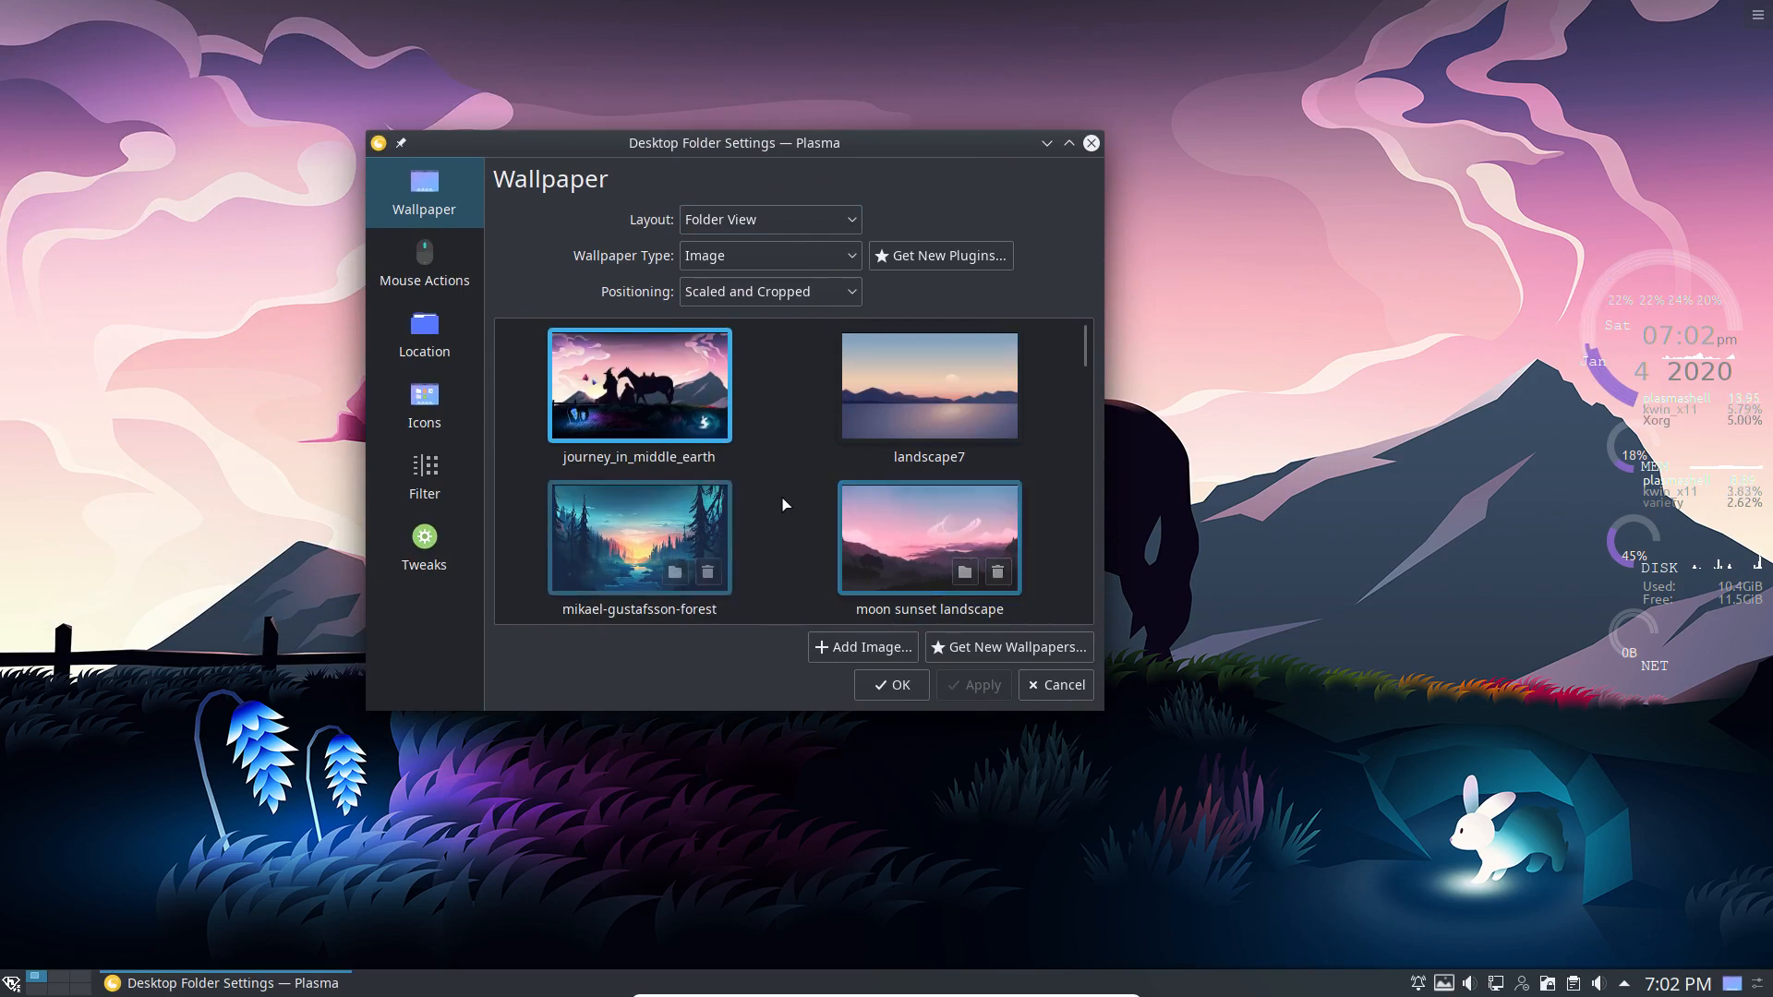
scroll("down", 3)
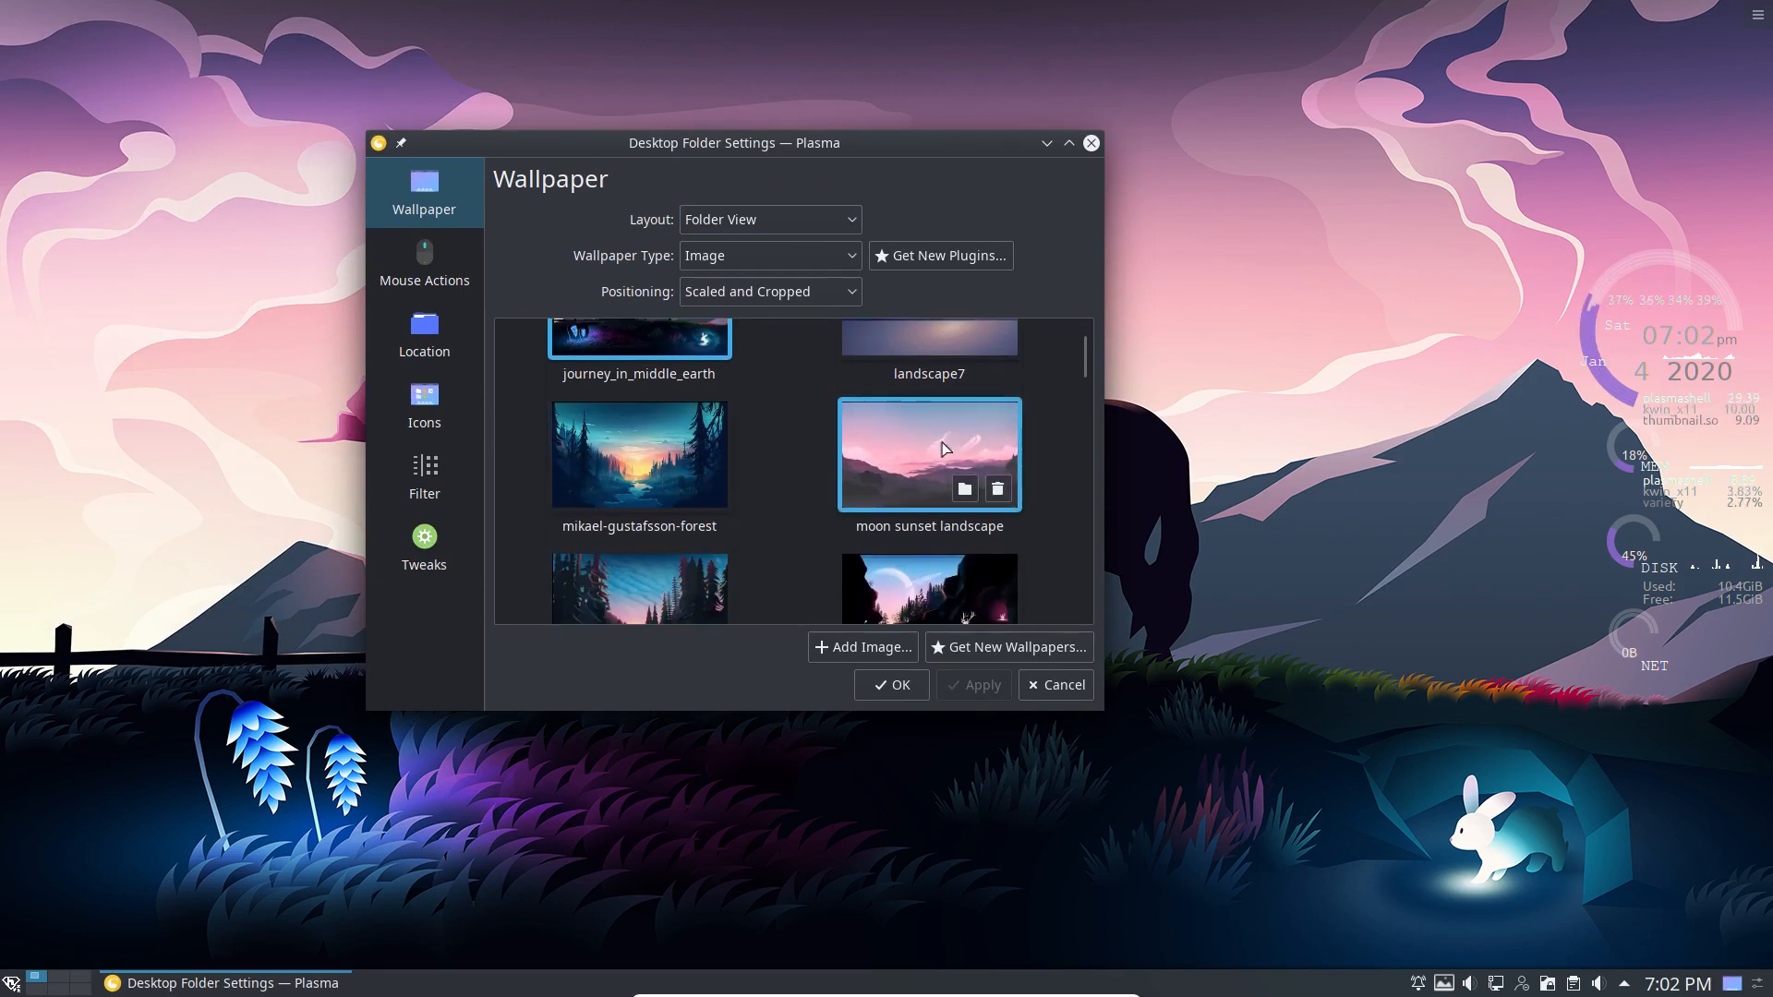
scroll("up", 3)
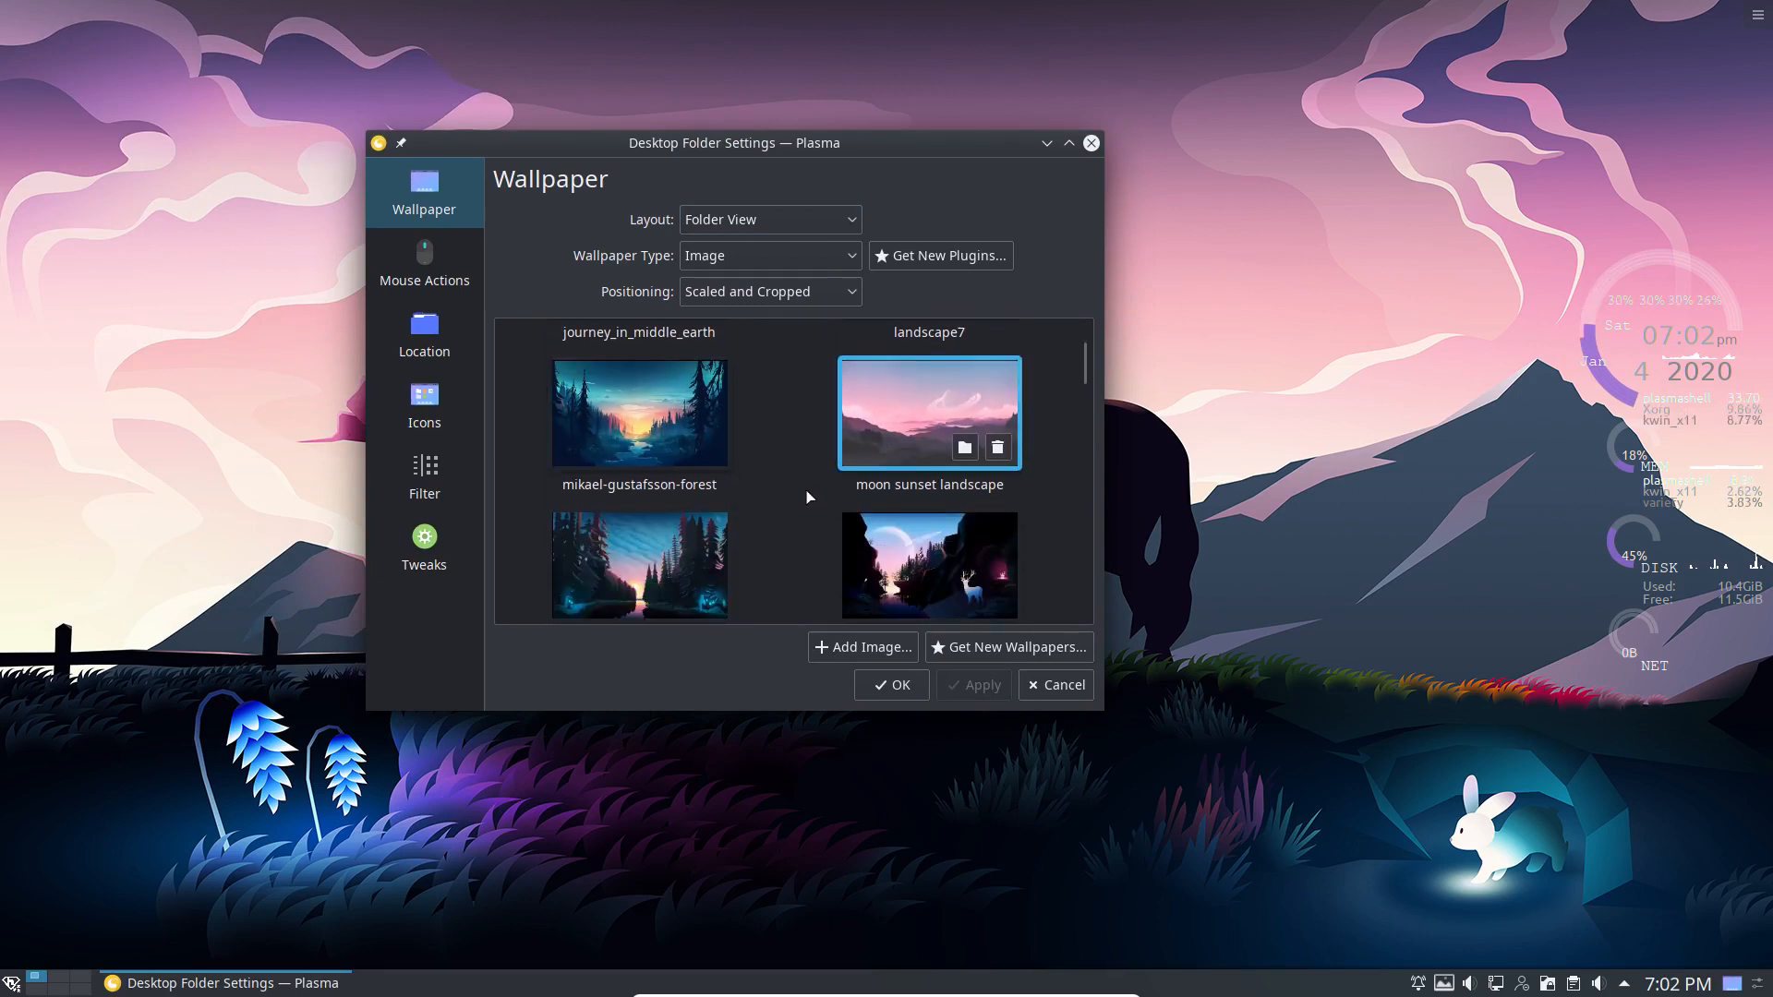
left_click(927, 537)
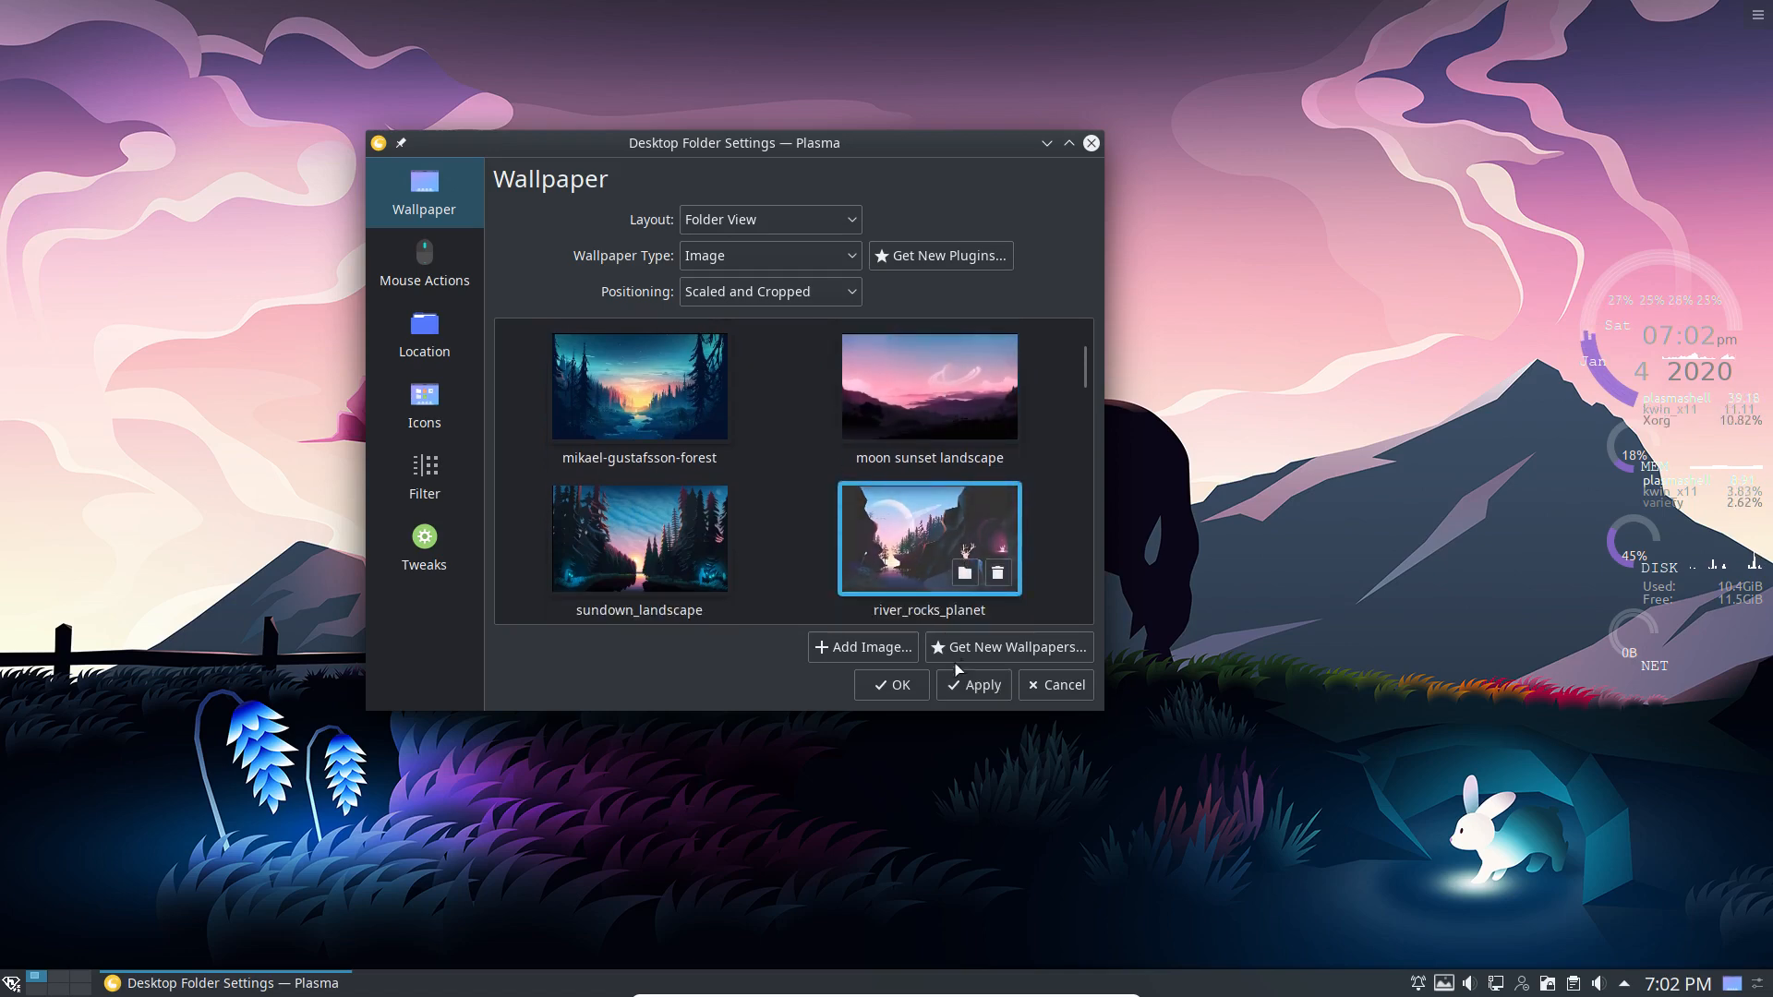
left_click(973, 684)
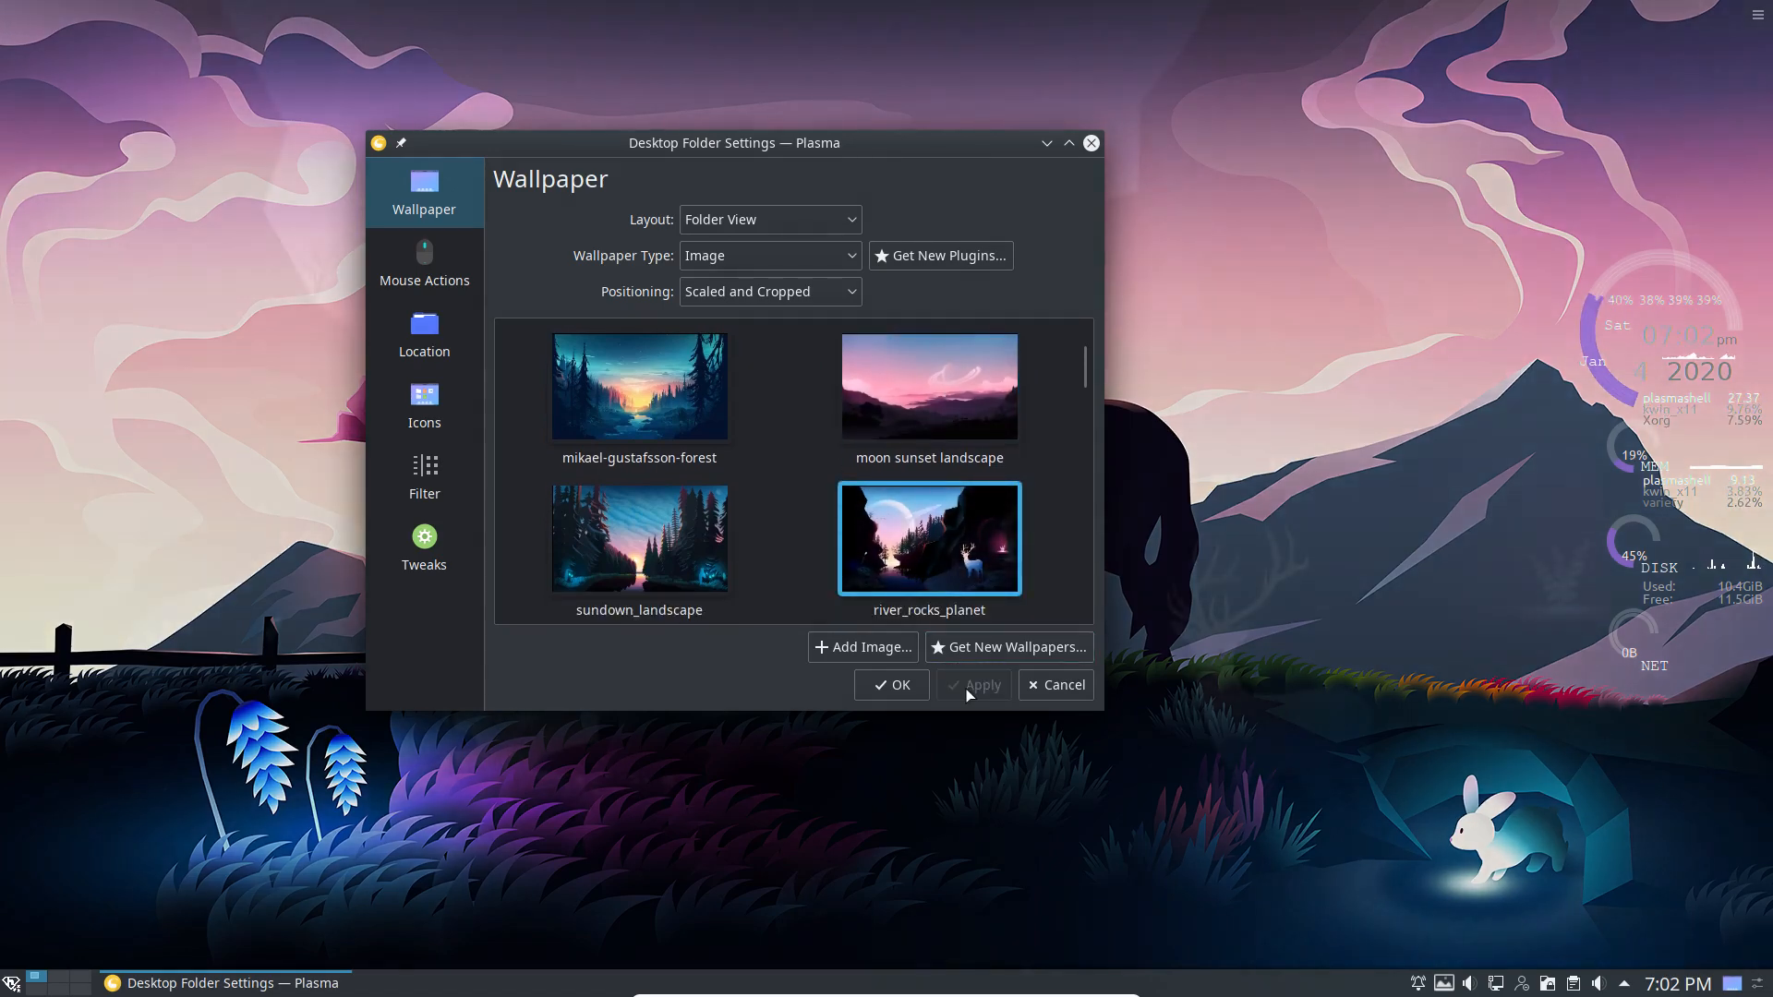
left_click(973, 683)
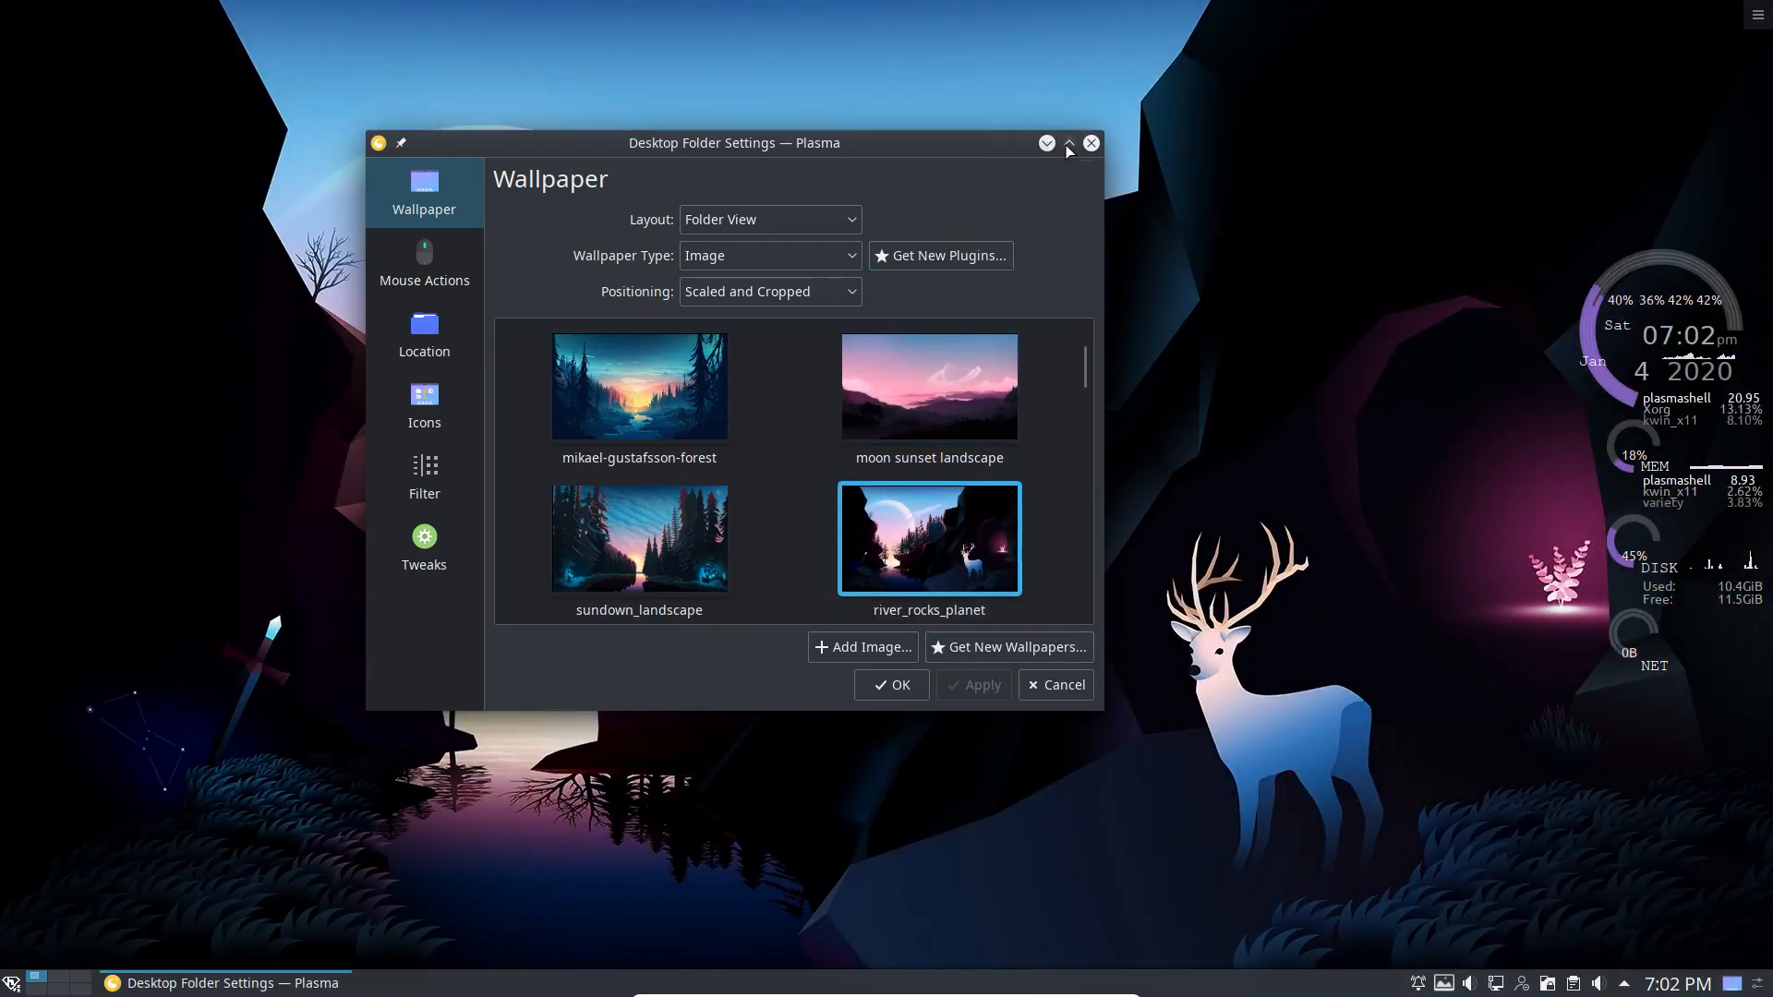
Maximize, restore, then minimize the Desktop Folder Settings window to reveal the wallpaper
left_click(1065, 144)
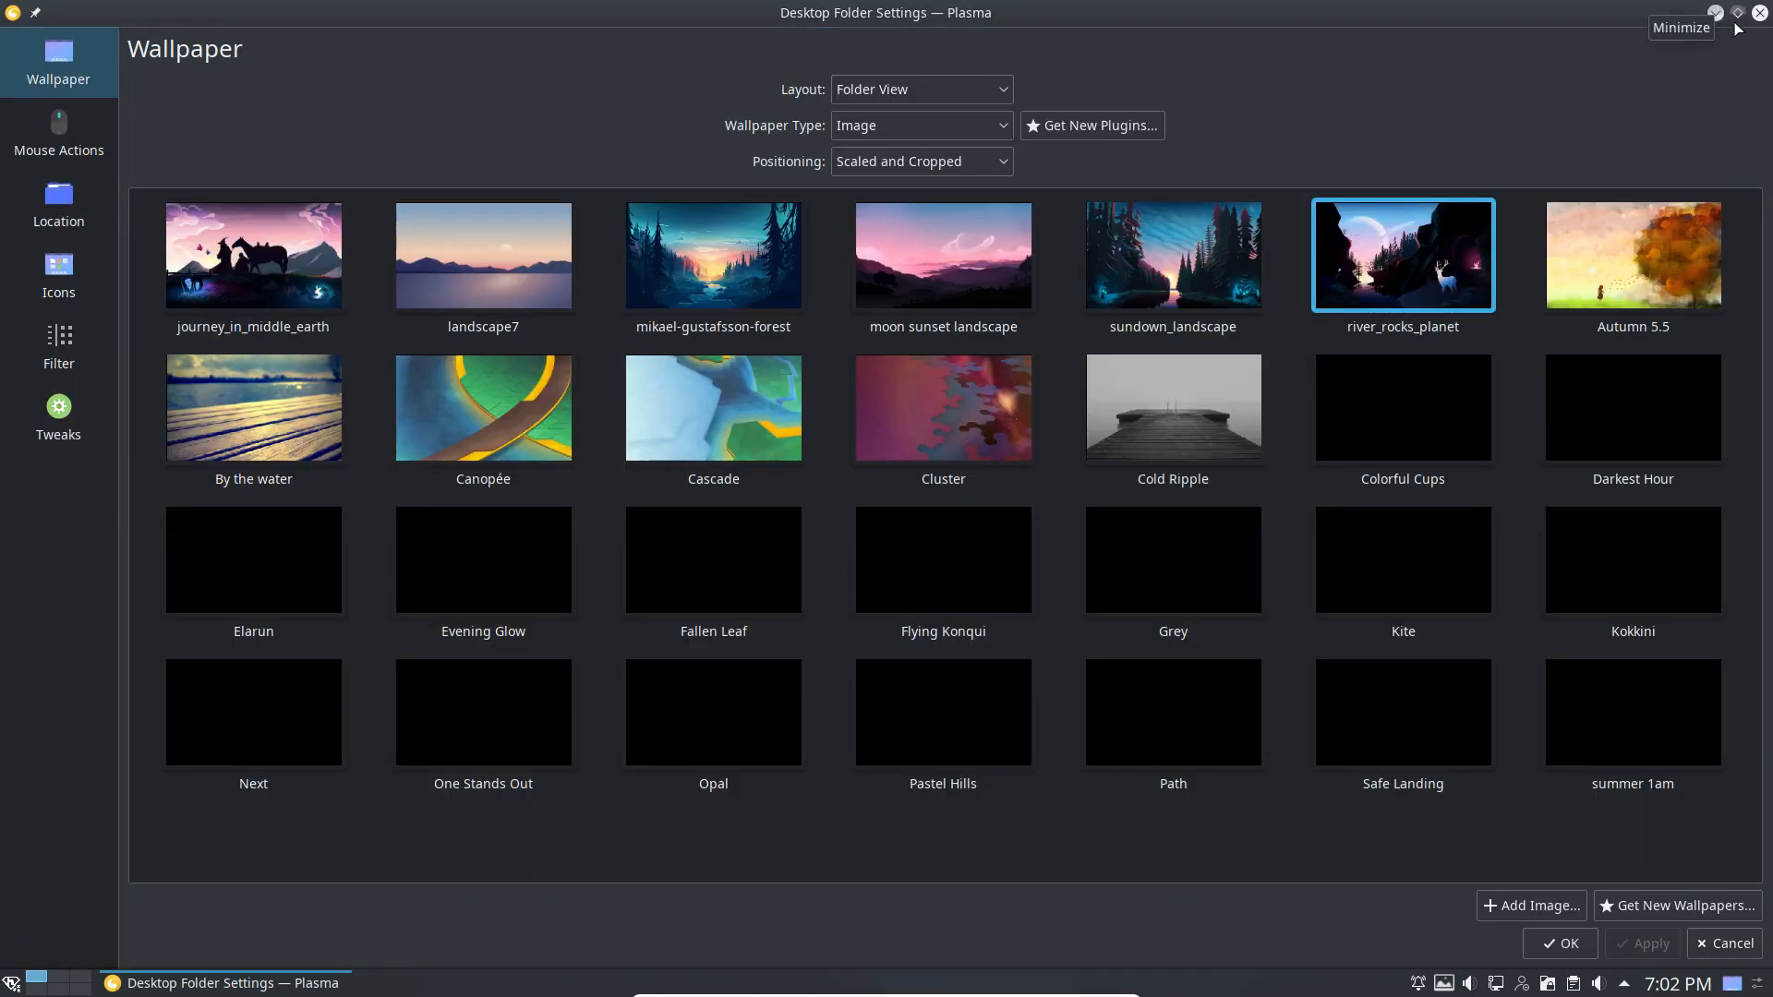
left_click(1738, 13)
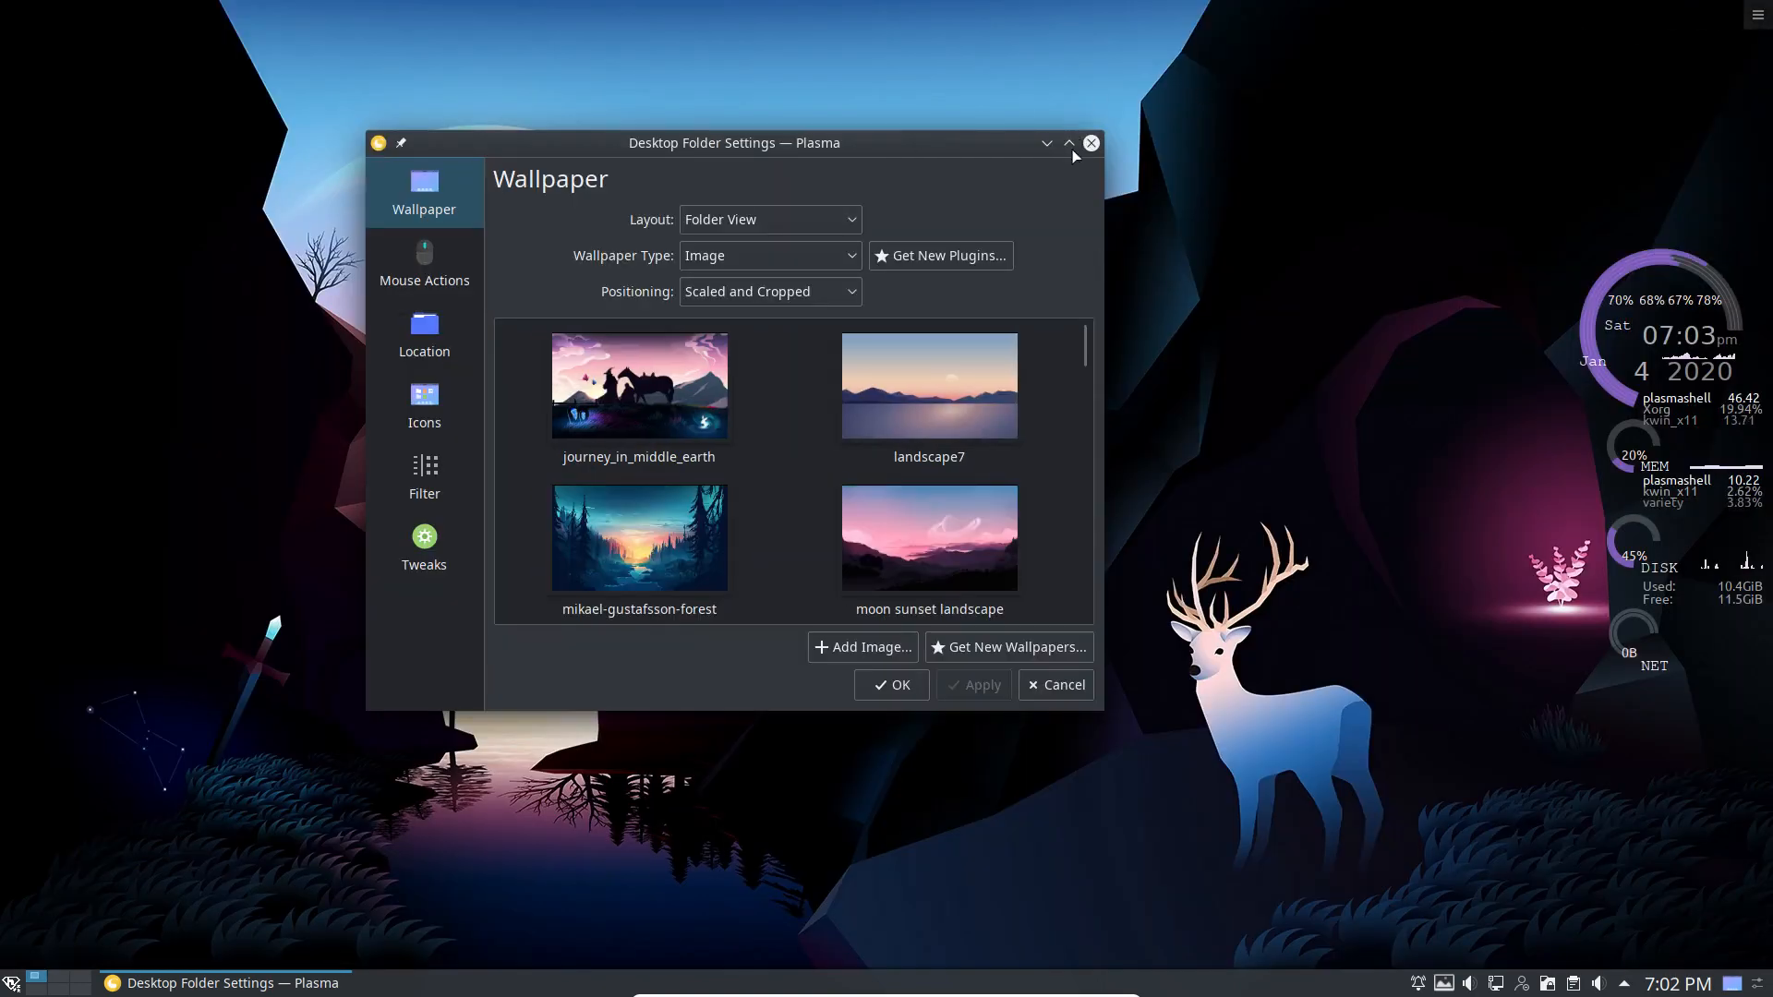
left_click(1066, 144)
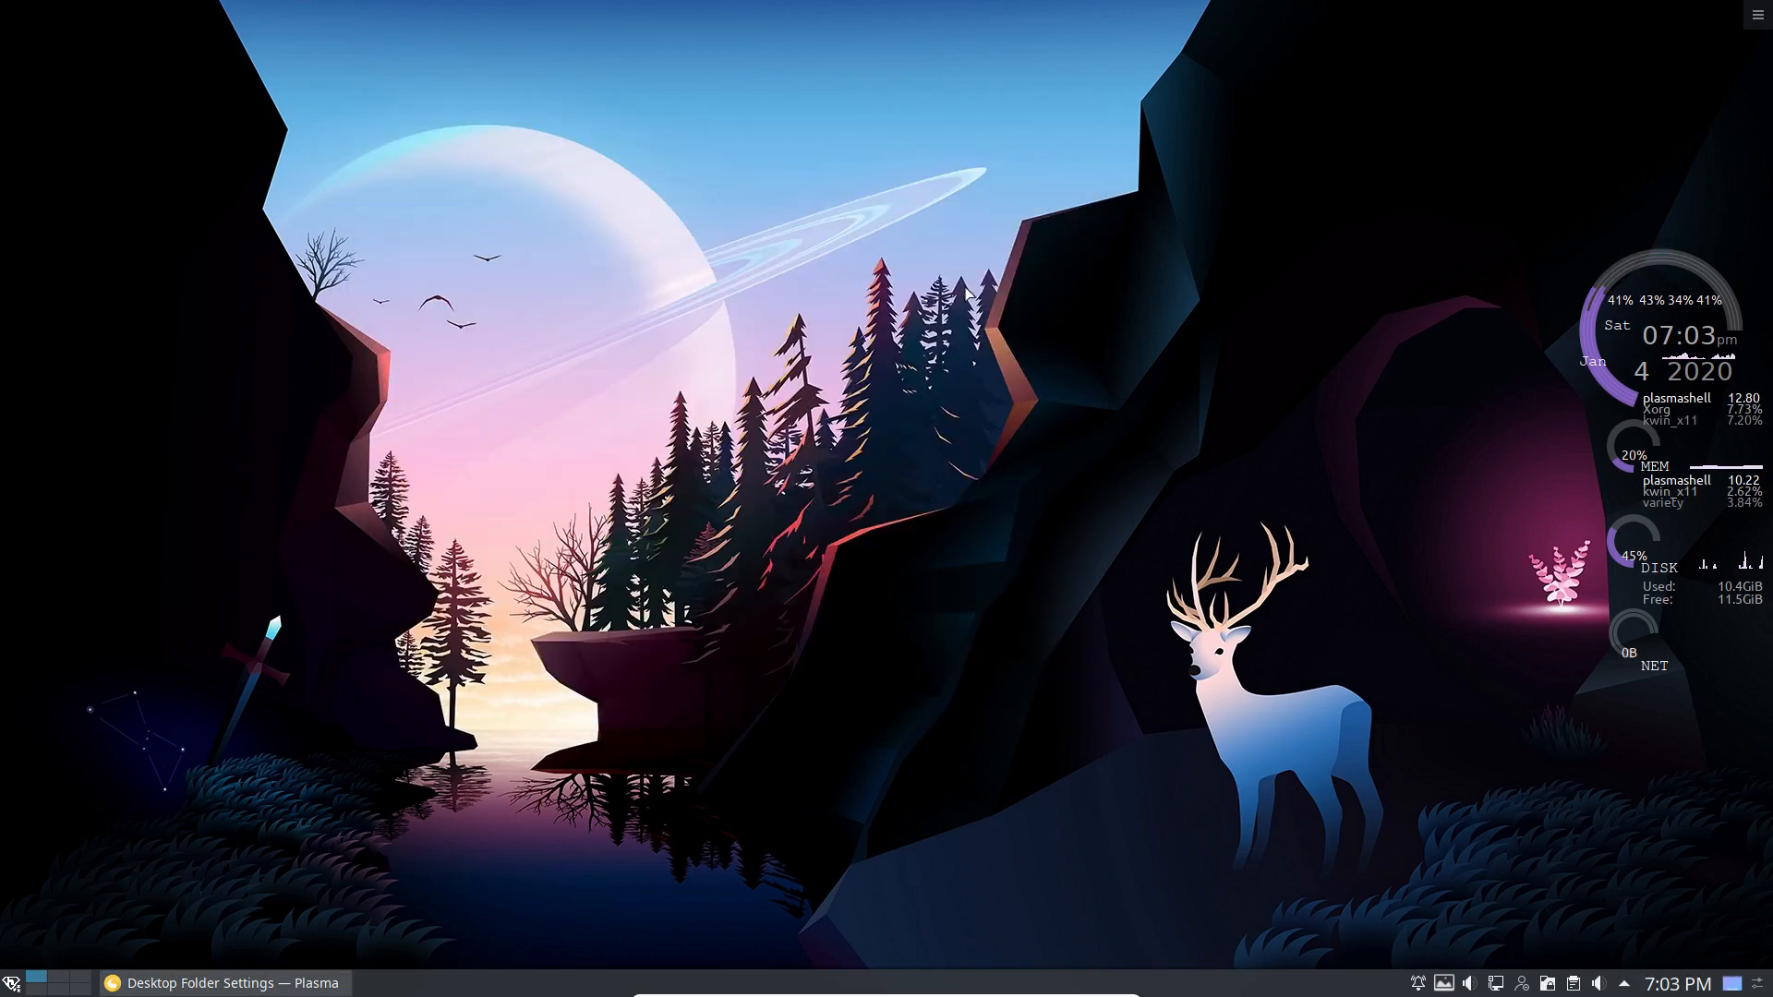
Glance at the launcher's Computer tab, then restore Desktop Folder Settings from the taskbar
left_click(13, 980)
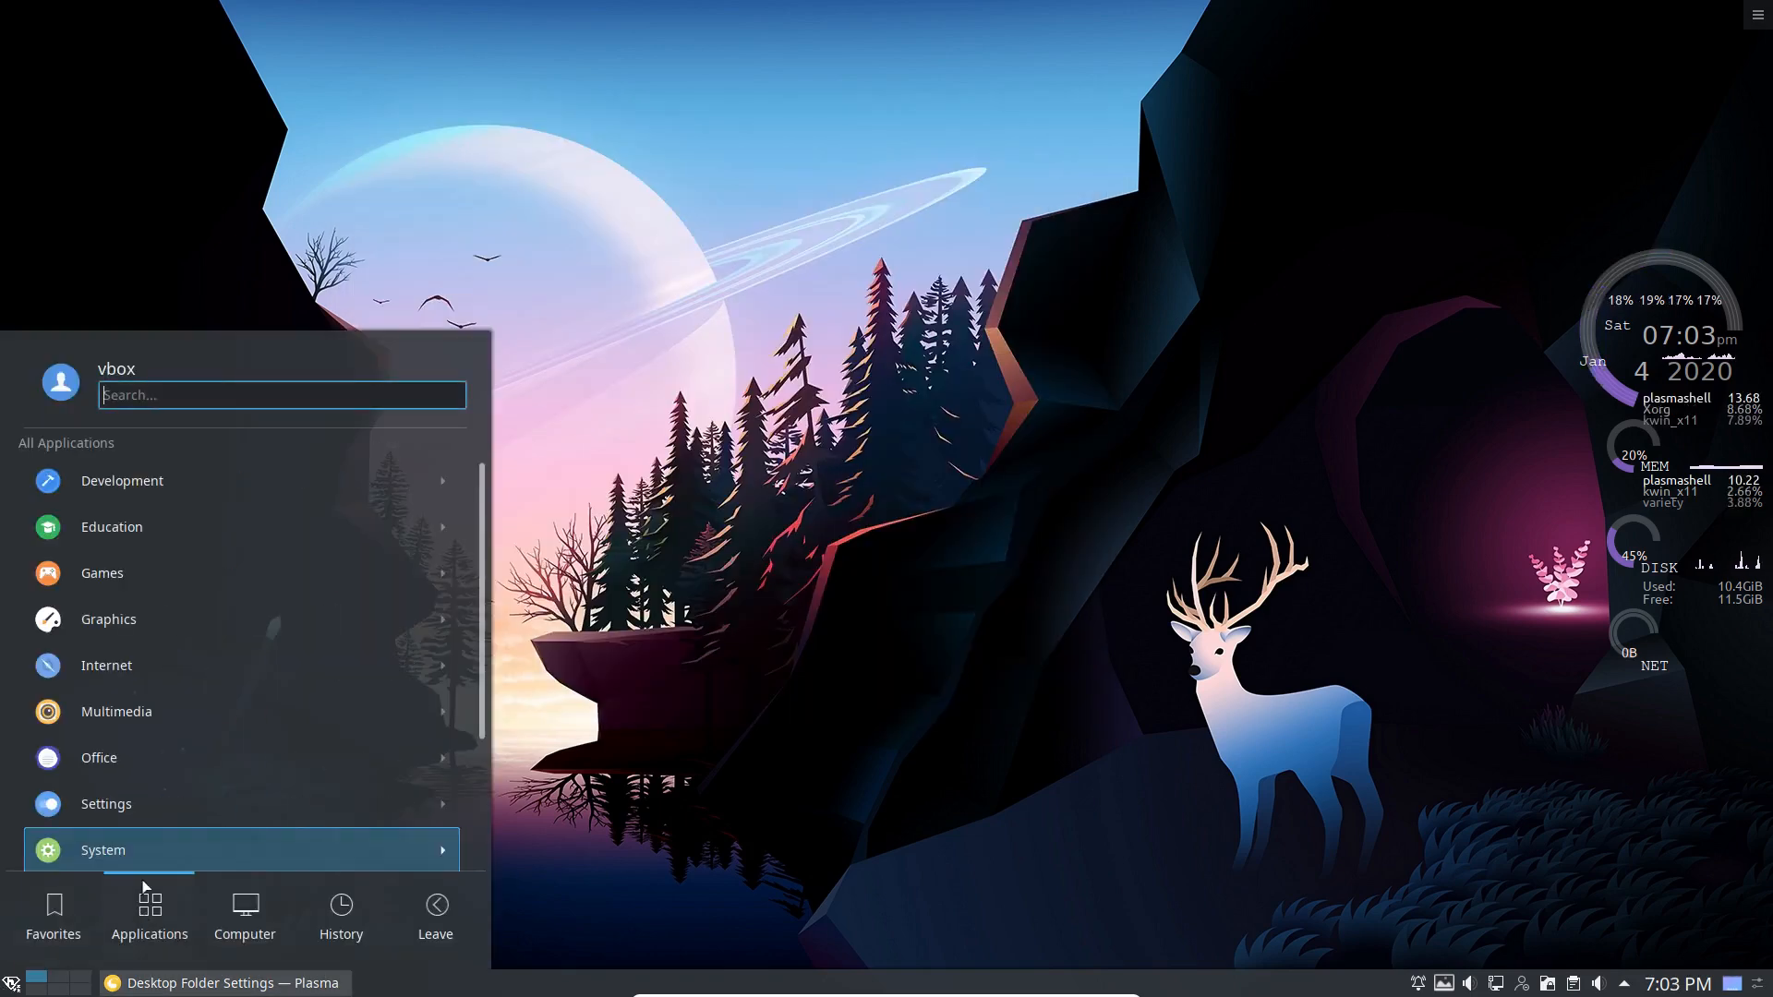
left_click(244, 913)
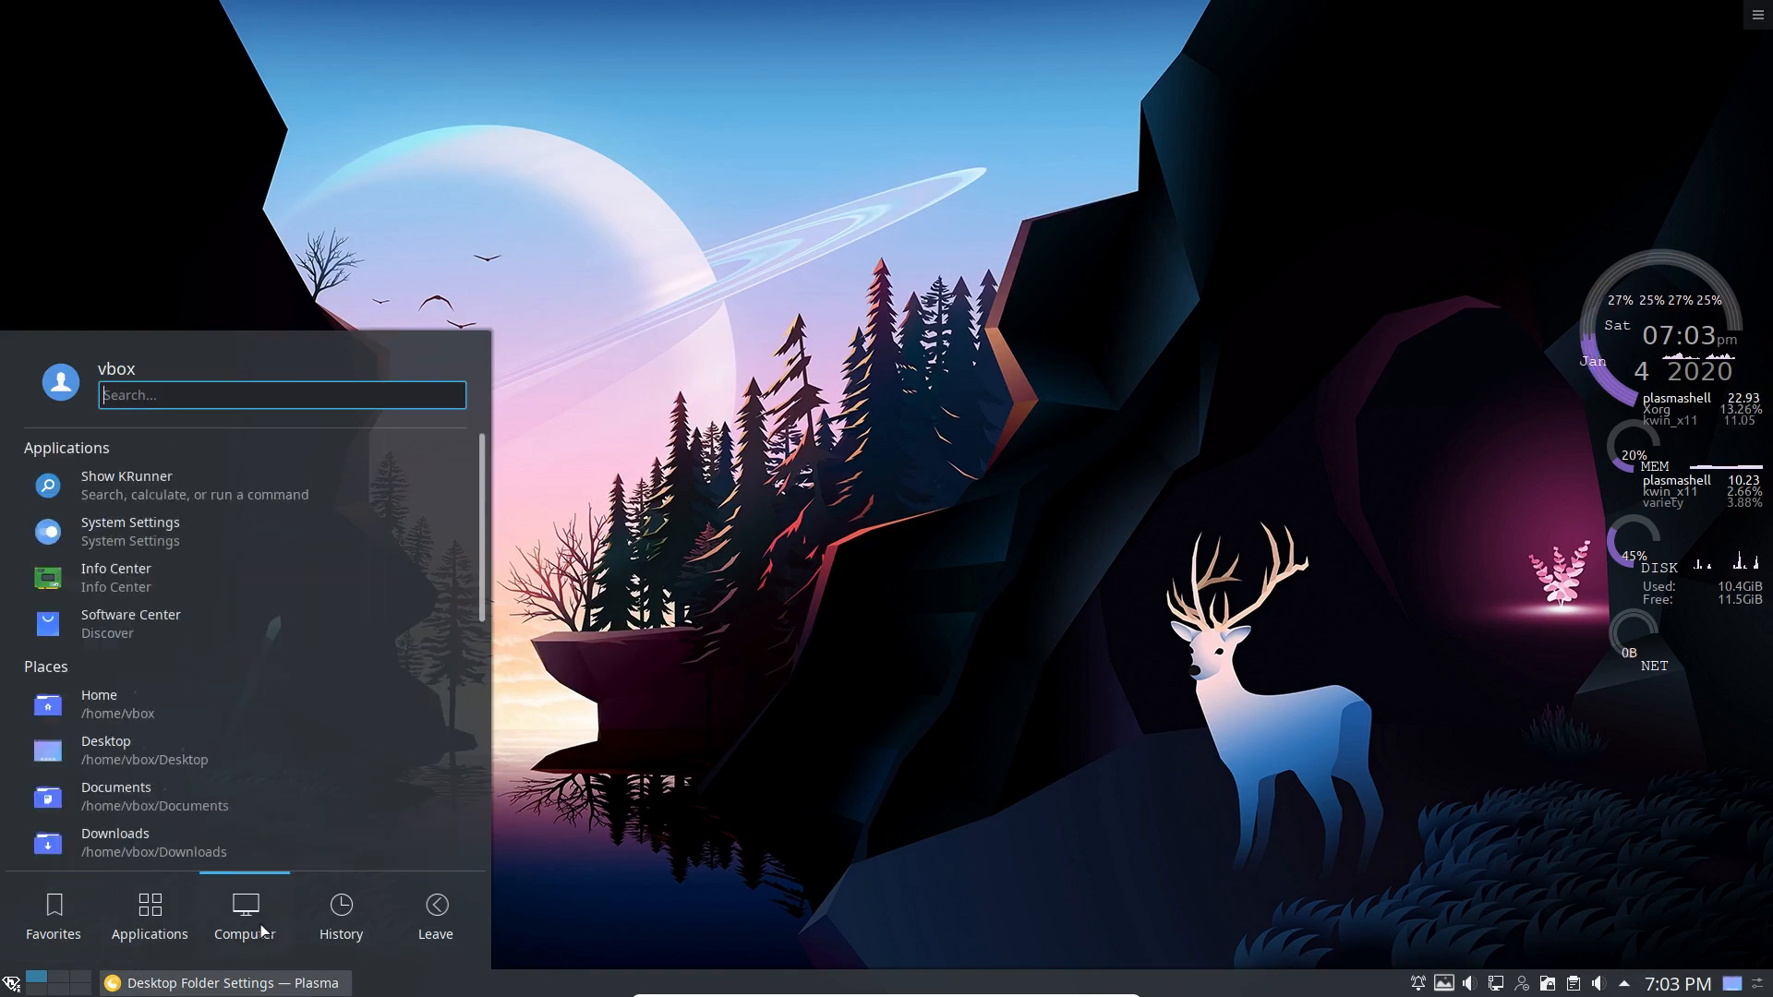
left_click(848, 453)
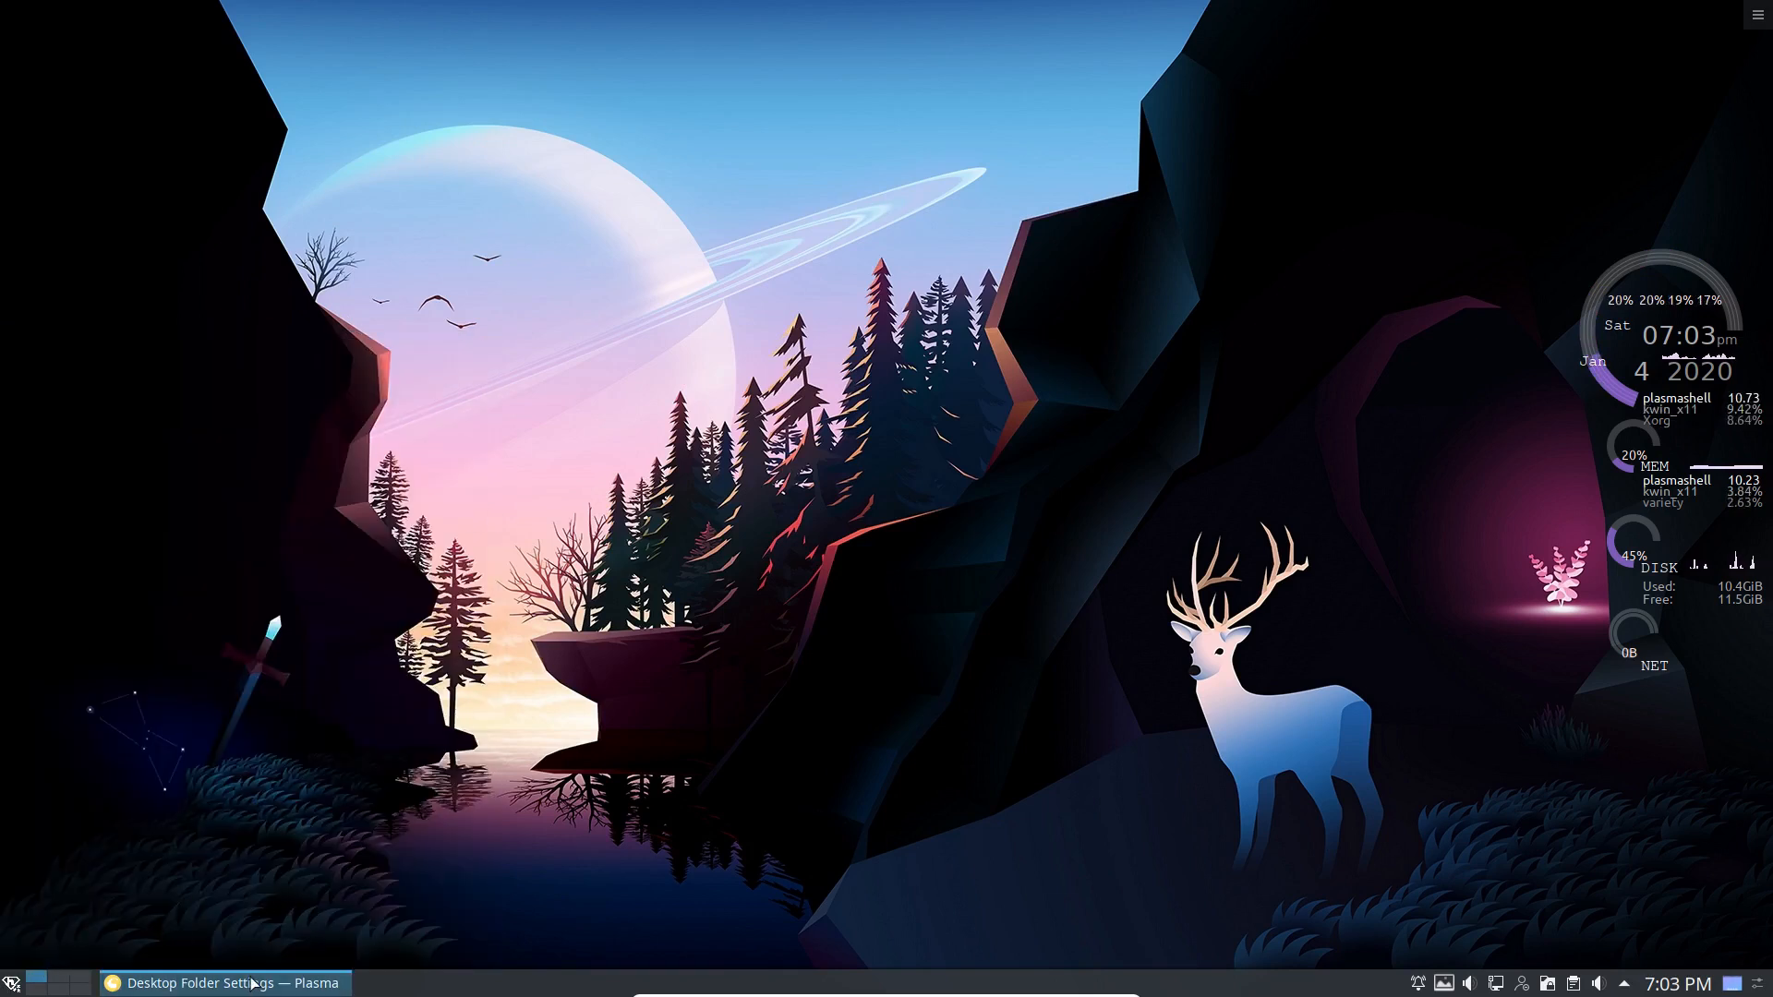
left_click(224, 983)
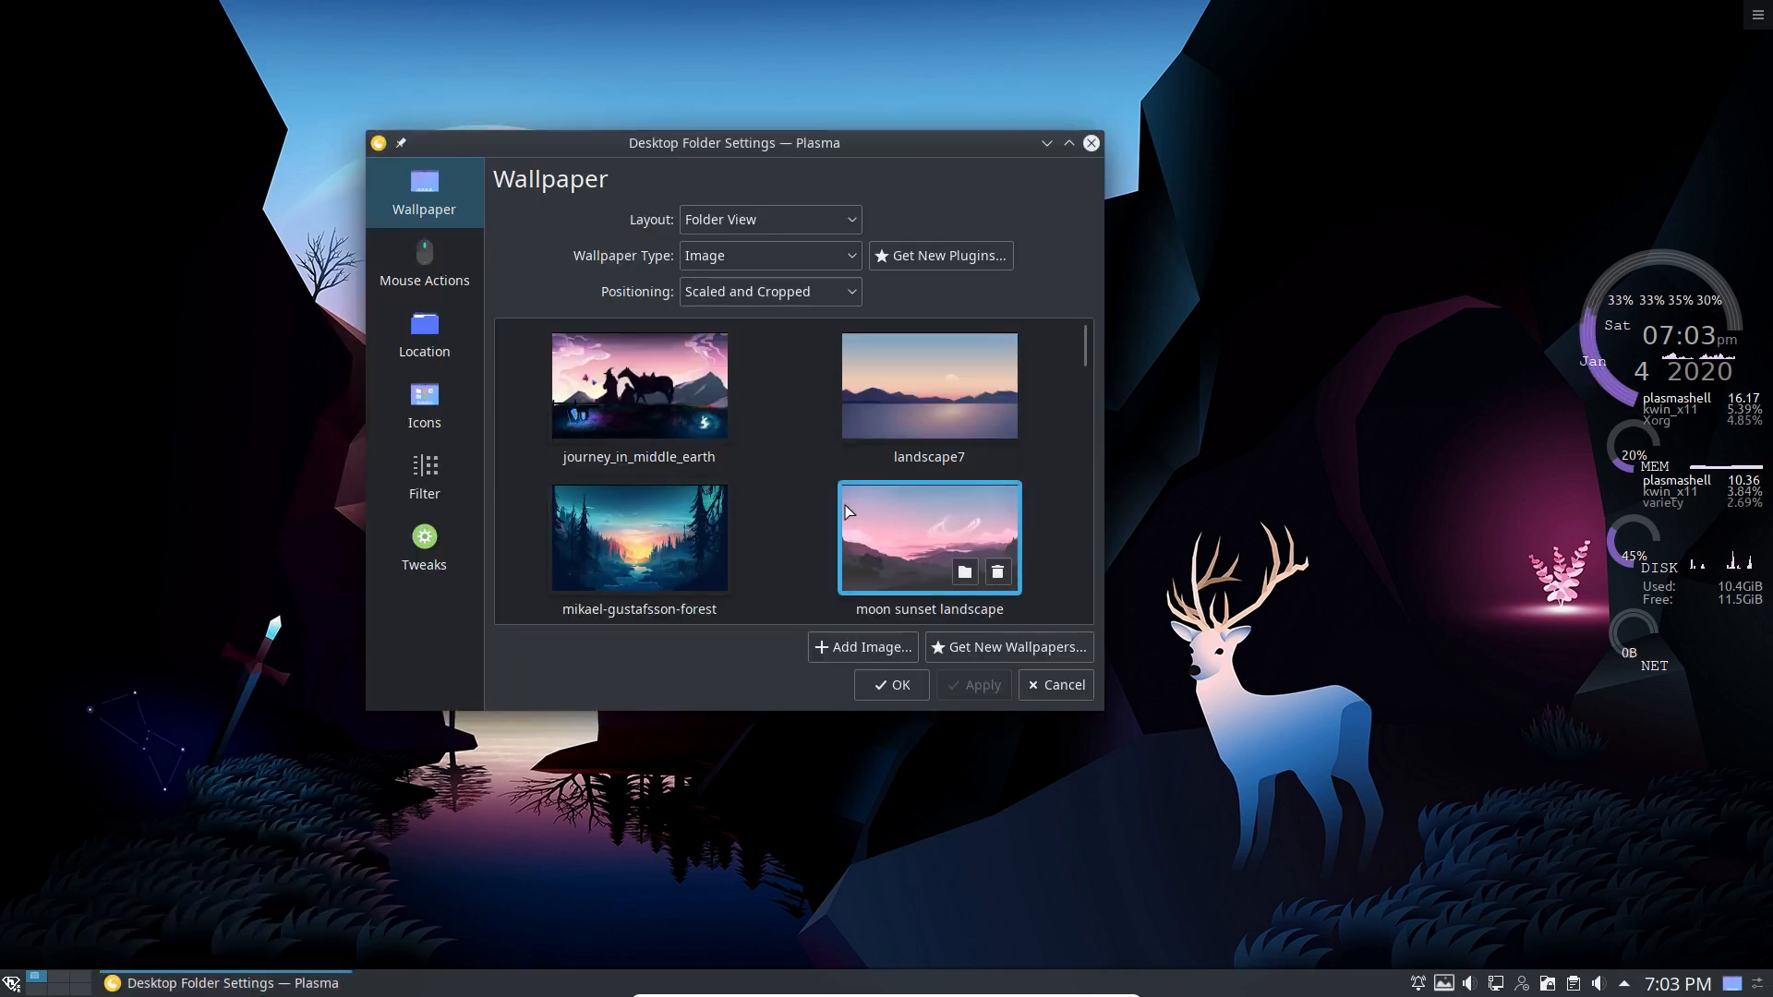
mouse_move(792, 486)
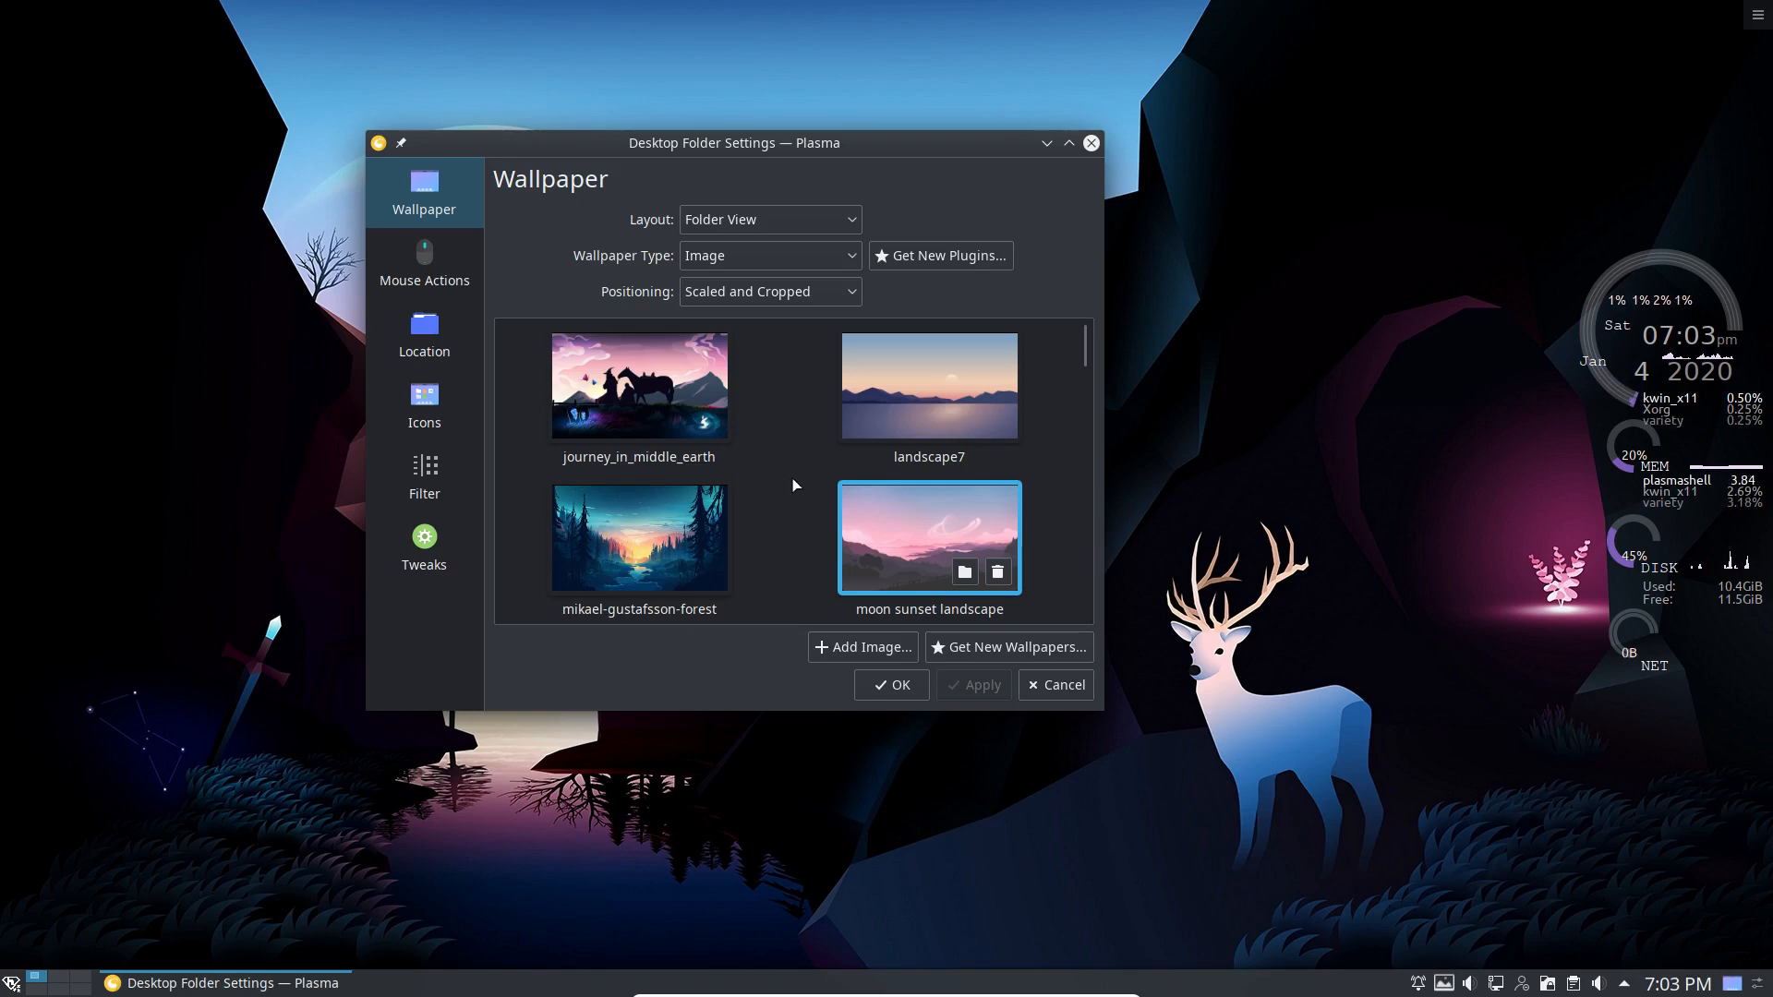
Apply journey_in_middle_earth as the wallpaper and confirm with OK
left_click(637, 384)
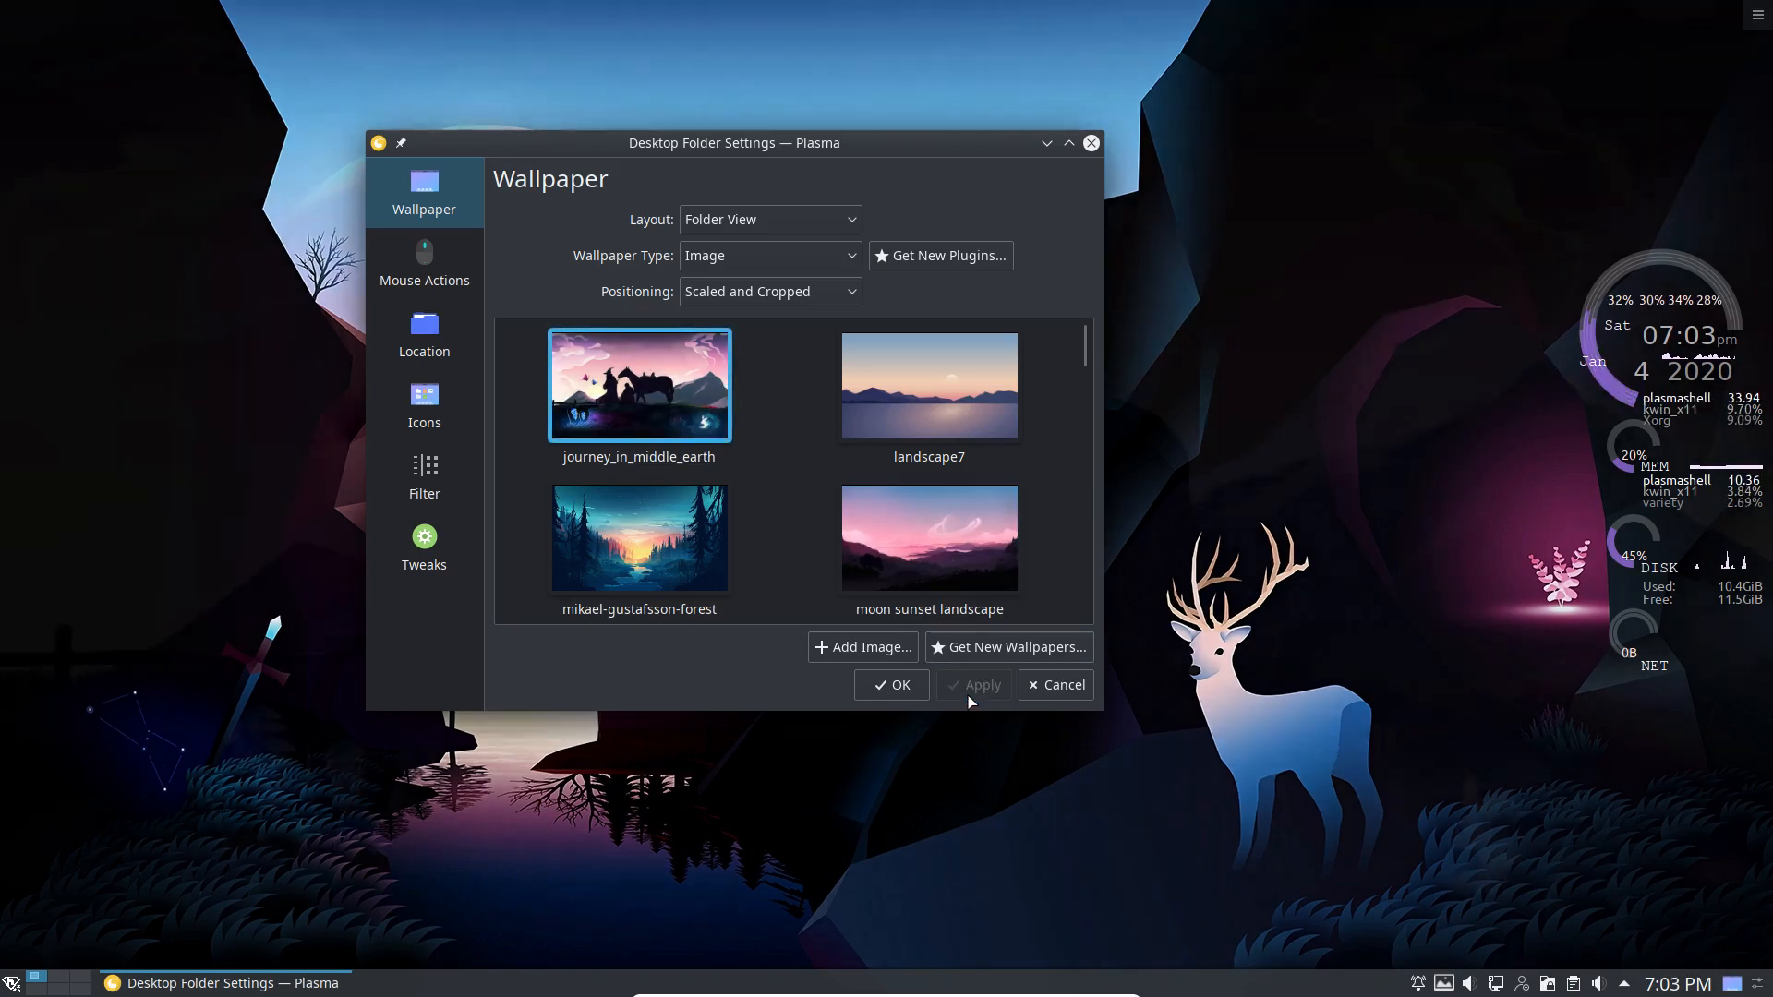
left_click(890, 685)
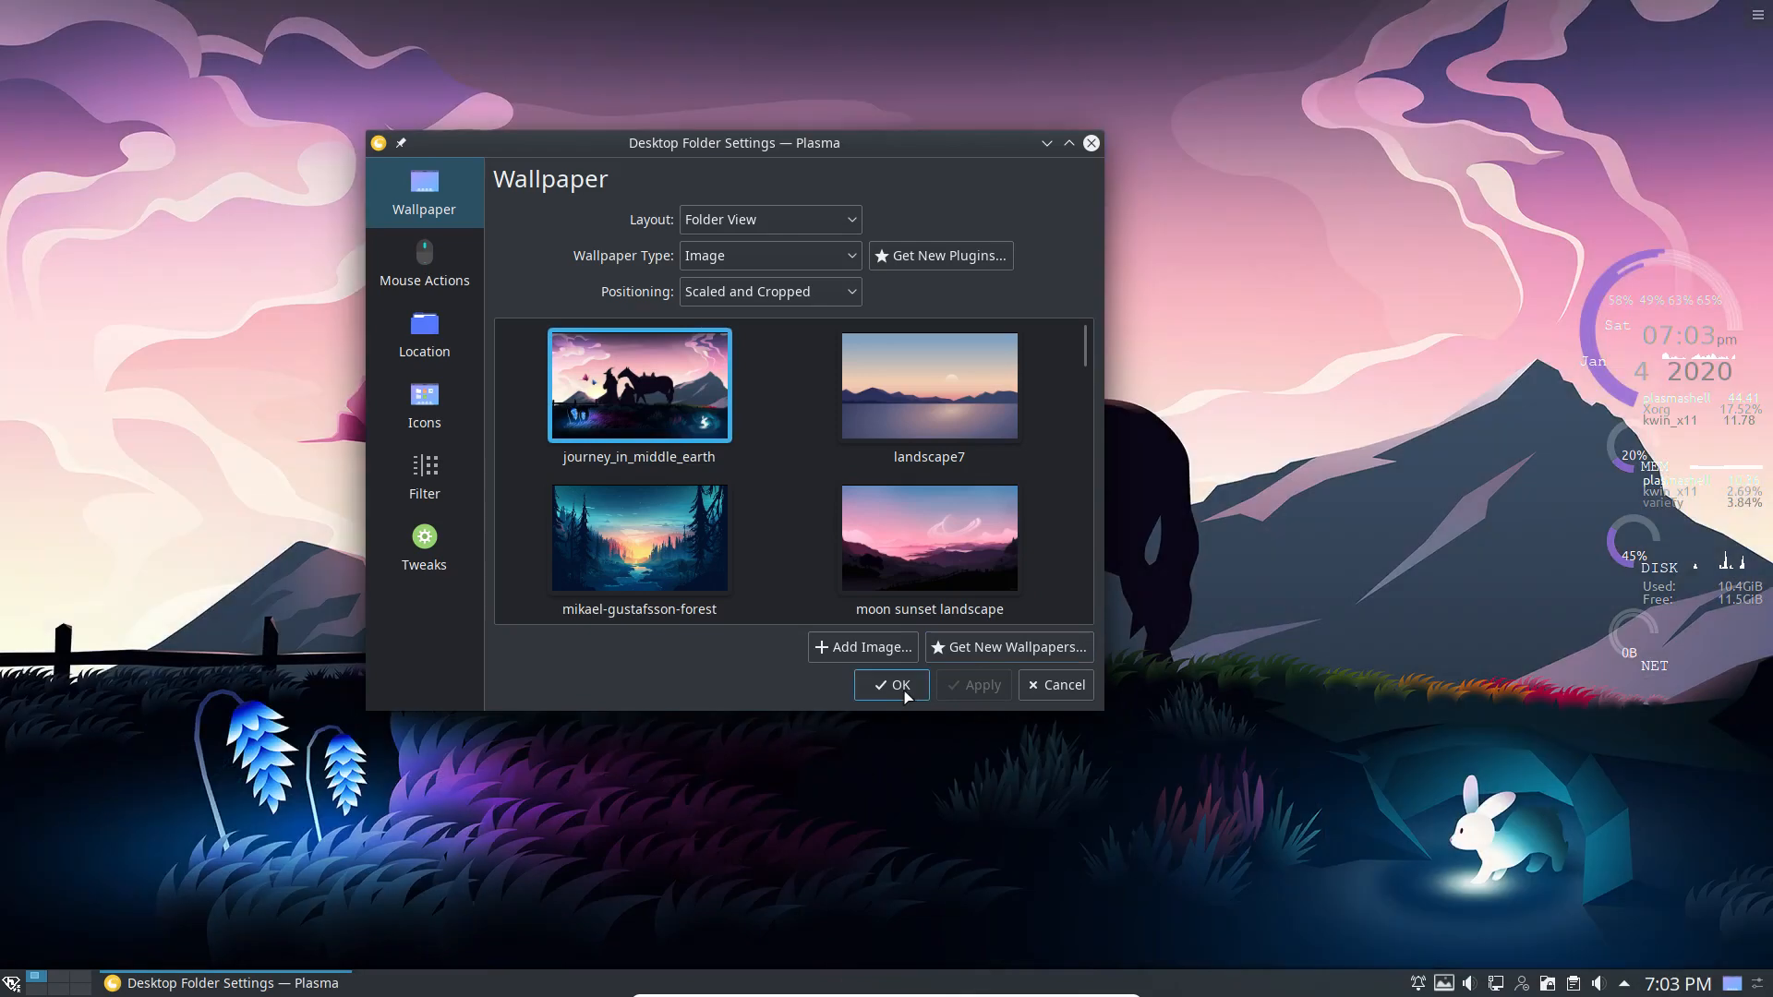
left_click(890, 685)
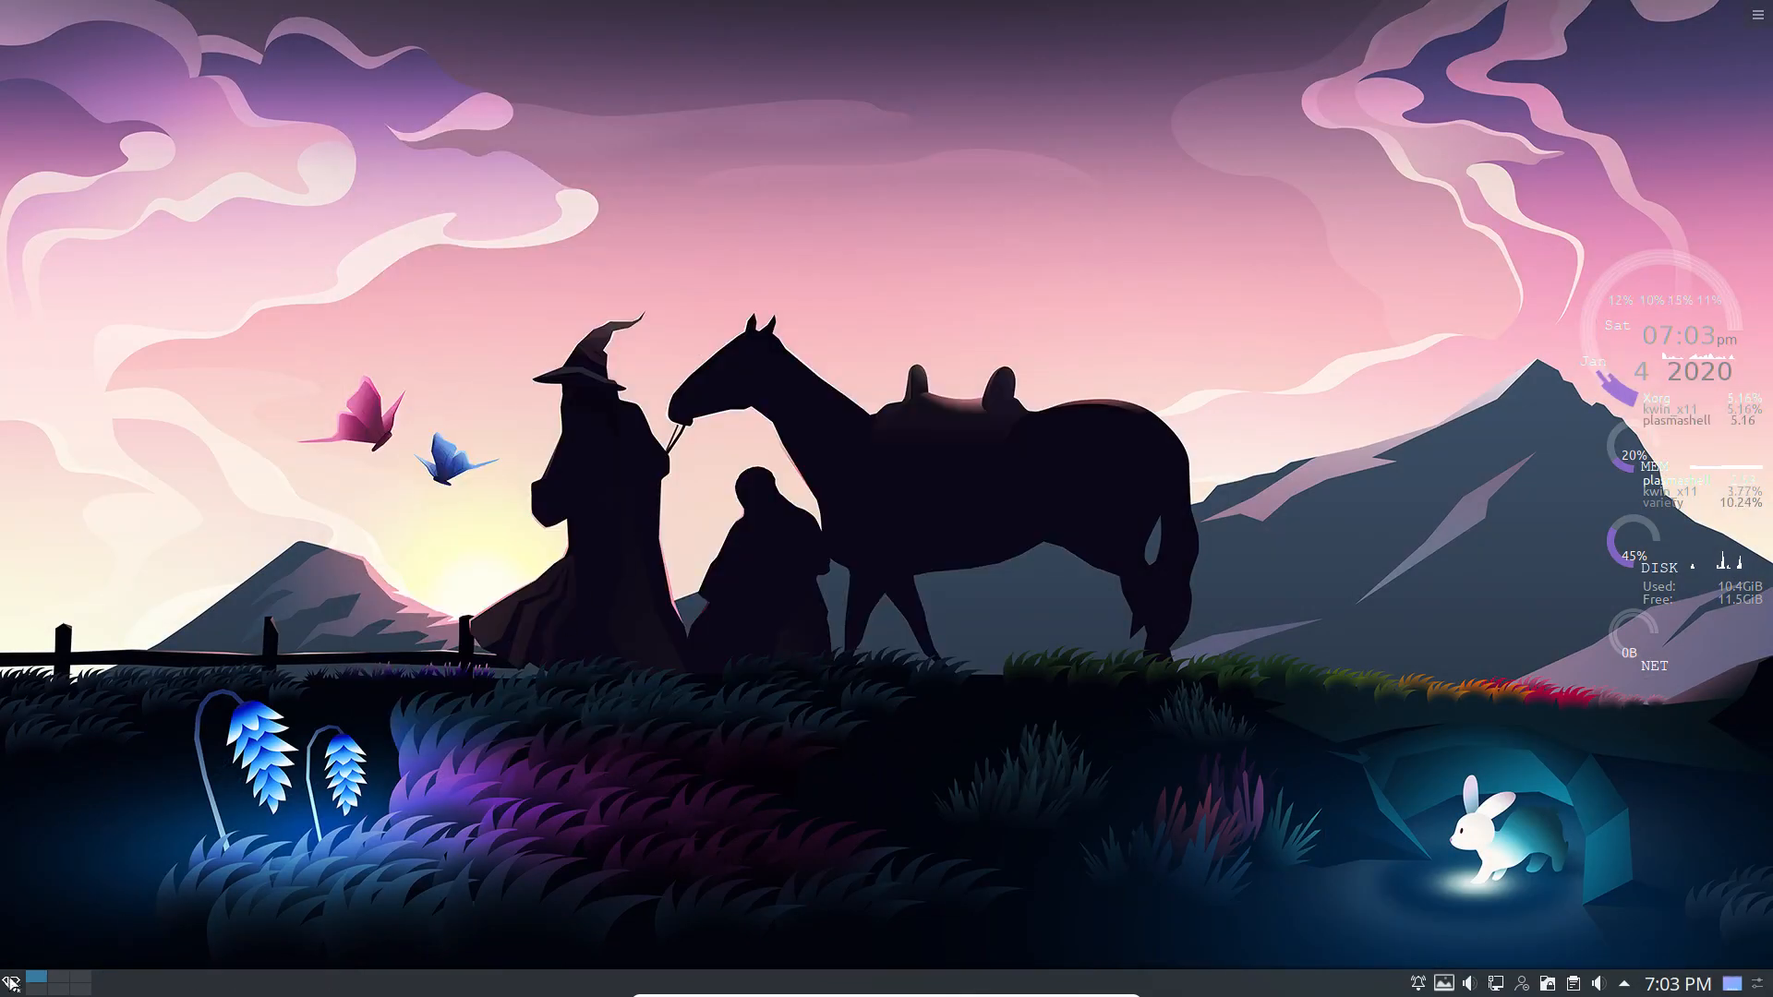
left_click(11, 979)
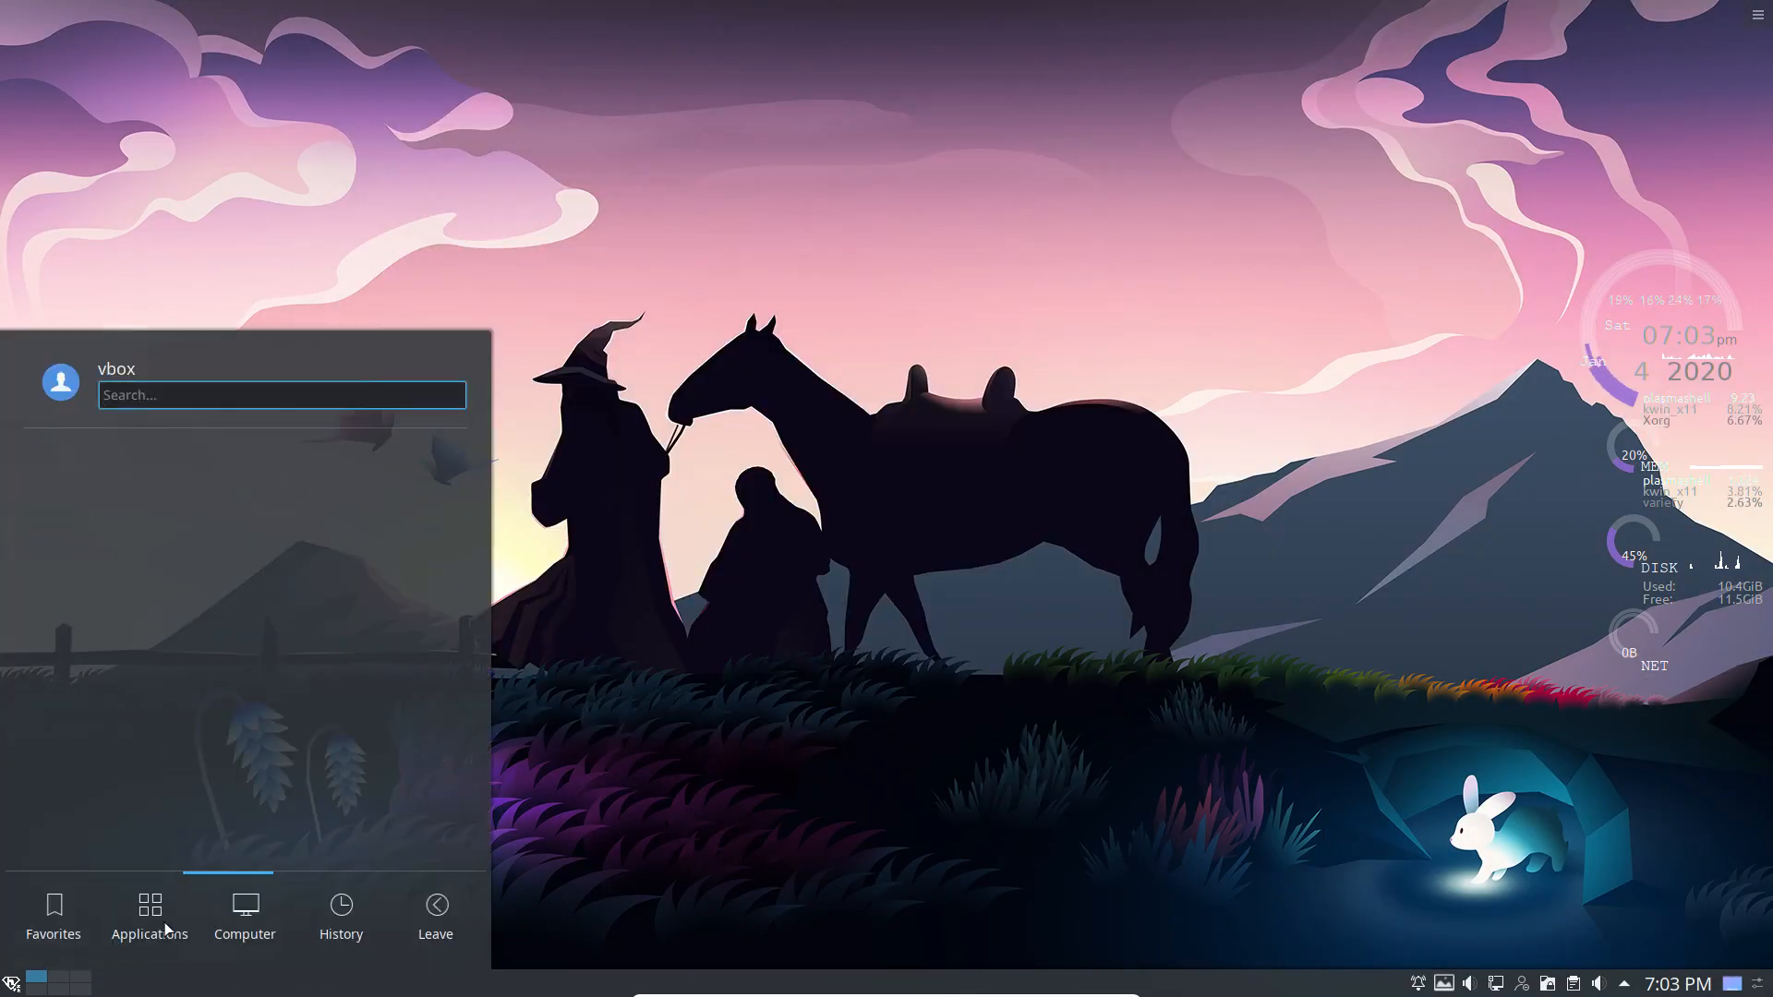
left_click(434, 916)
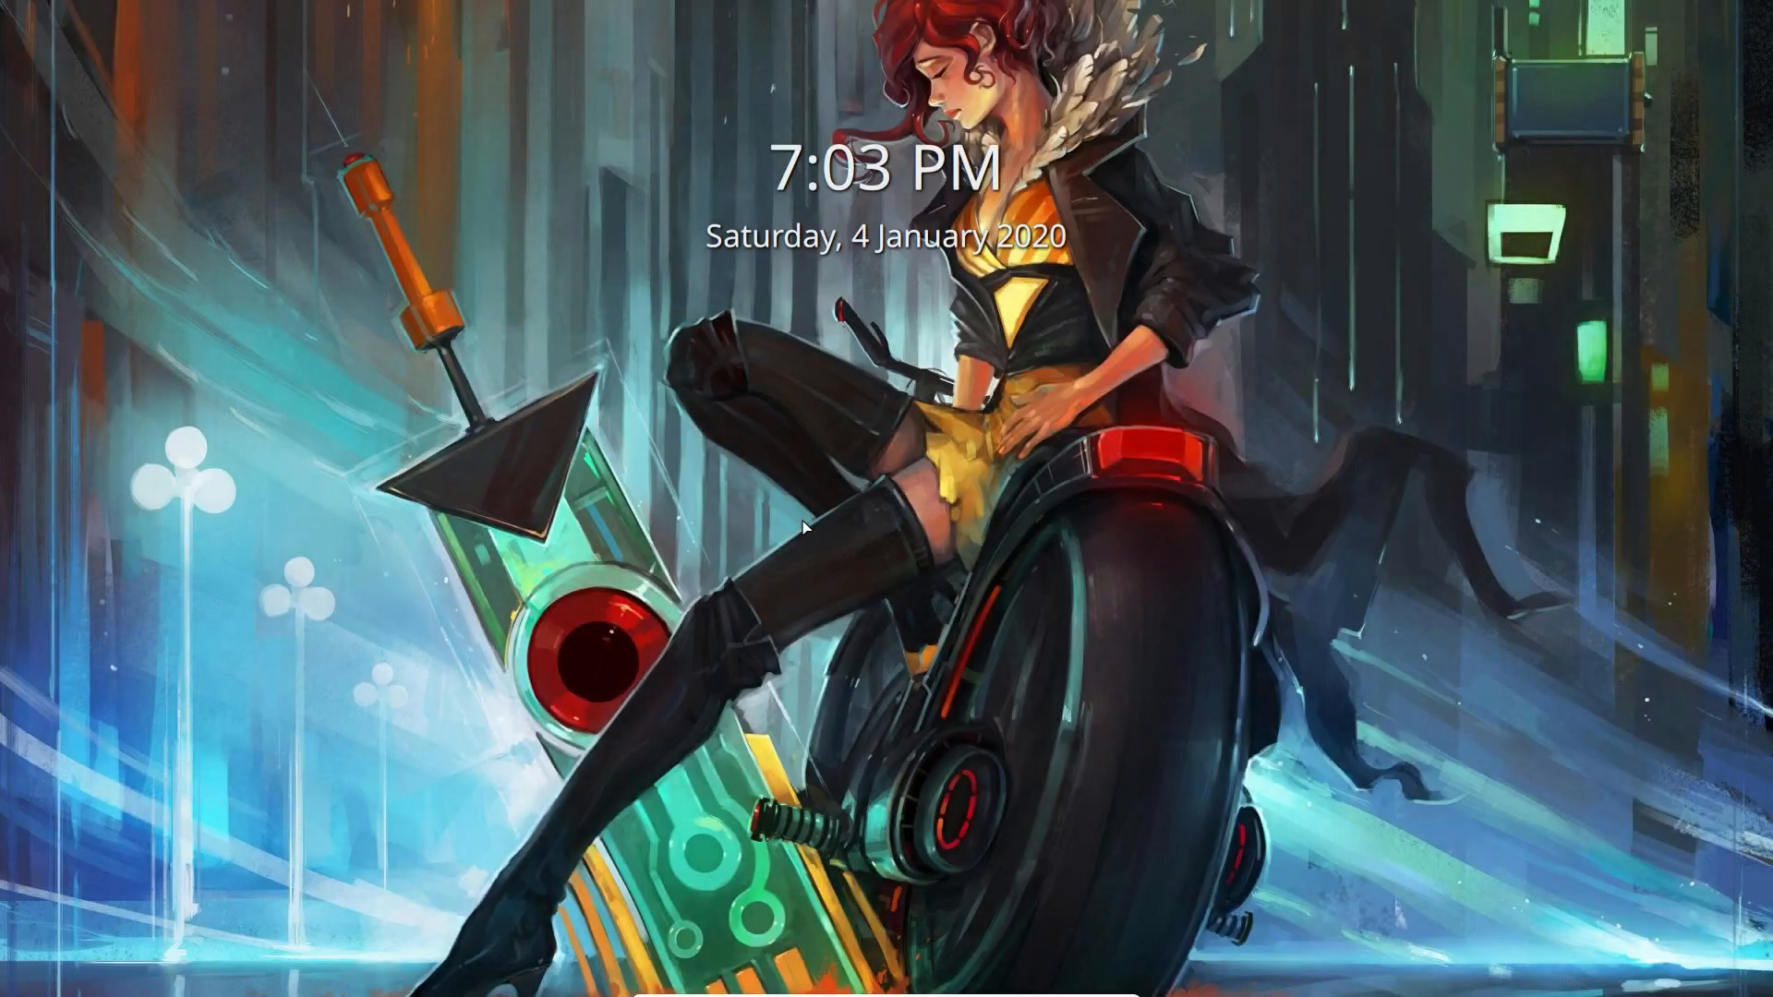
mouse_move(969, 521)
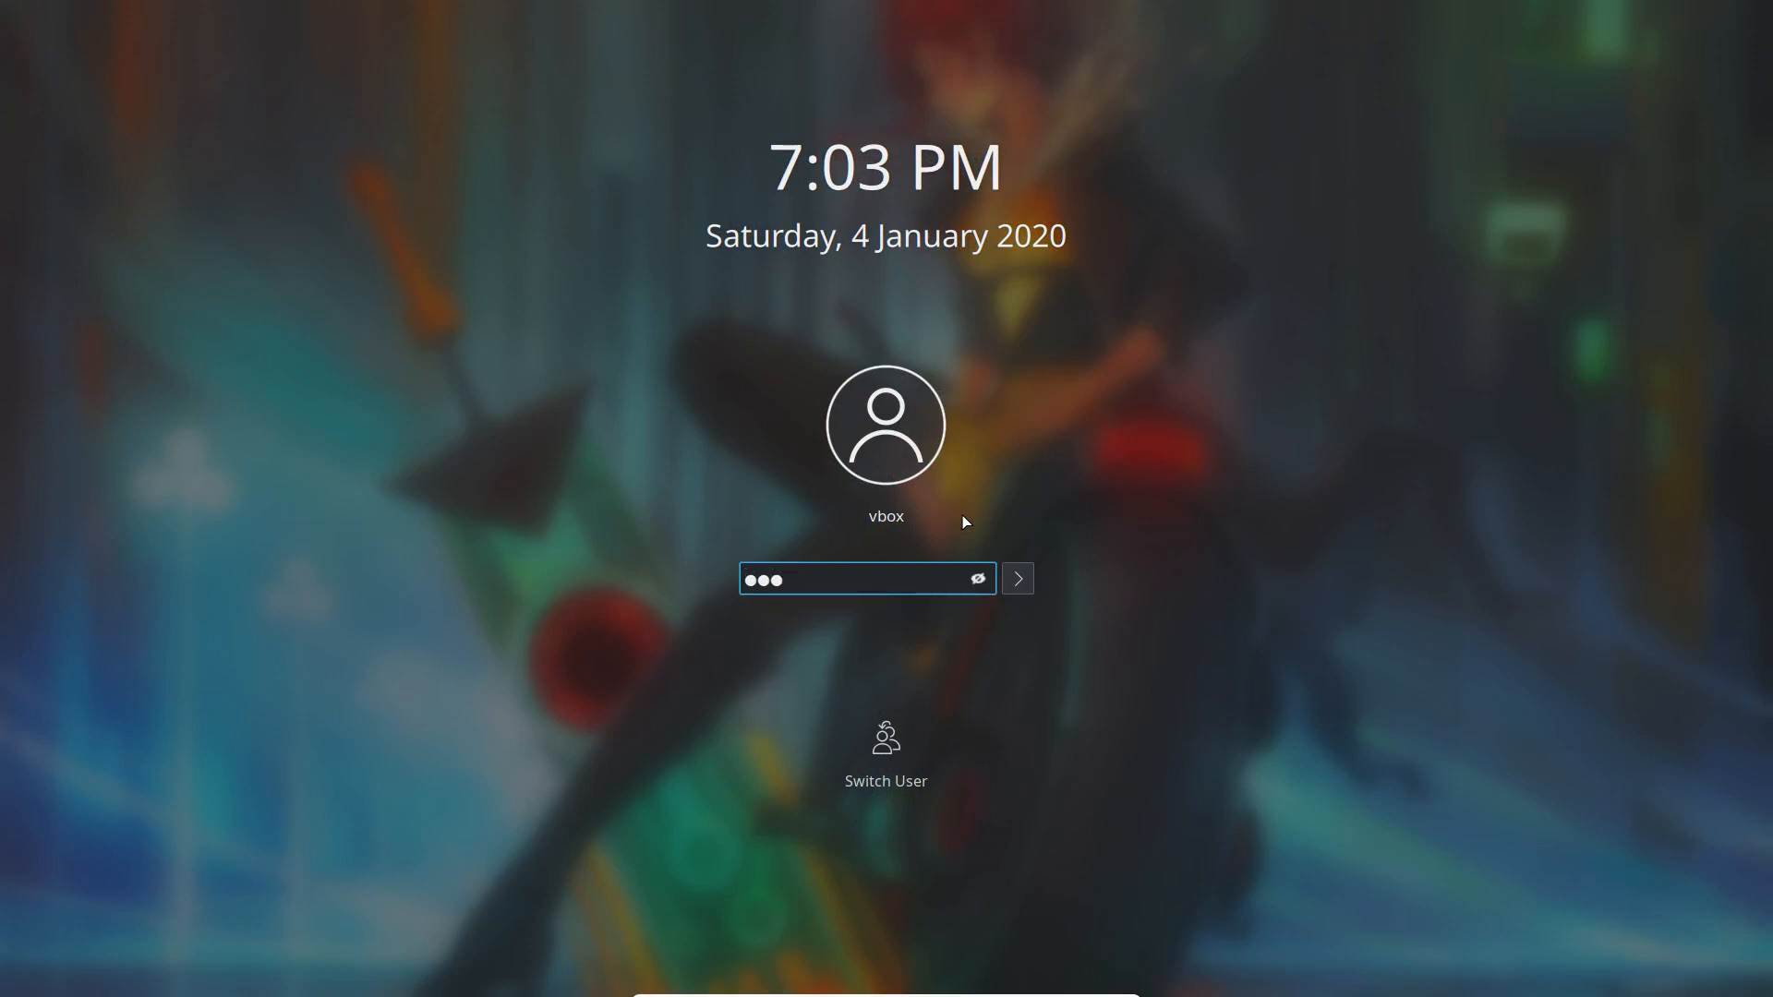
left_click(1016, 578)
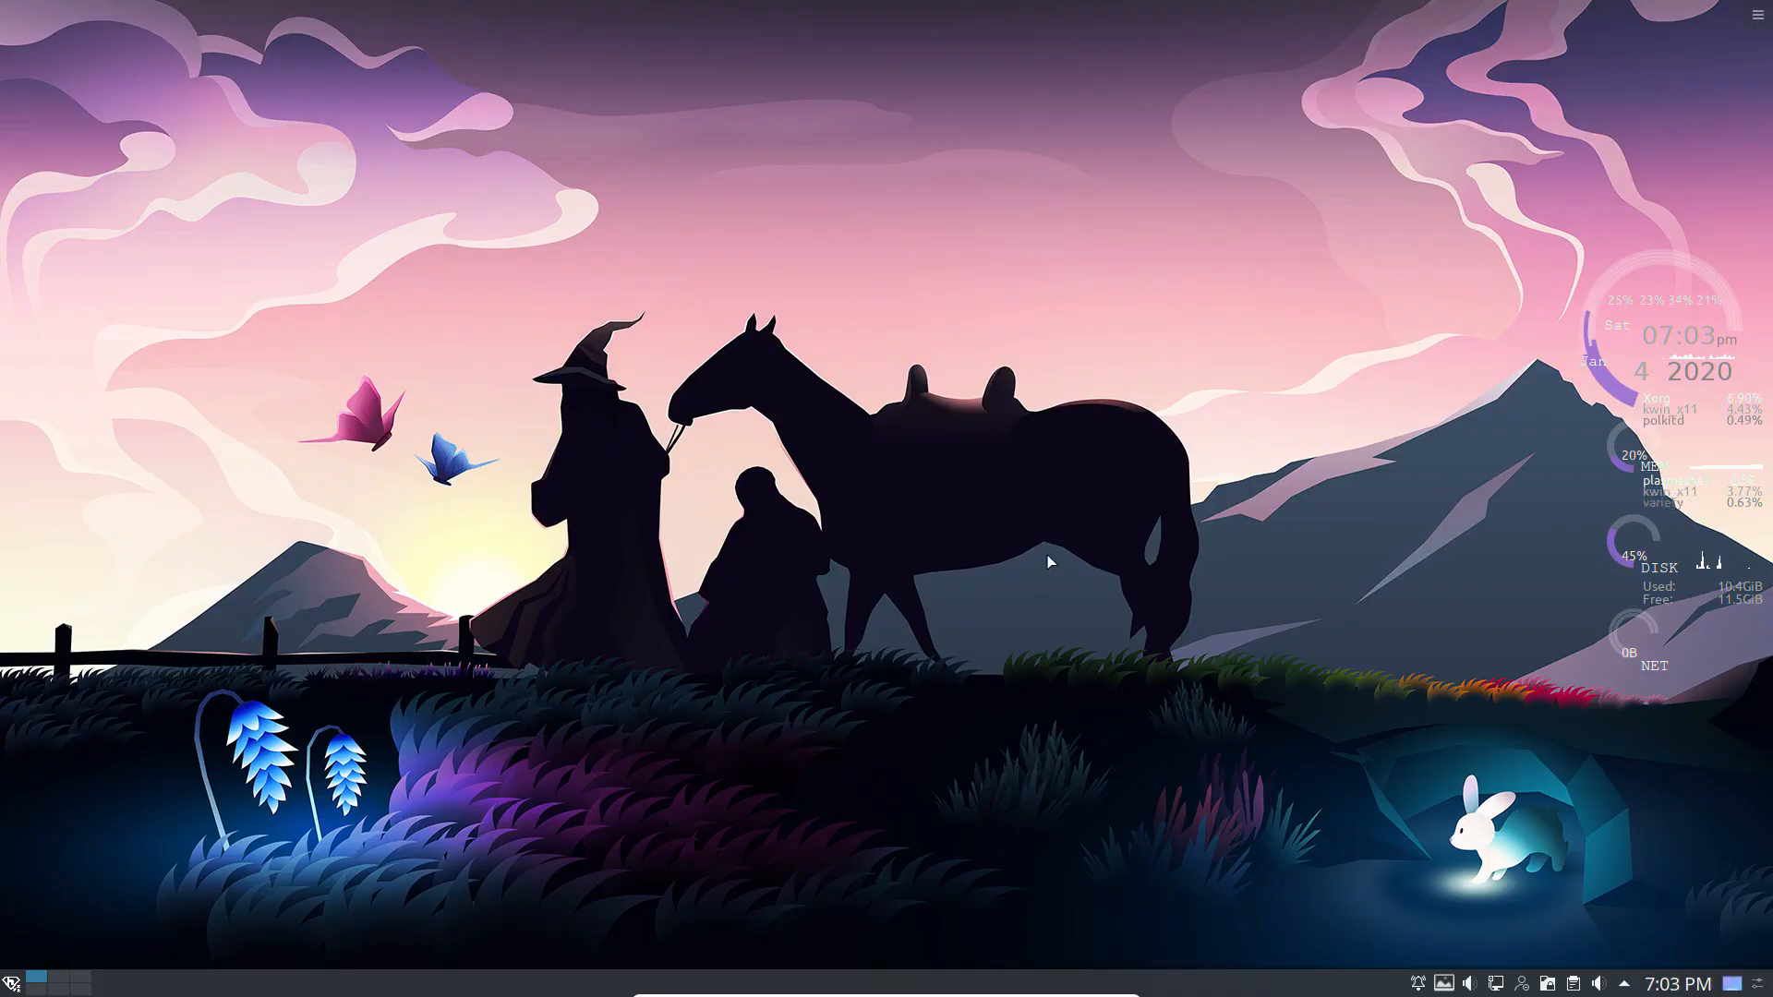
Open the Home folder in Dolphin from the launcher's Places list
left_click(13, 981)
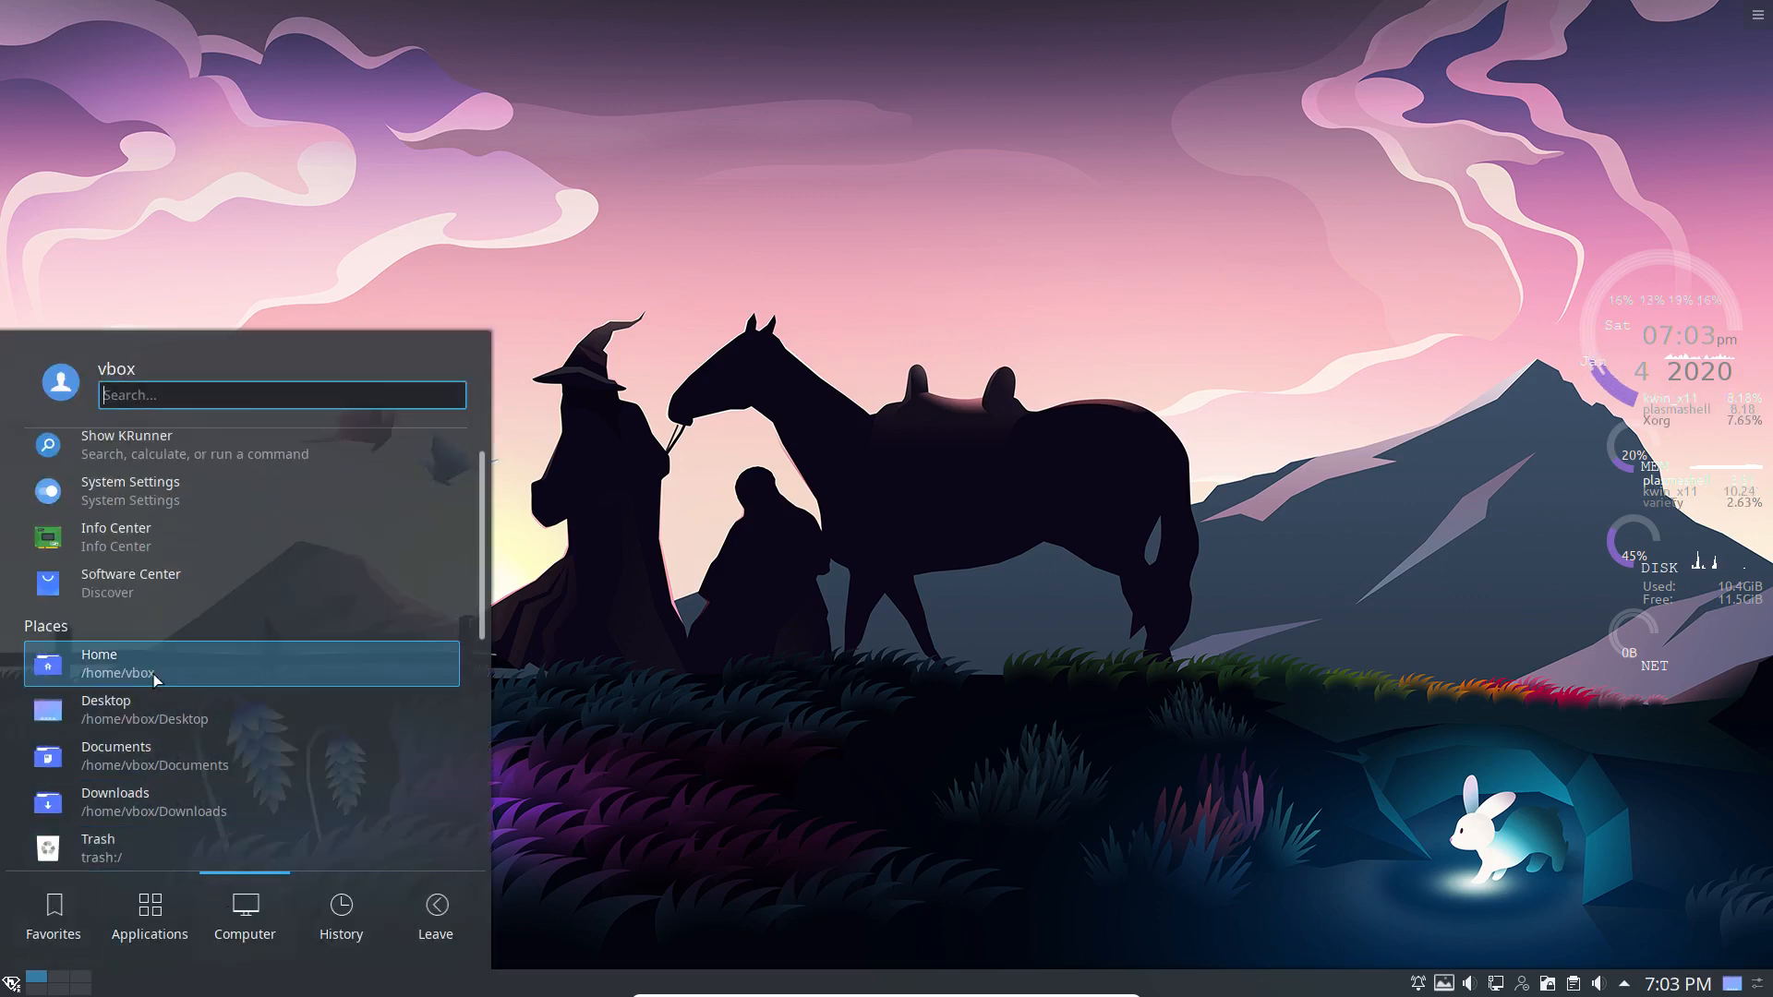
left_click(97, 663)
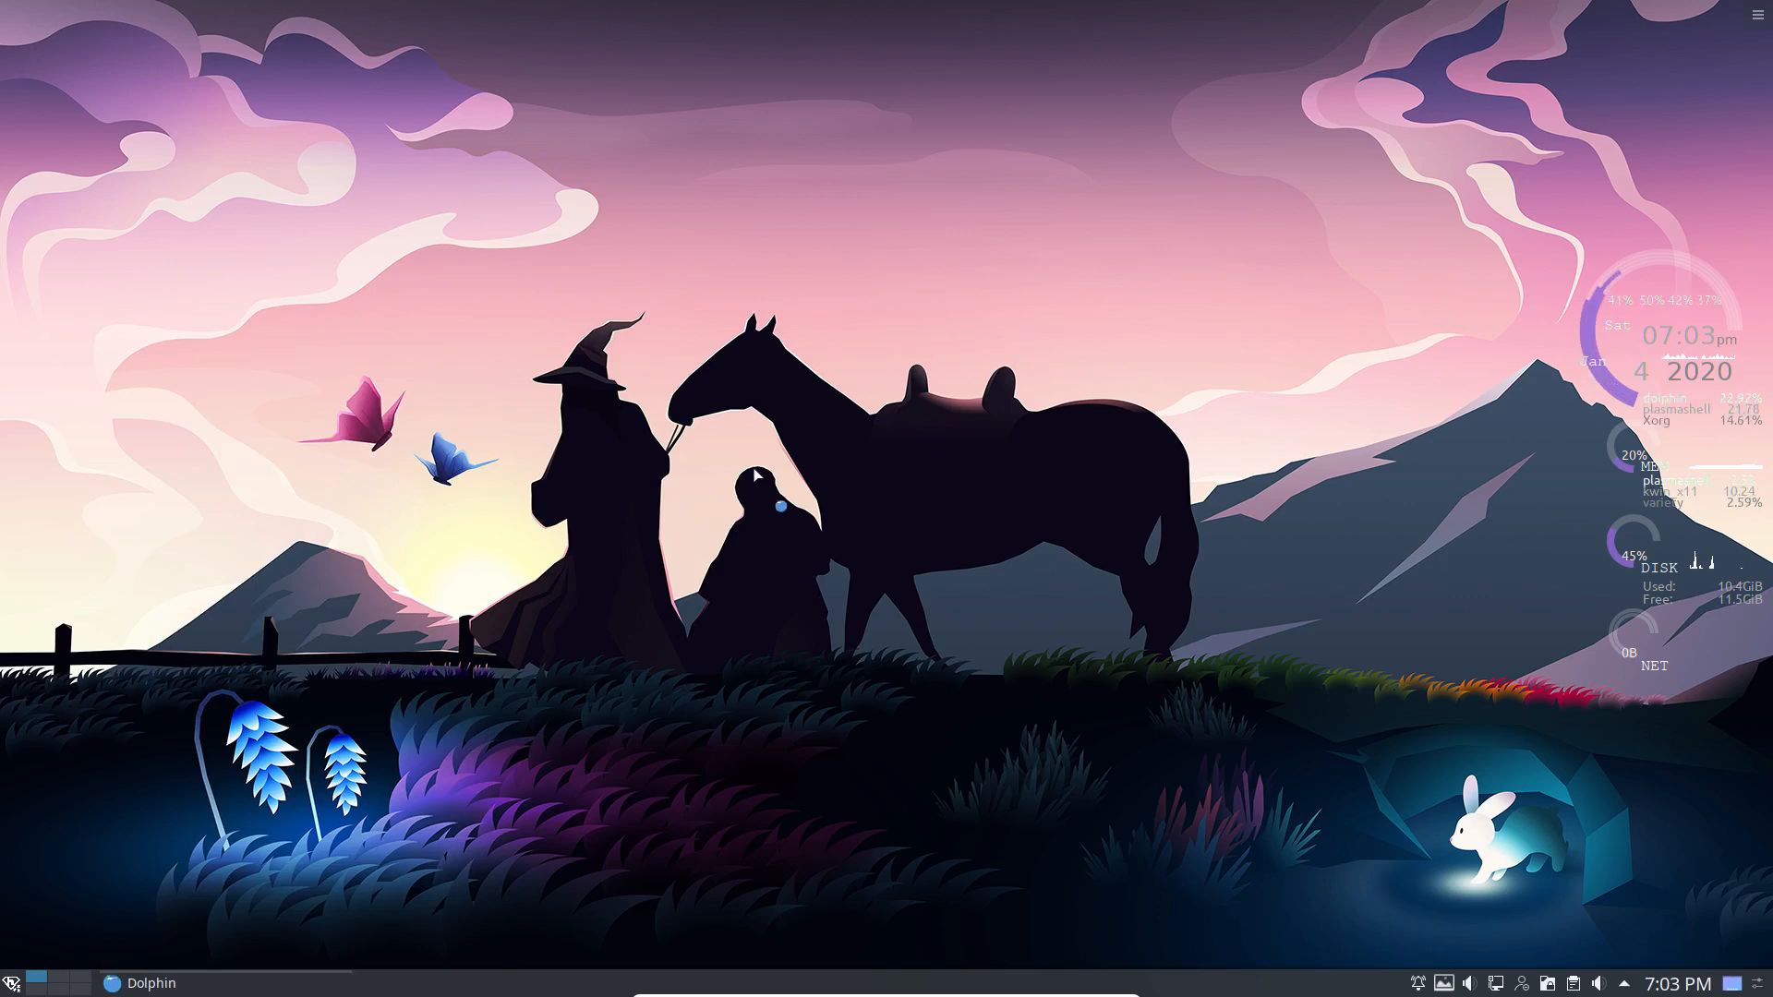
left_click(146, 983)
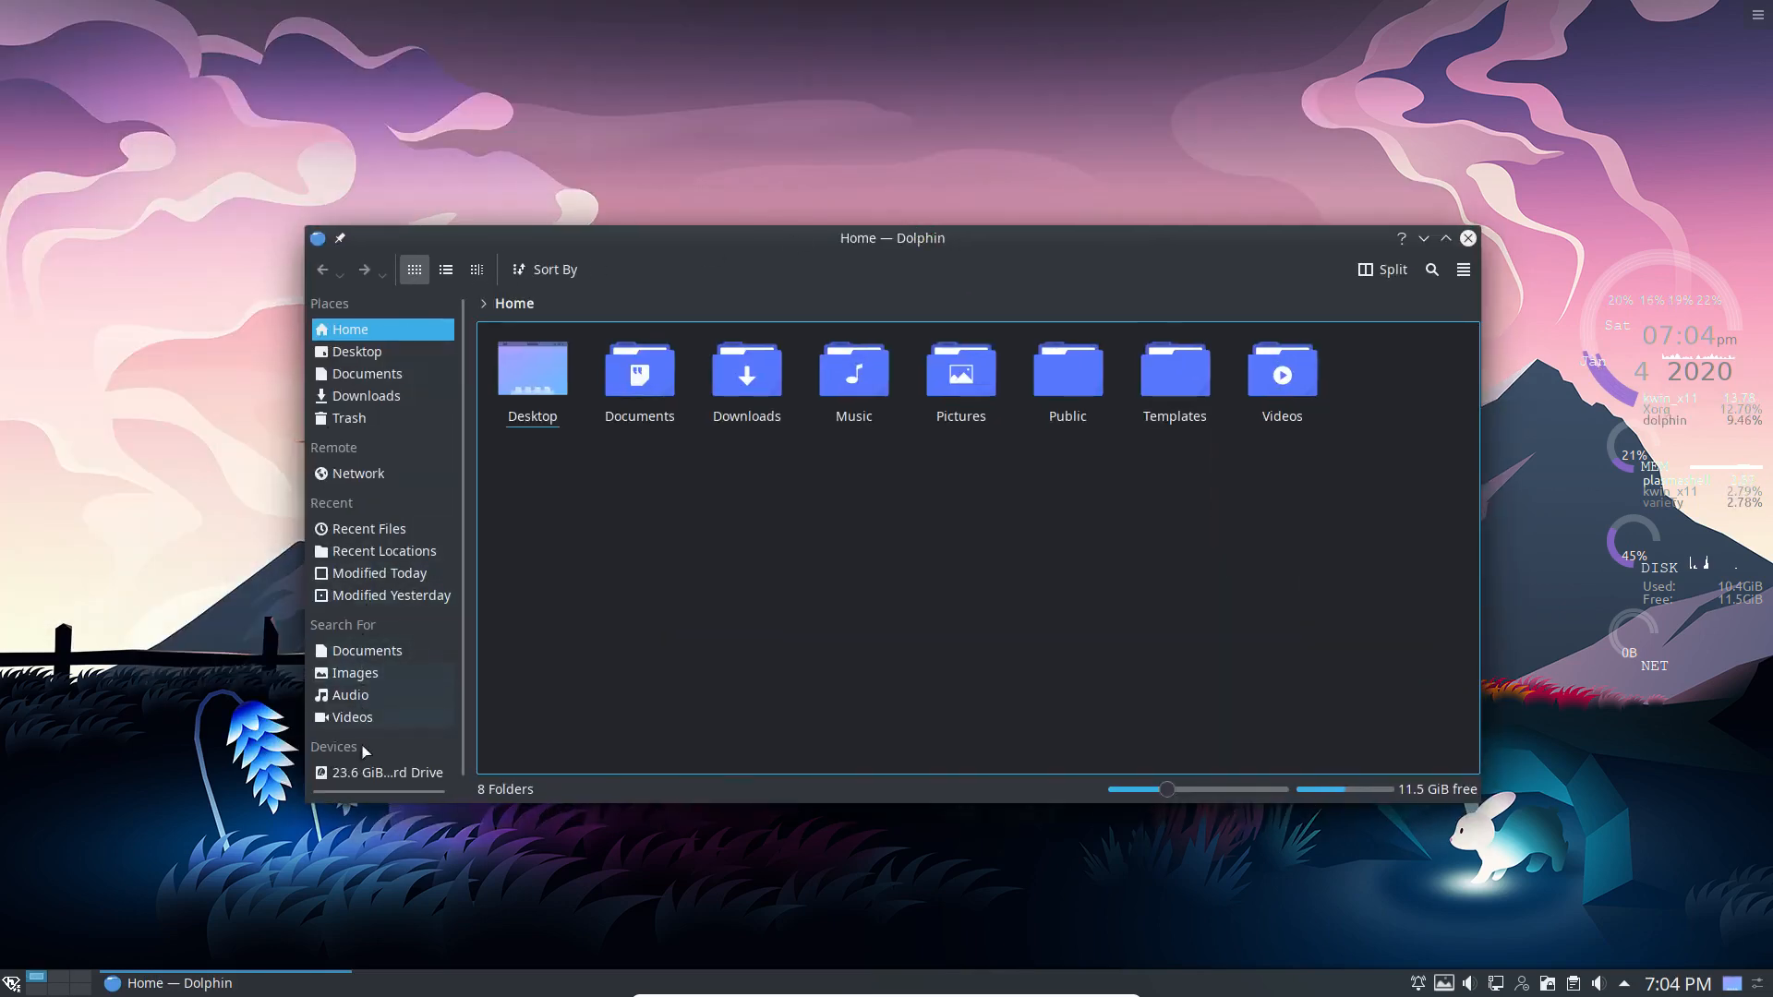
Browse the hard drive to /usr/share/backgrounds/hefftorlinux
left_click(384, 772)
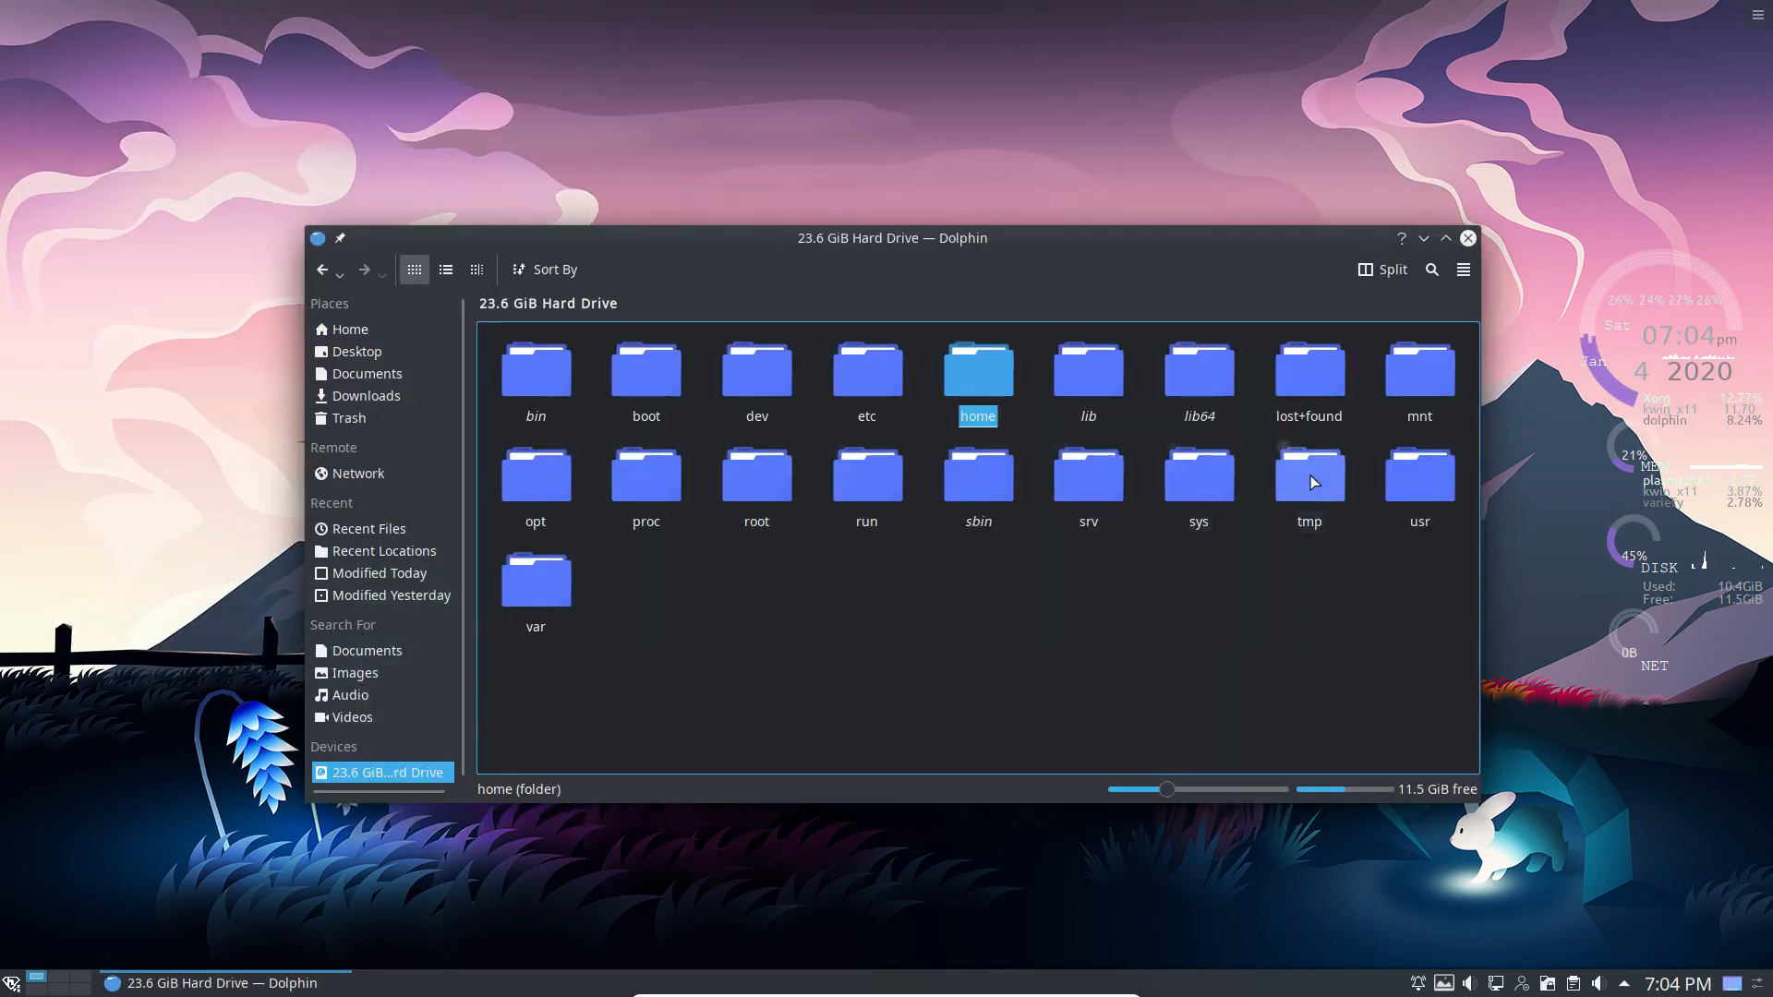
double_click(1418, 473)
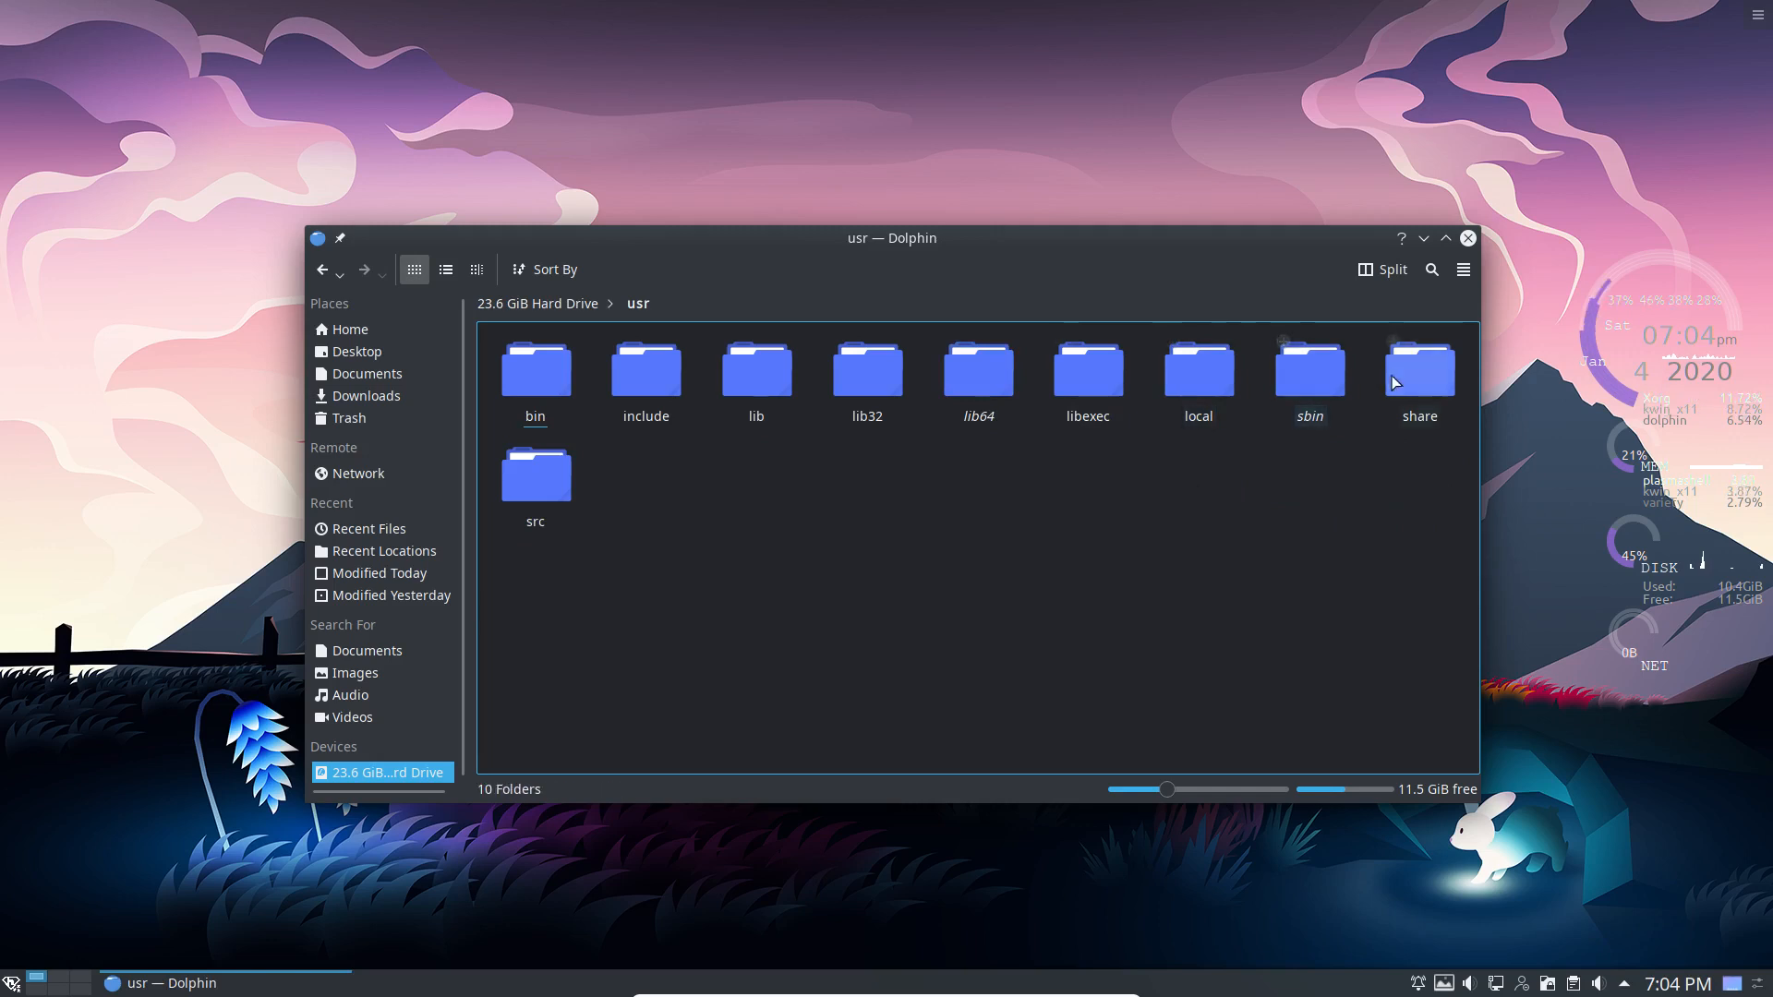
double_click(1418, 371)
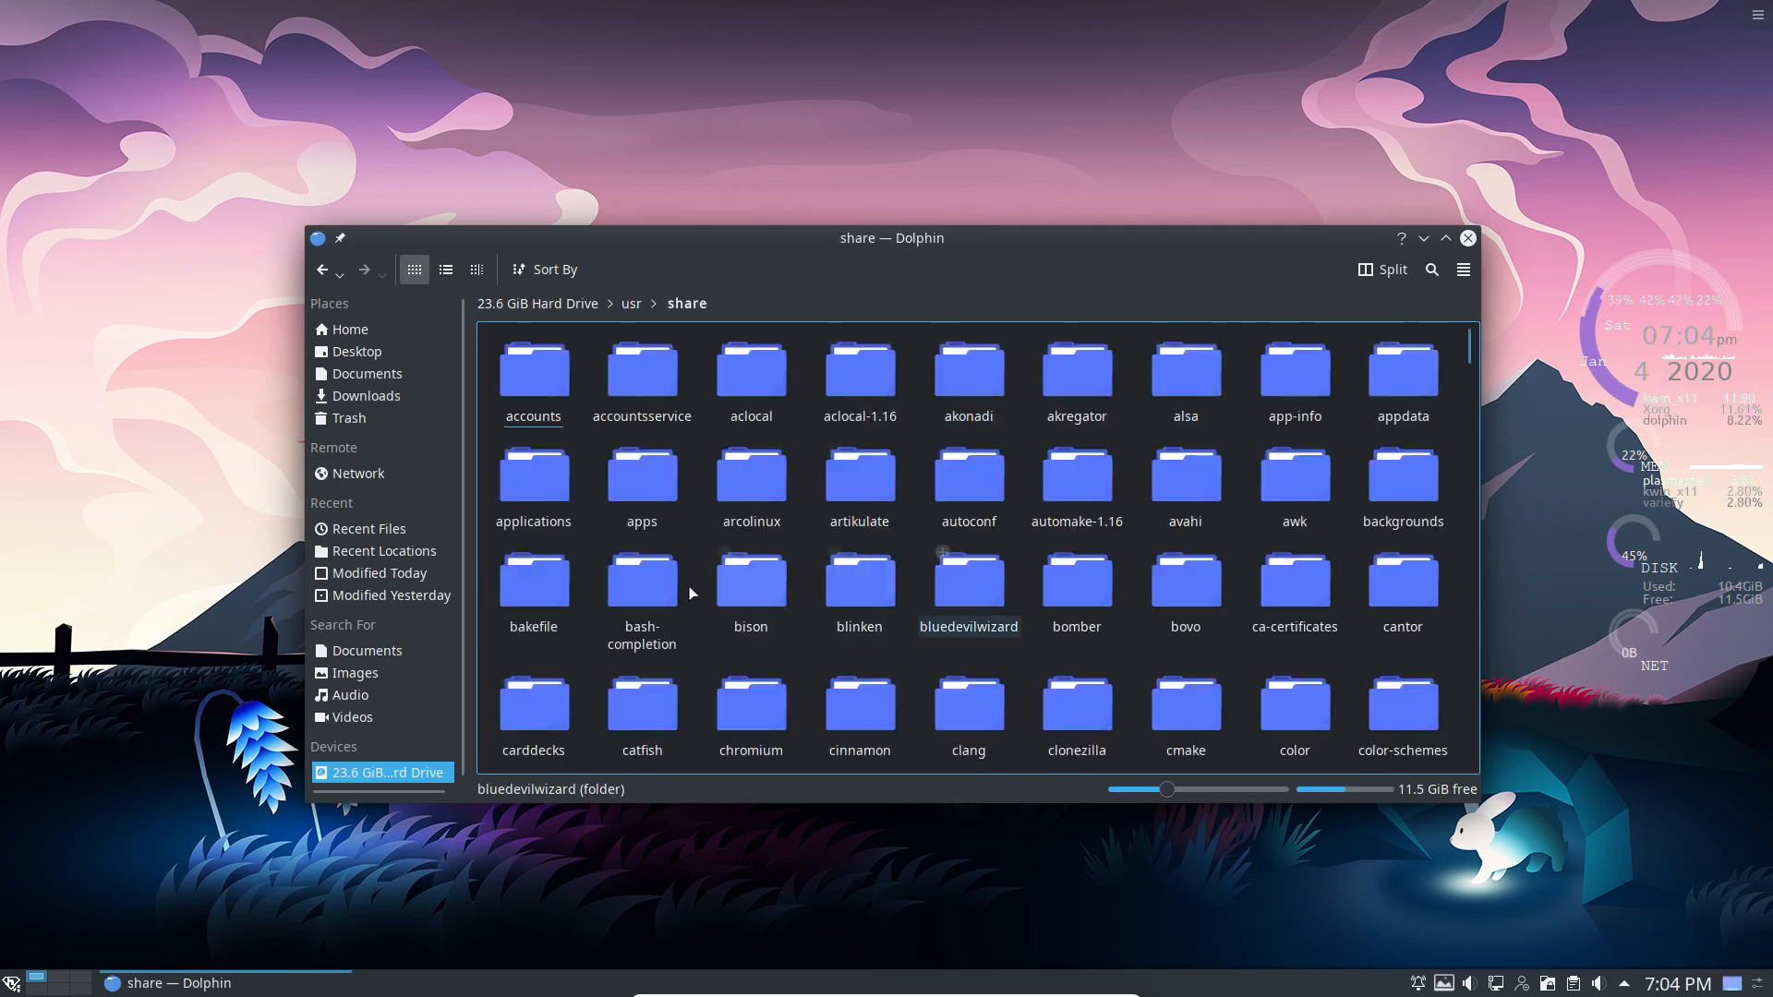
double_click(1402, 473)
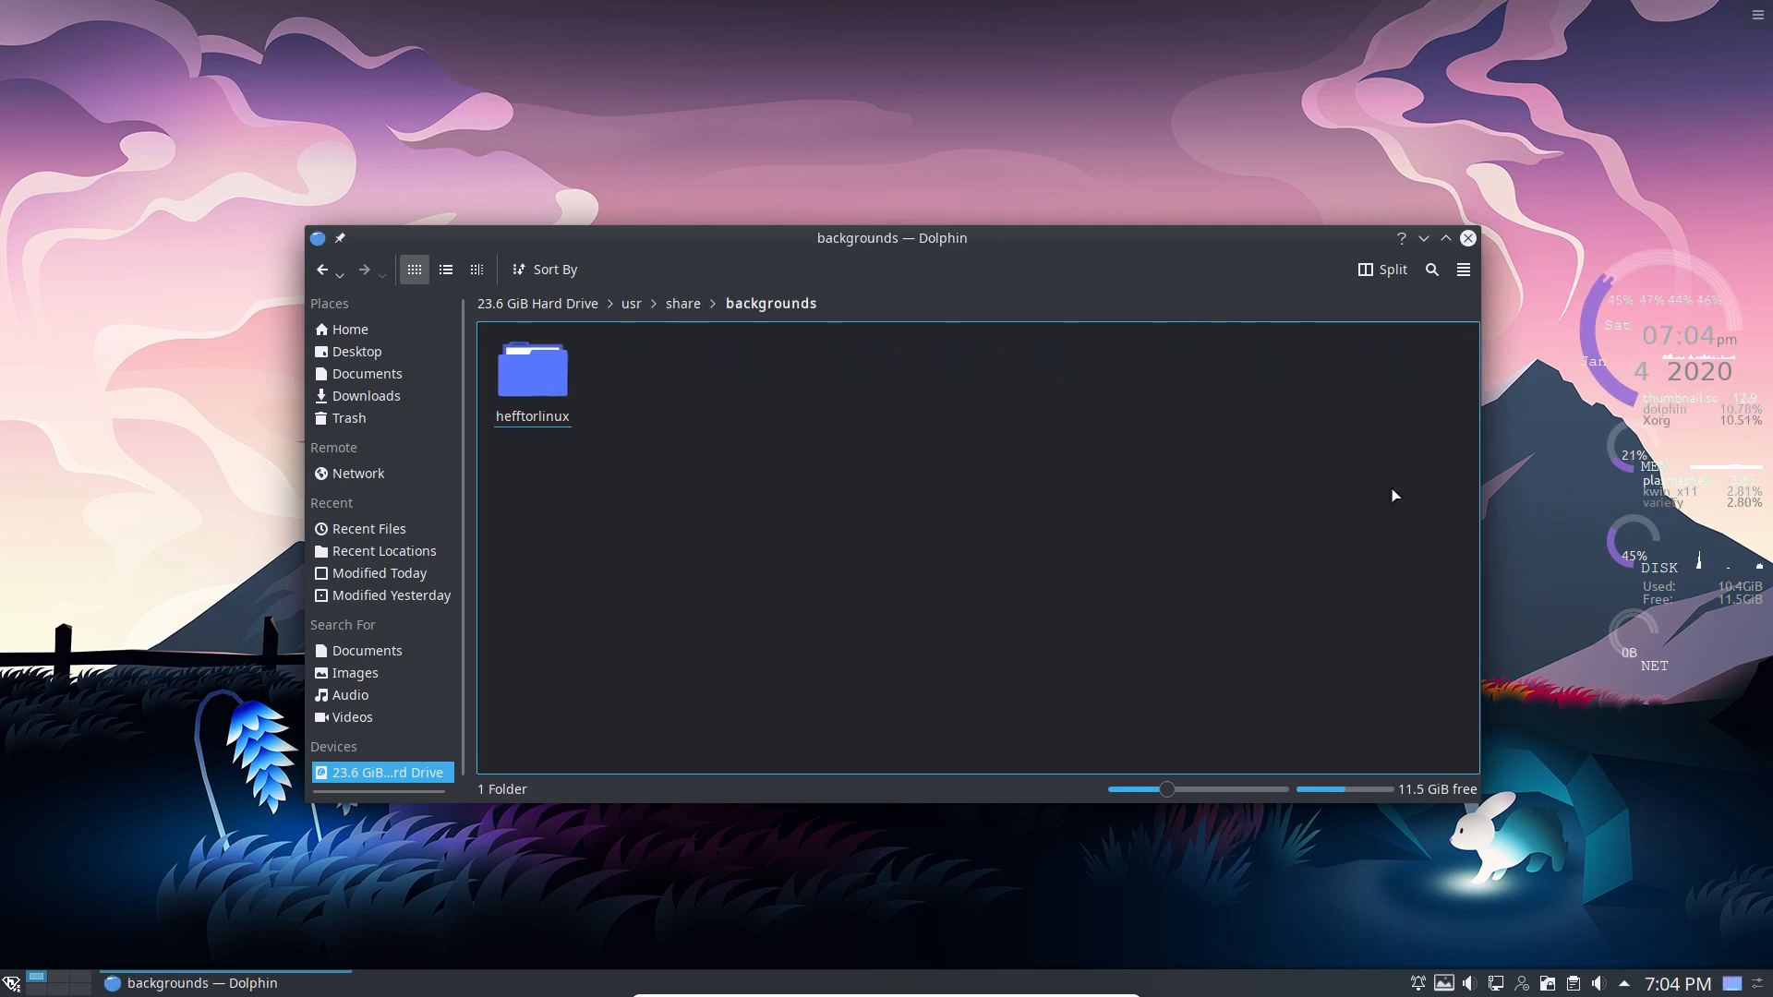
double_click(532, 373)
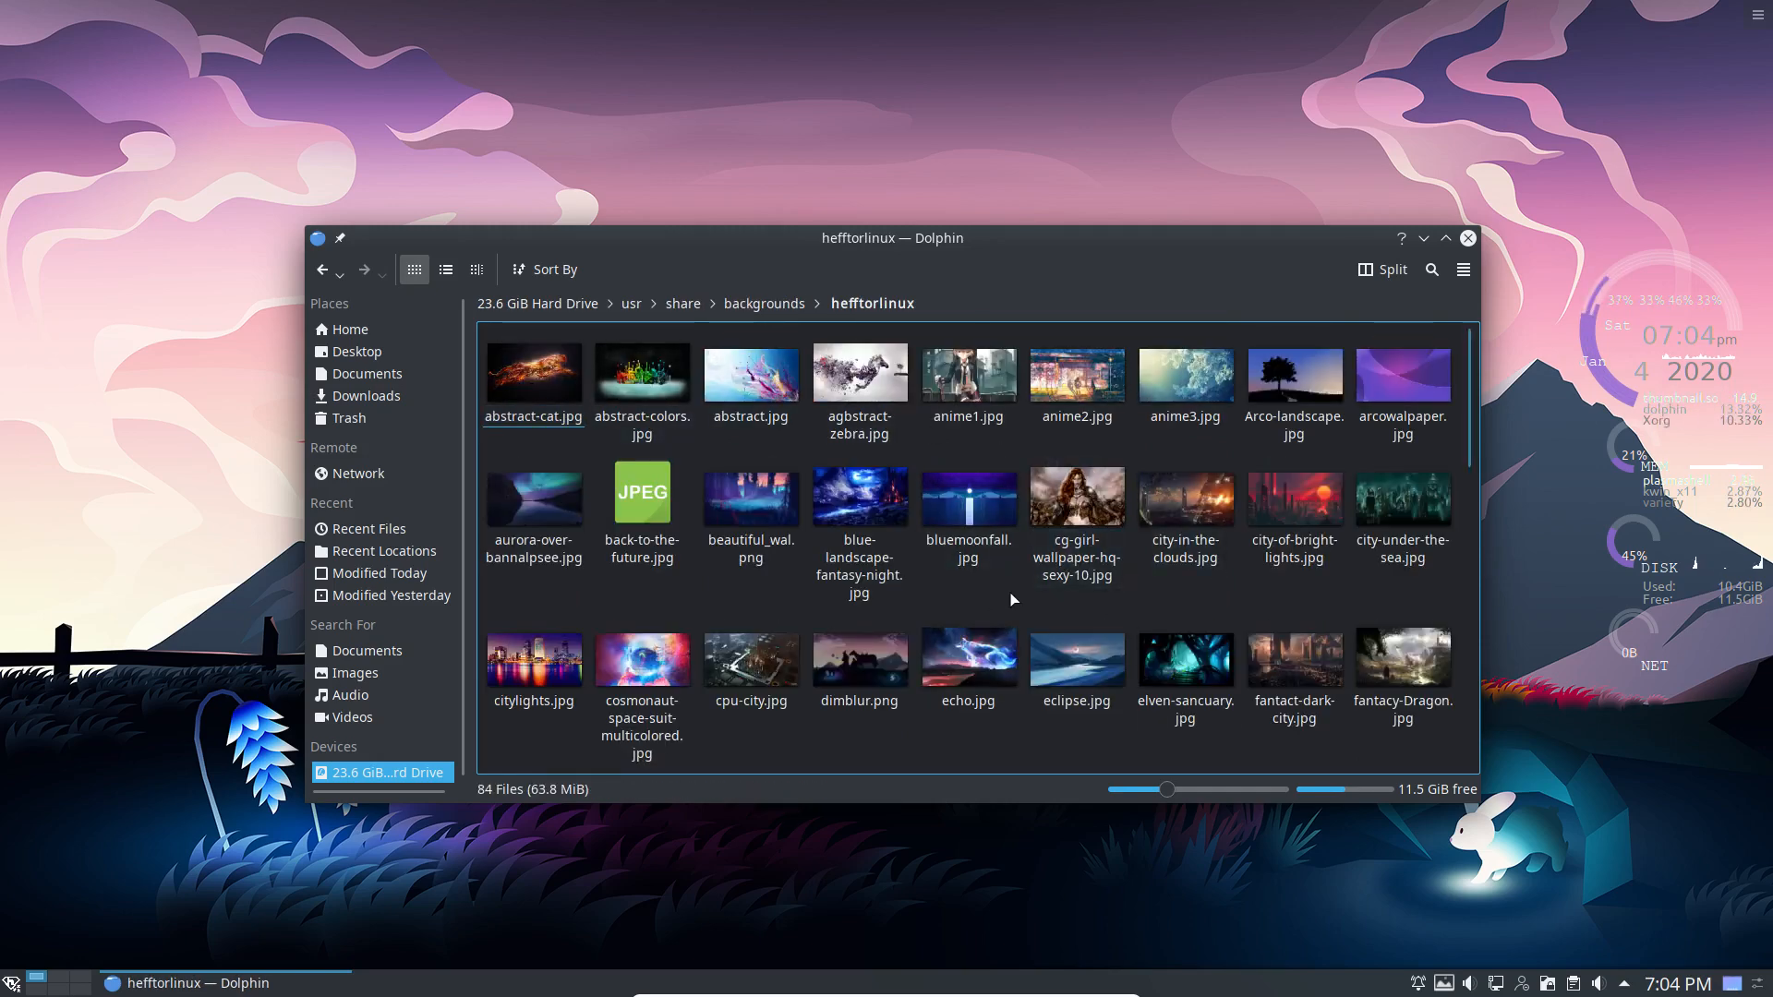
Scroll through the 84 wallpaper images, then close Dolphin
scroll("down", 3)
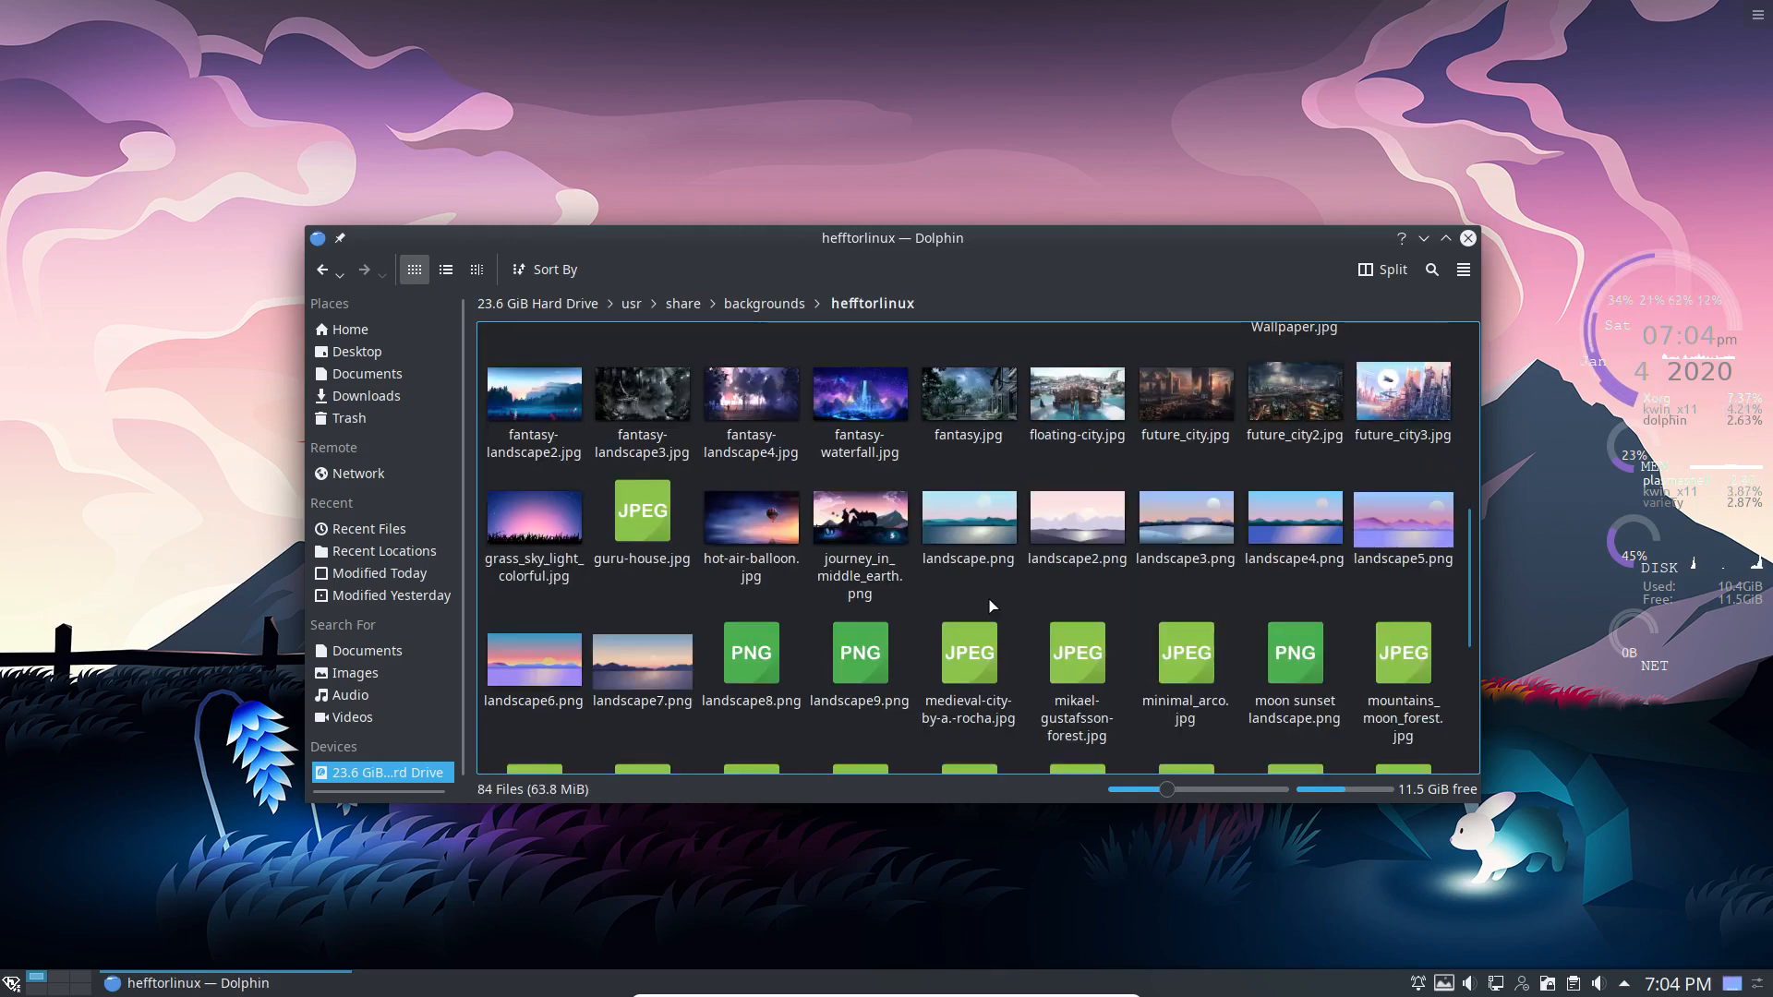
scroll("down", 3)
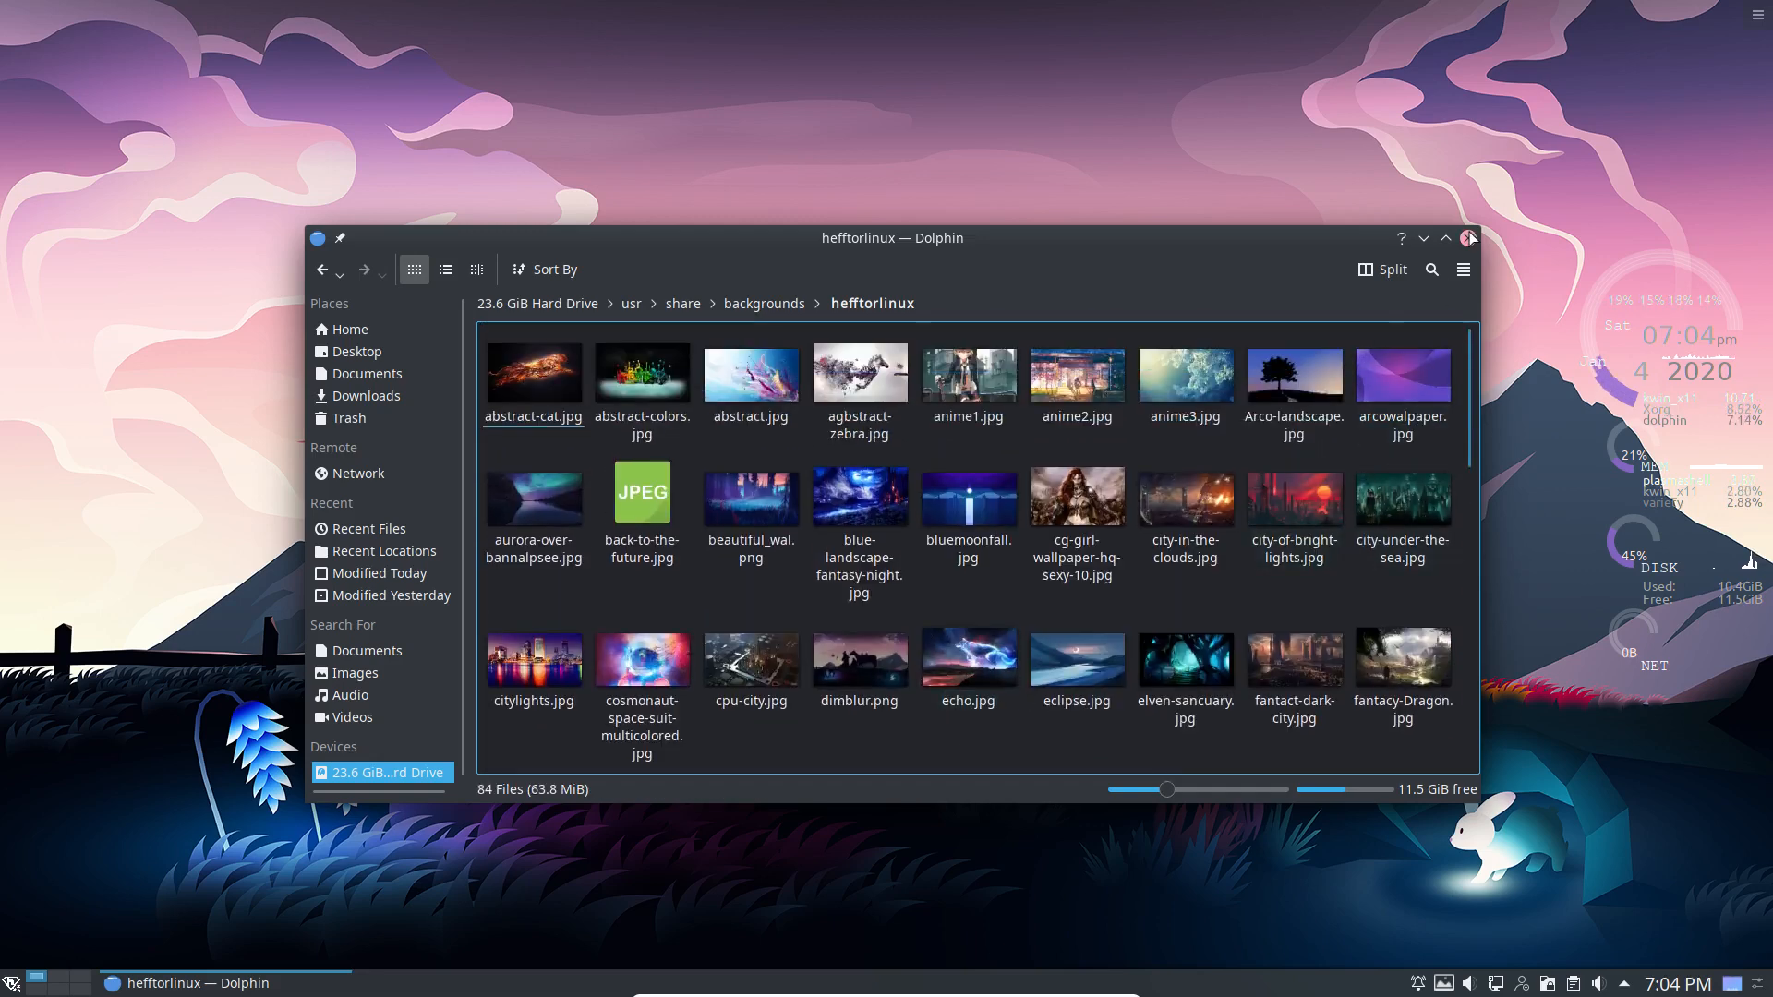
left_click(1469, 238)
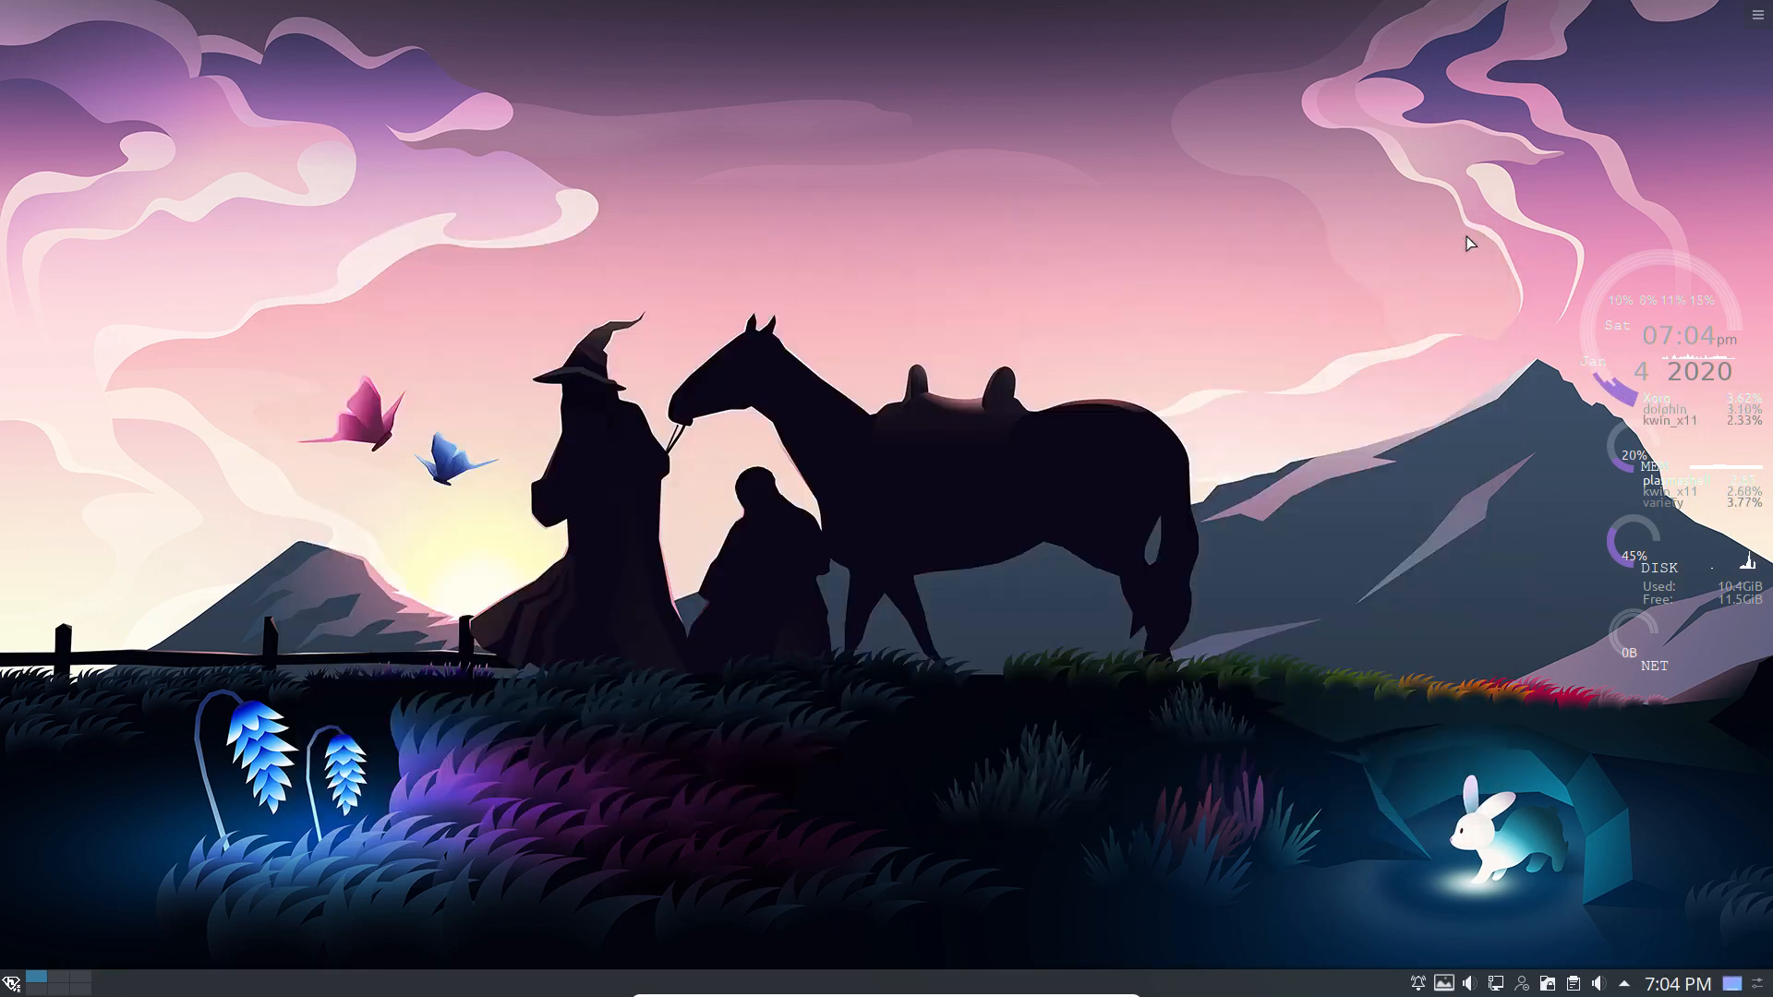